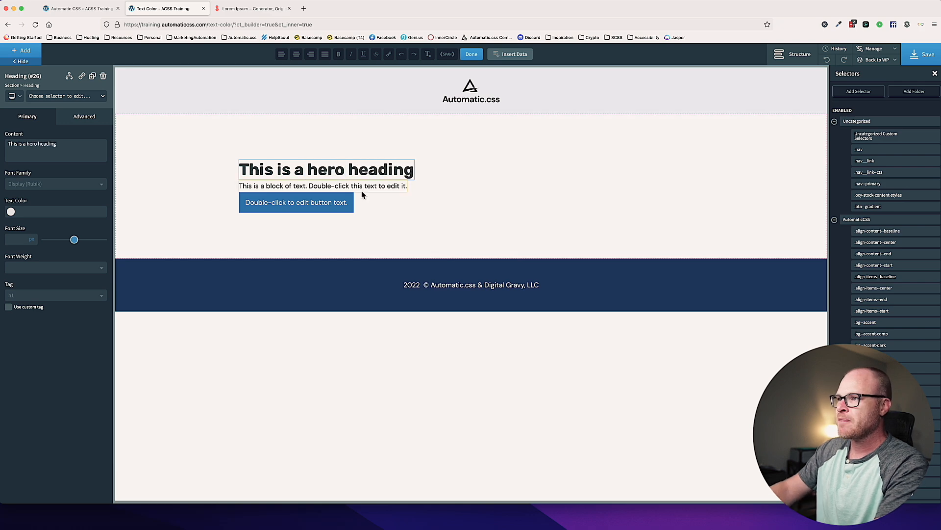
Fill the hero text with lorem ipsum, make the button btn--primary labelled 'Call to Action', and add a width class.
click(251, 8)
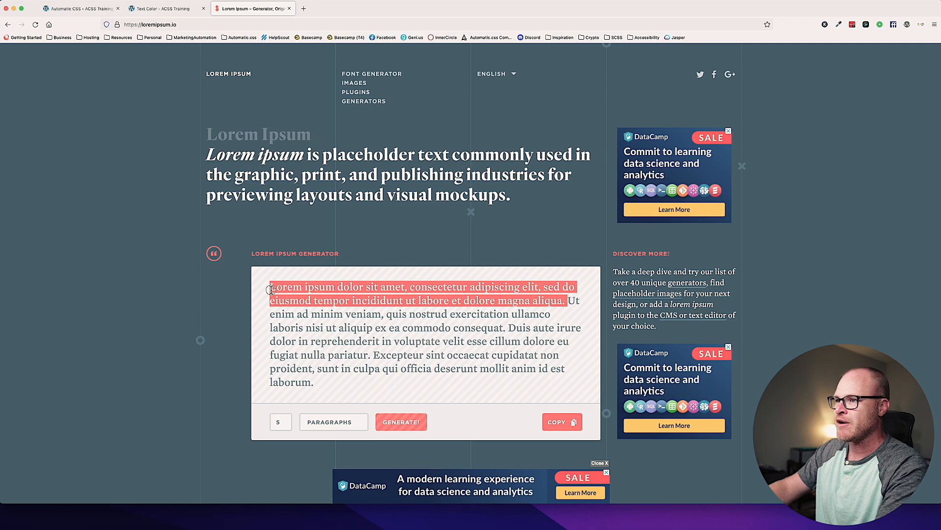
click(162, 9)
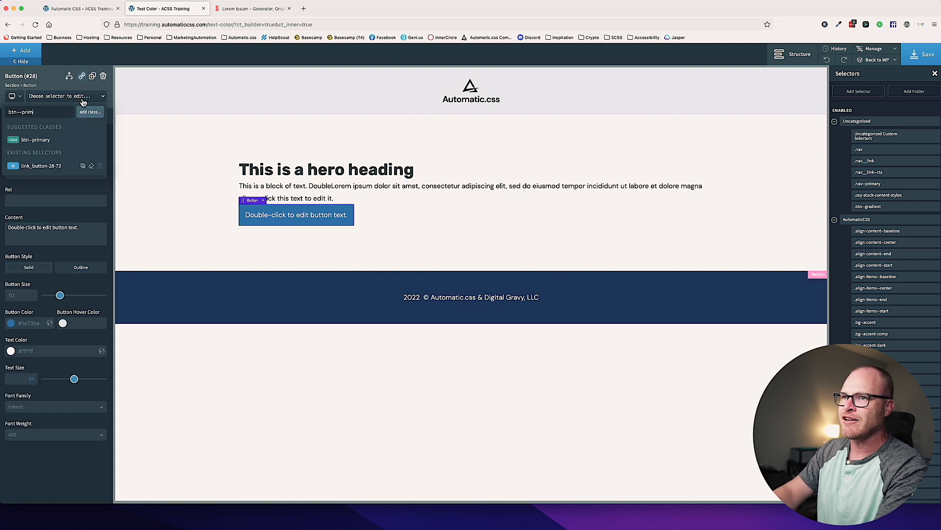
click(35, 140)
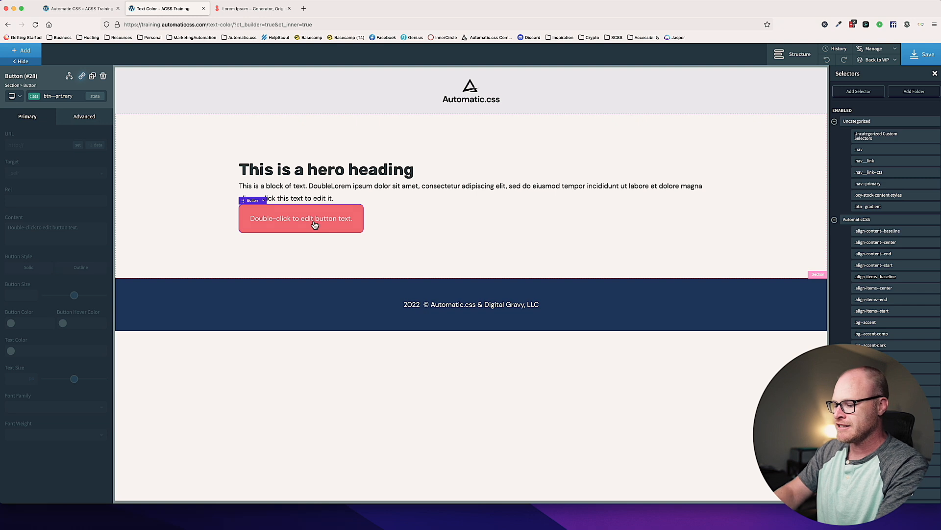
double_click(300, 217)
text(Call to Action)
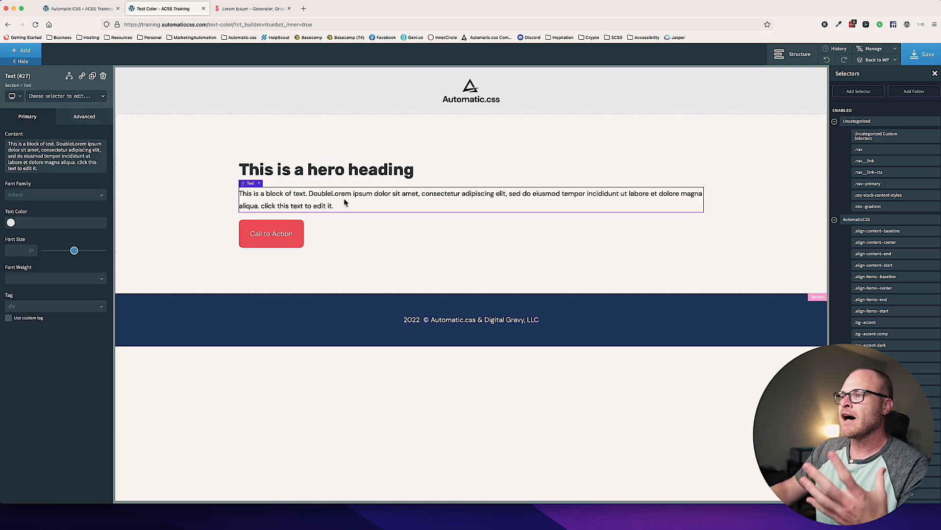
text(widt)
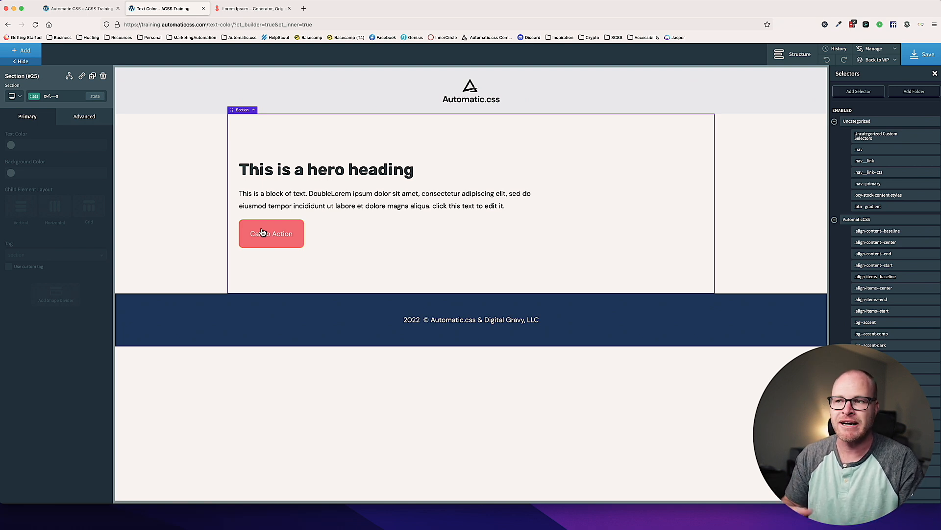
Review the Automatic.css Colors palette, then view the Shades primary lightness overrides.
click(78, 9)
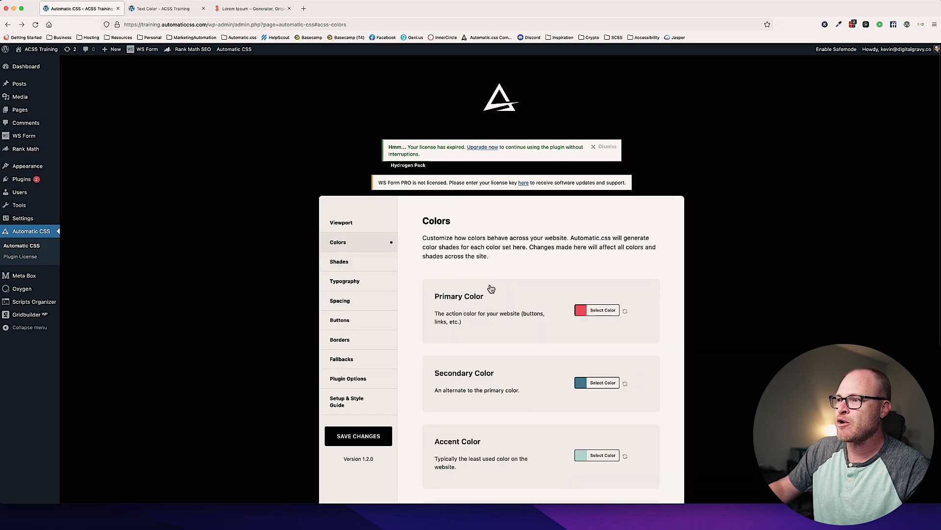
scroll(down, 3)
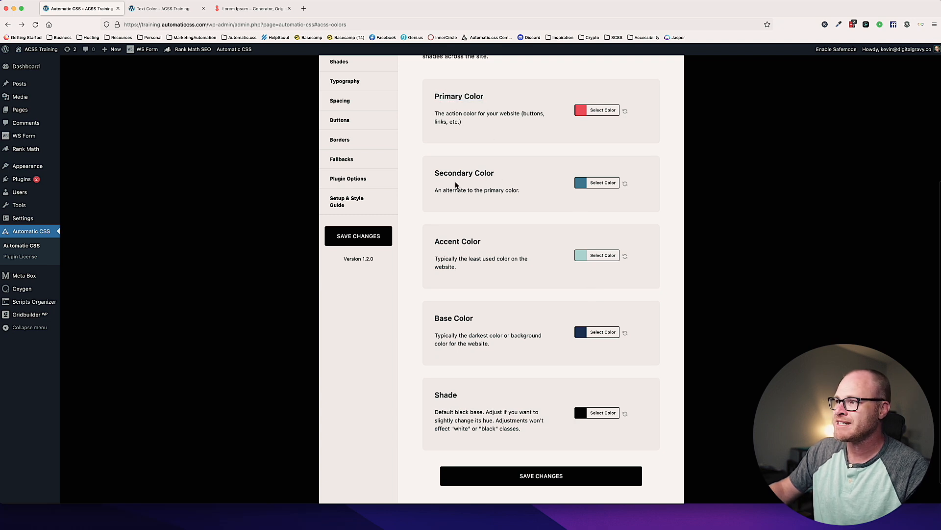
mouse_move(492, 366)
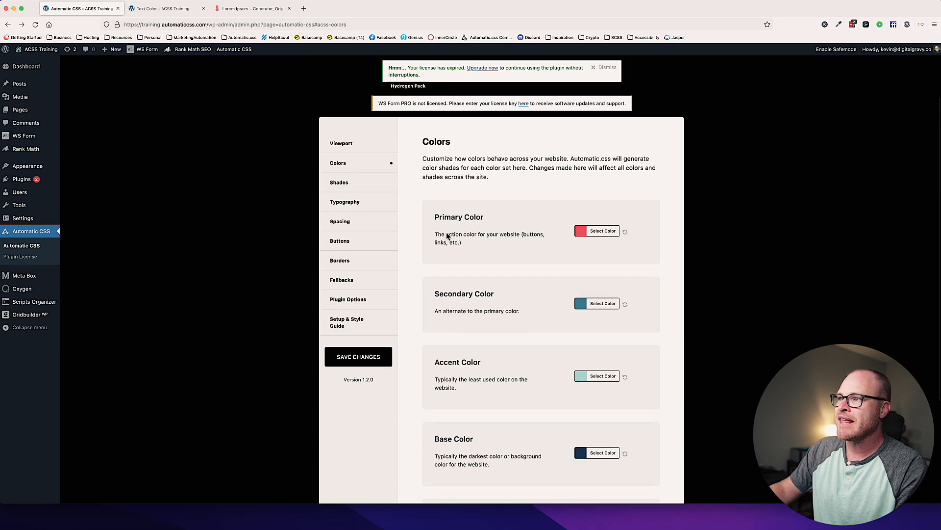
click(339, 182)
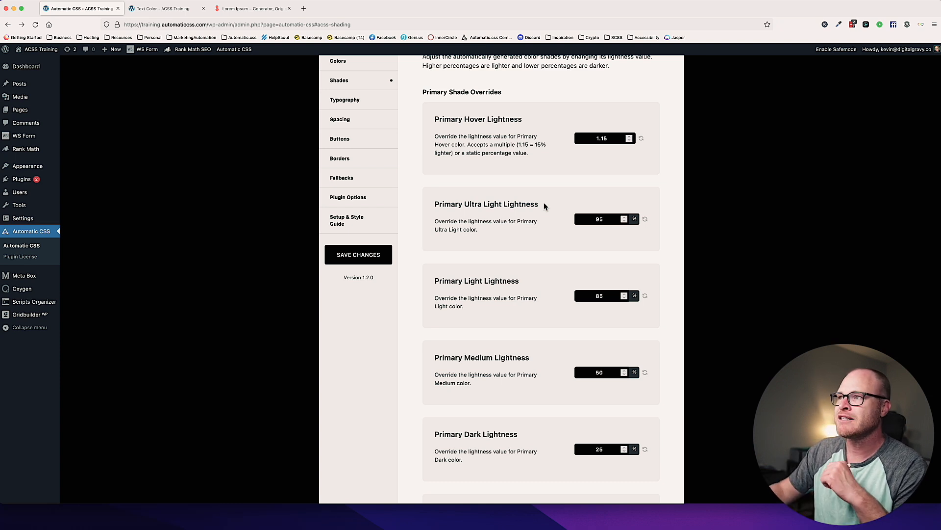
click(160, 8)
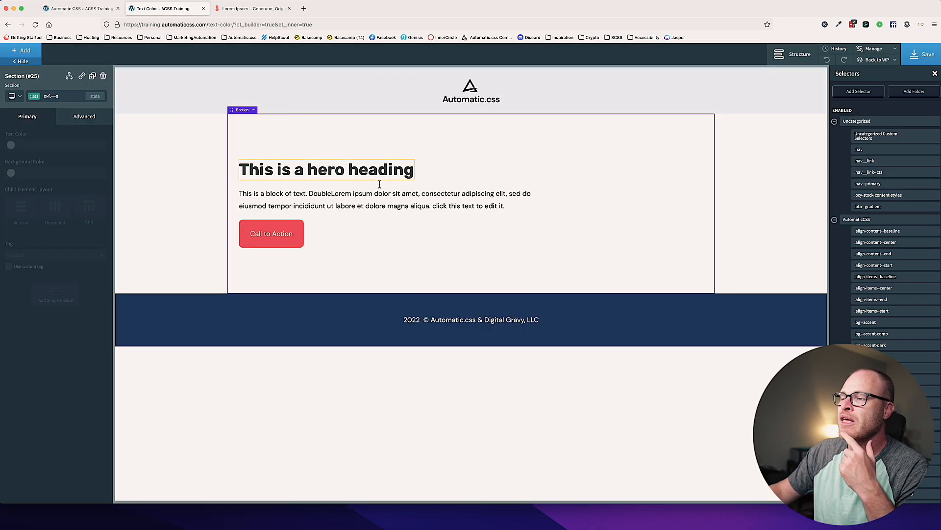
click(326, 169)
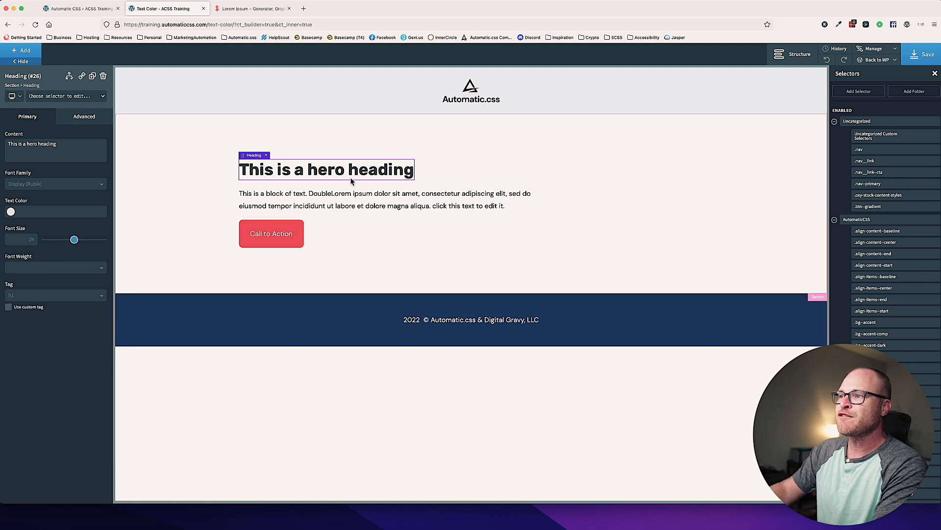
click(65, 96)
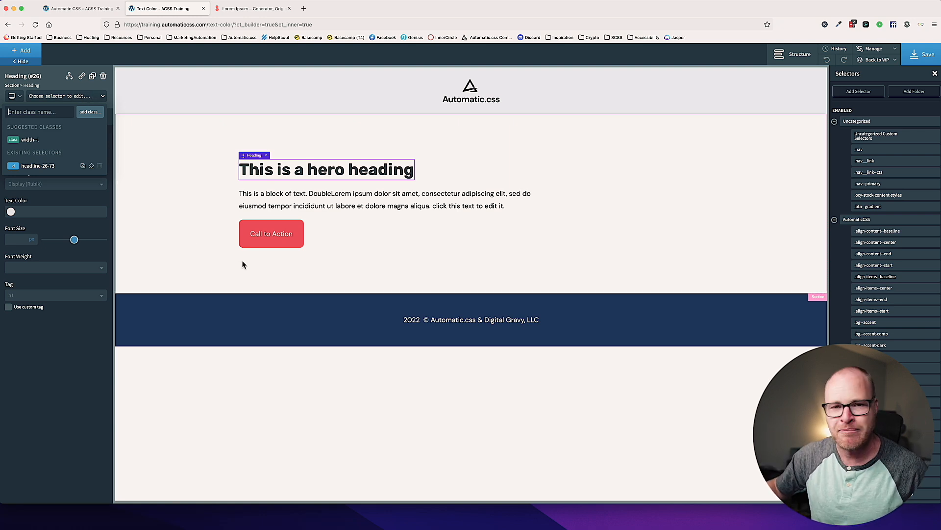
click(39, 112)
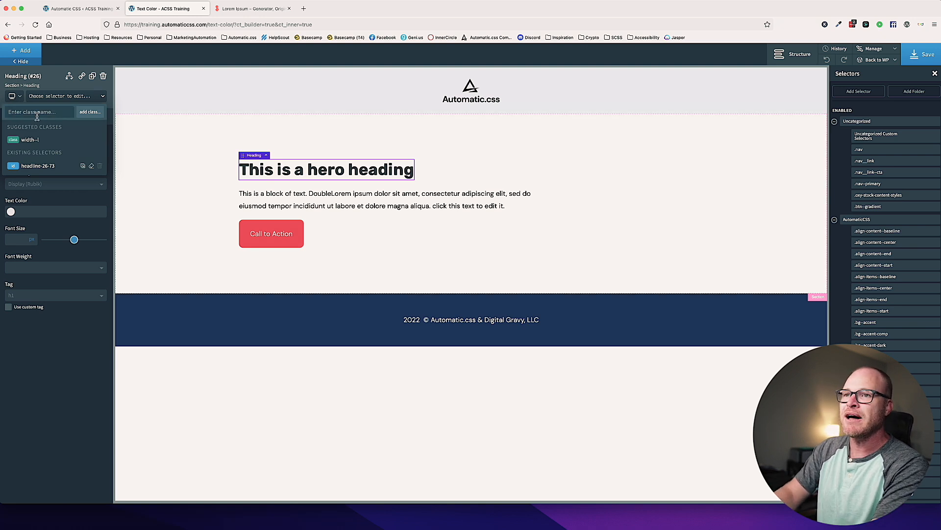
text(text--primary)
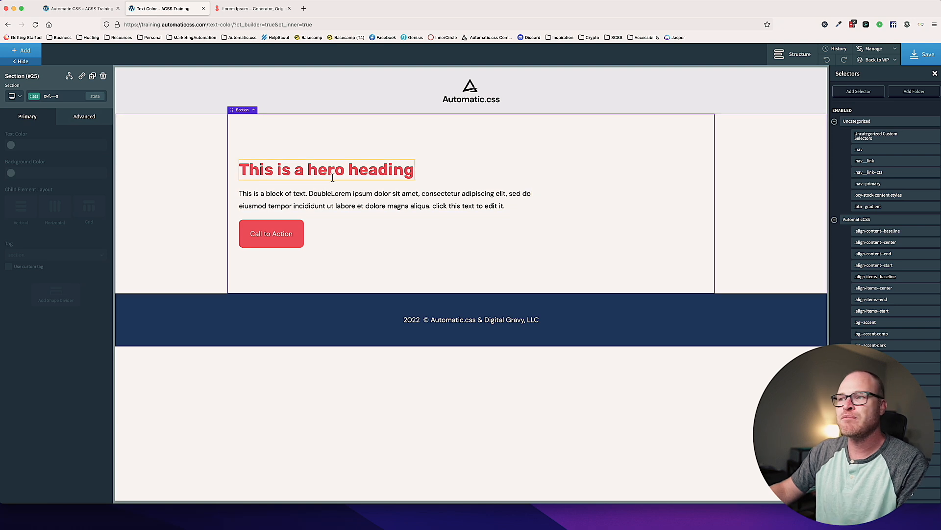
click(326, 170)
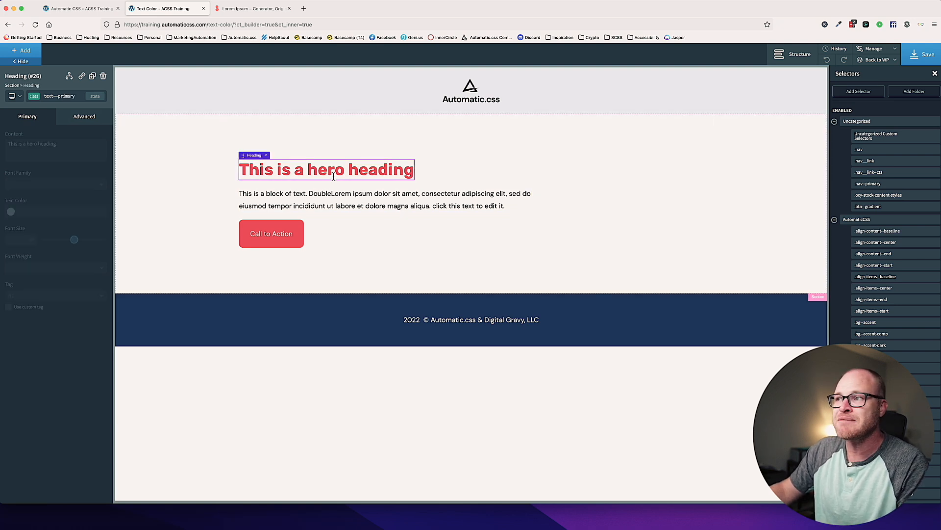
click(384, 200)
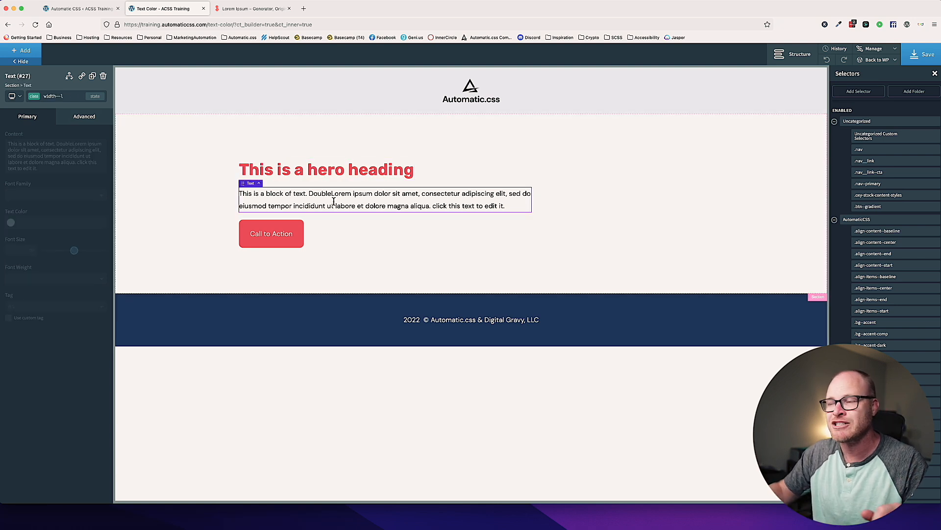
click(326, 169)
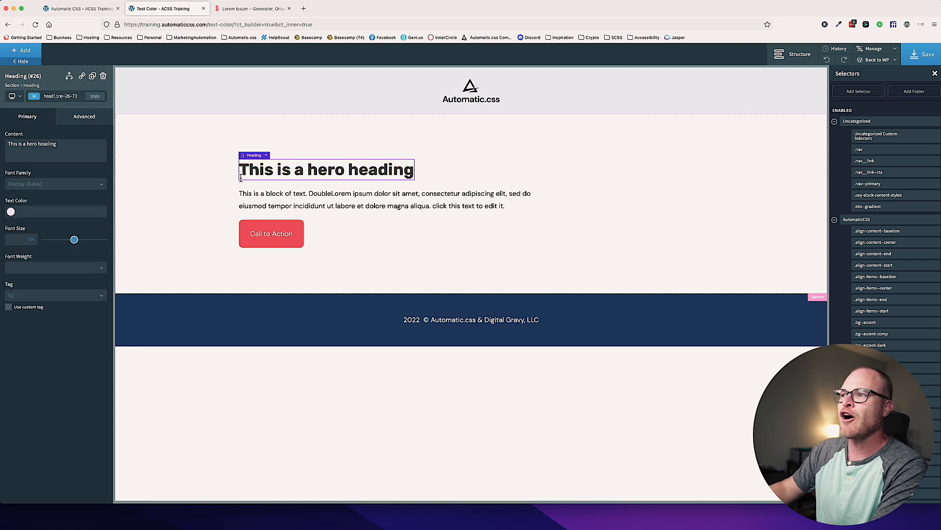
click(60, 96)
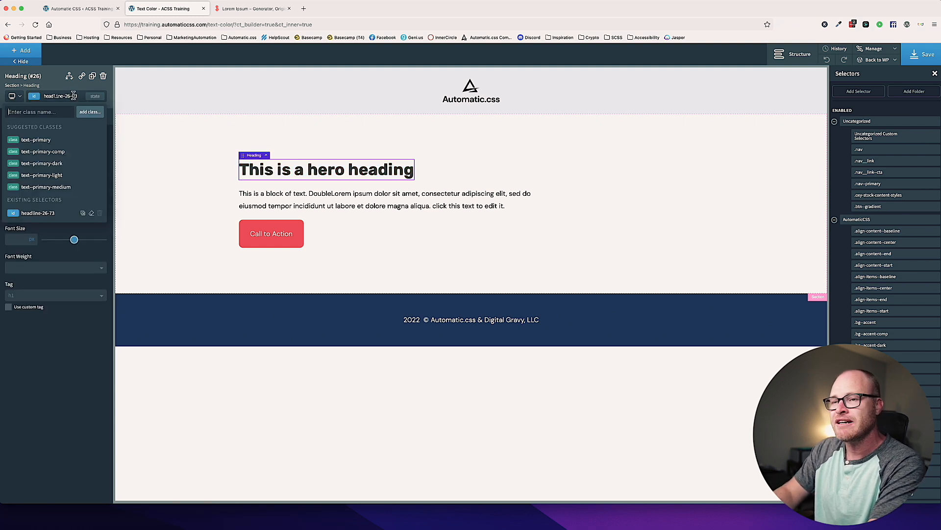
text(text--primary-)
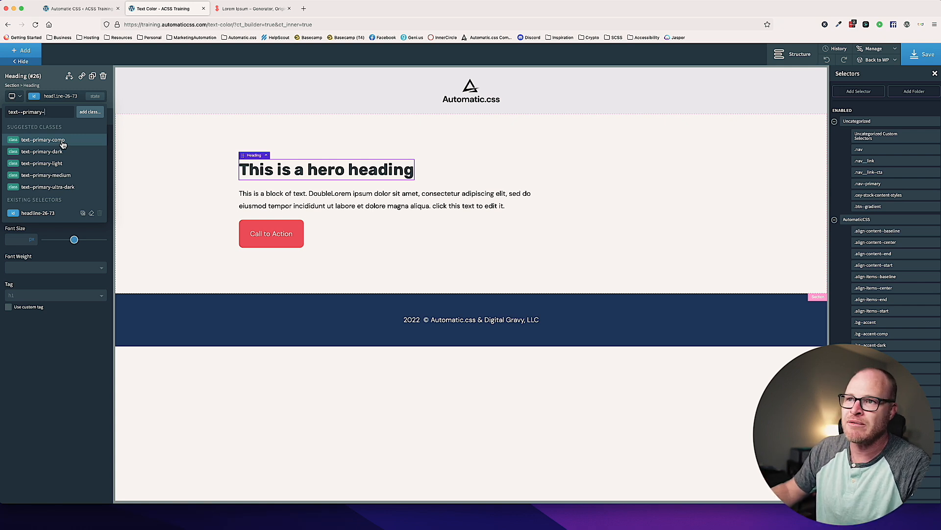
click(43, 139)
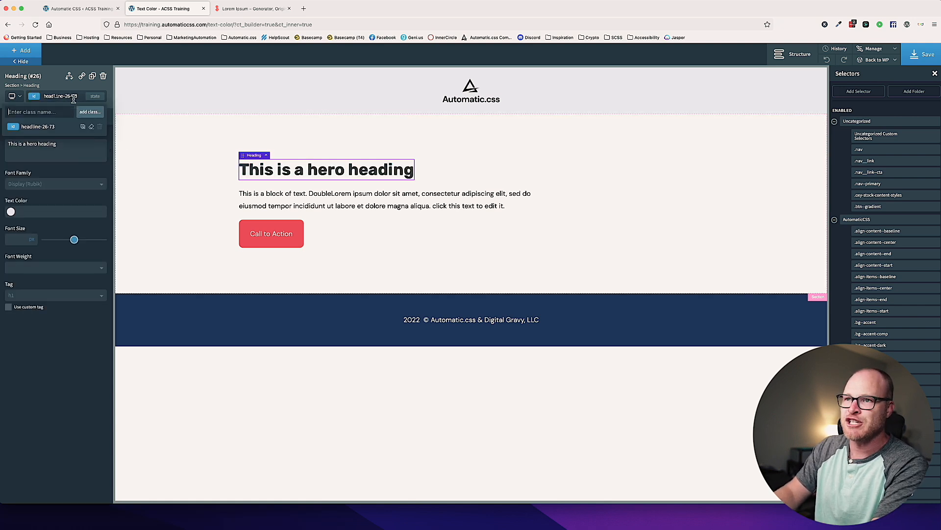
text(text--primary)
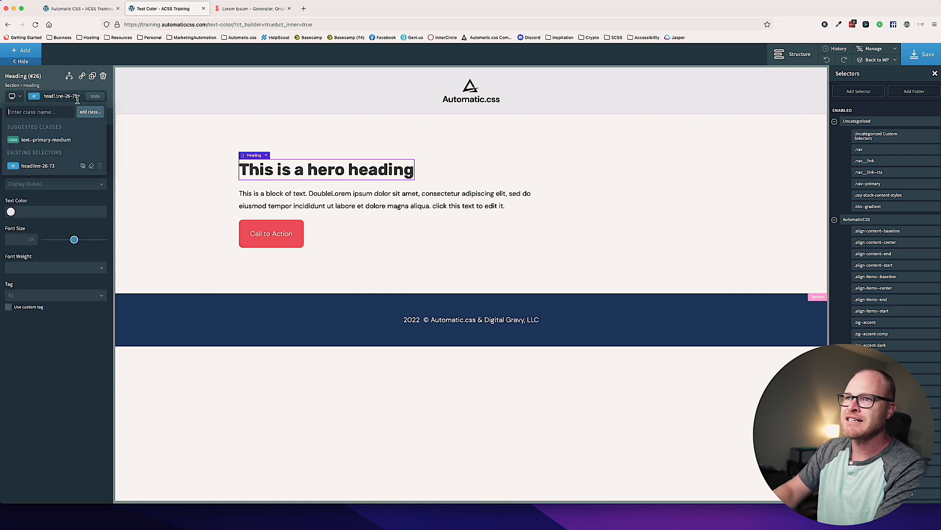
text(text--primary-dark)
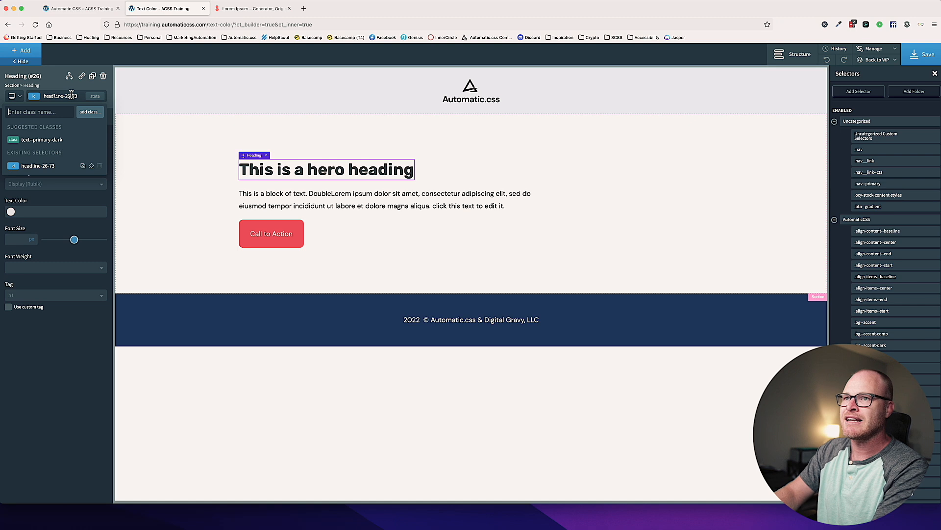
text(text--primary-ultra-)
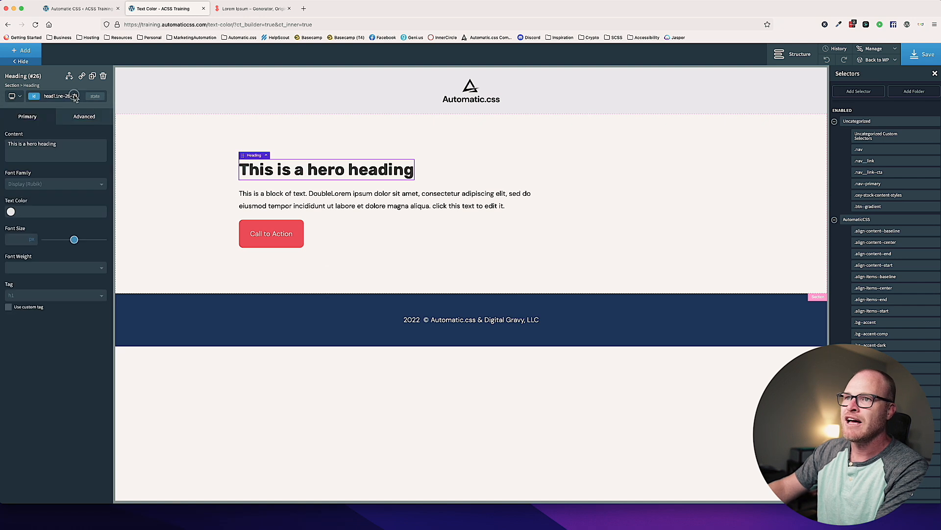
text(text--pri)
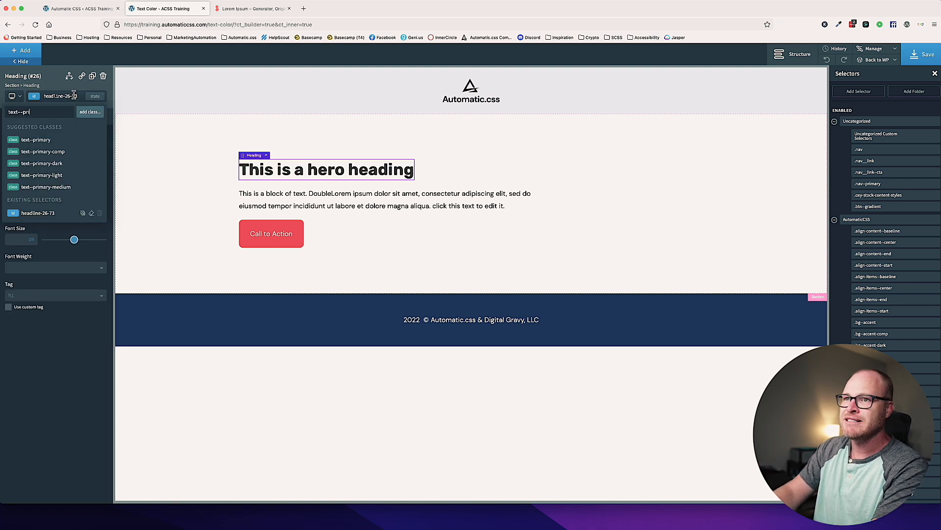
click(40, 174)
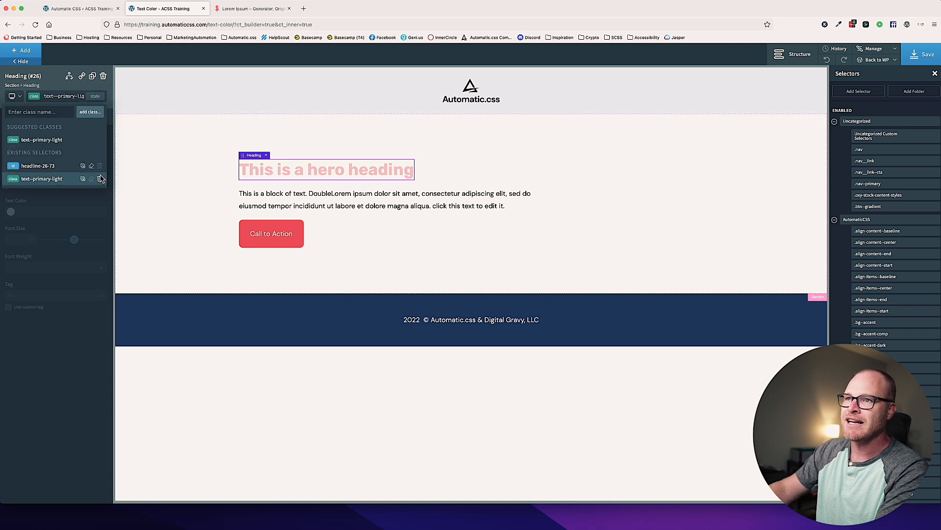
click(101, 179)
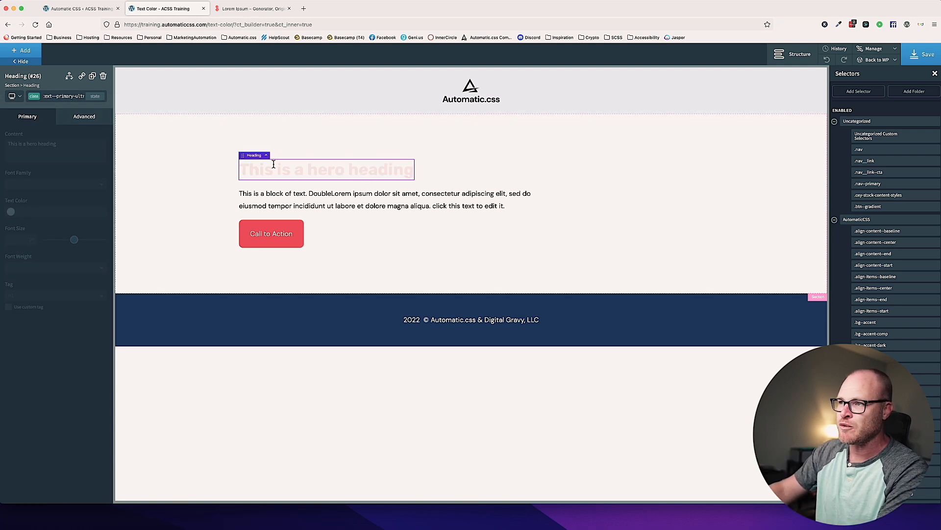
click(39, 96)
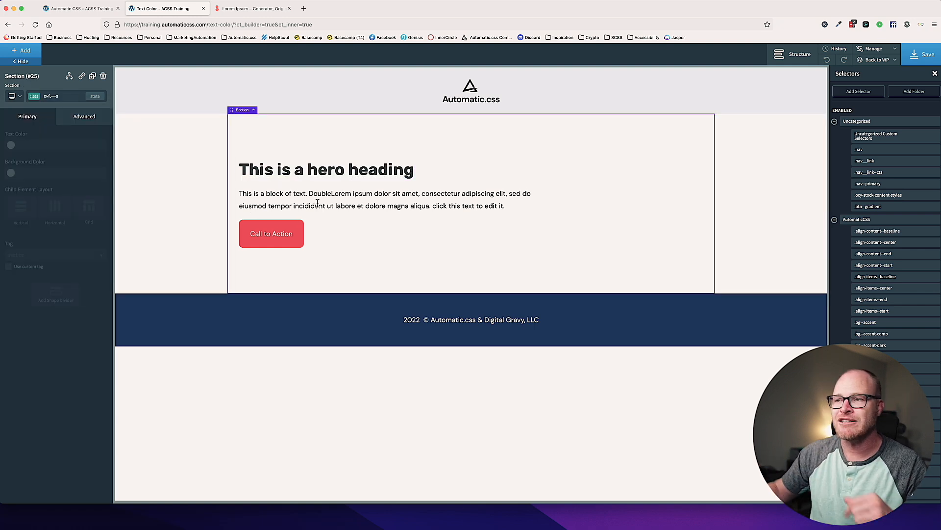
Give the duplicated hero section the bg--base-ultra-dark class and inspect its dark heading.
click(326, 170)
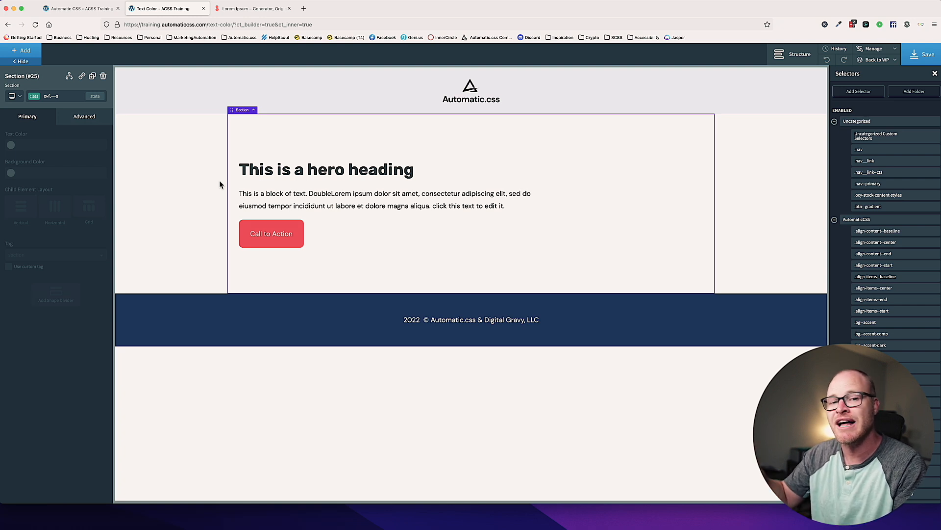
mouse_move(102, 99)
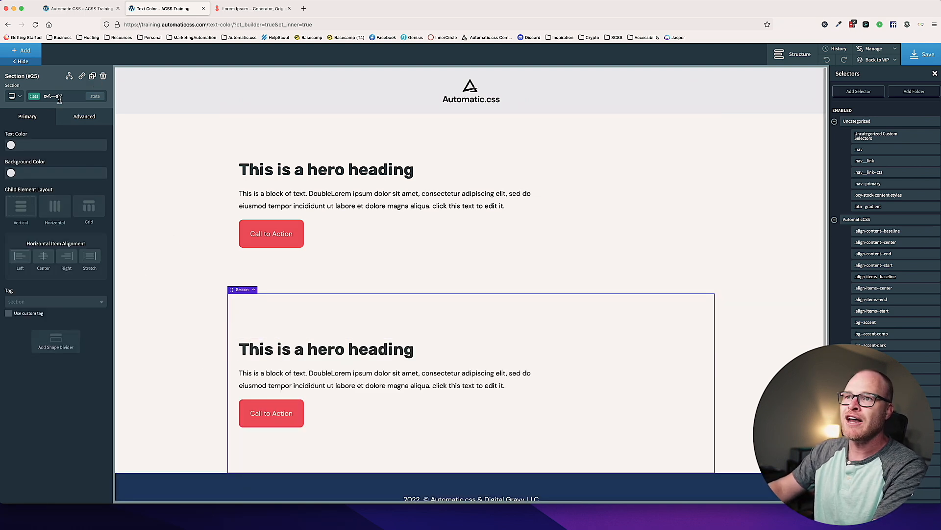
text(bg--base-ultra-da)
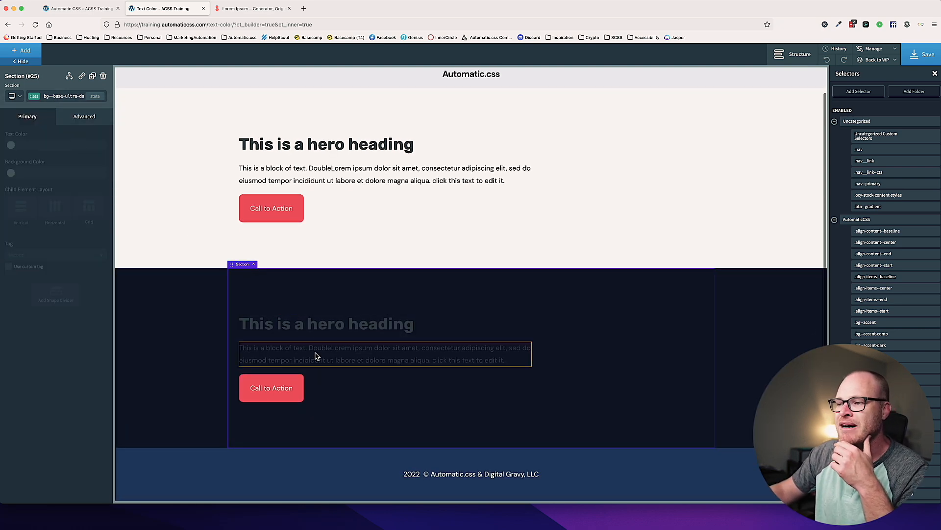
click(326, 324)
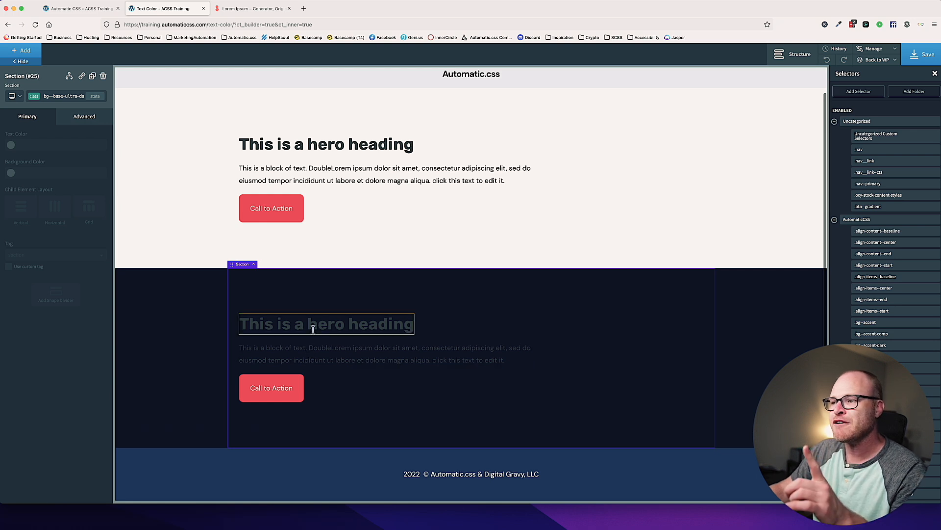
click(326, 324)
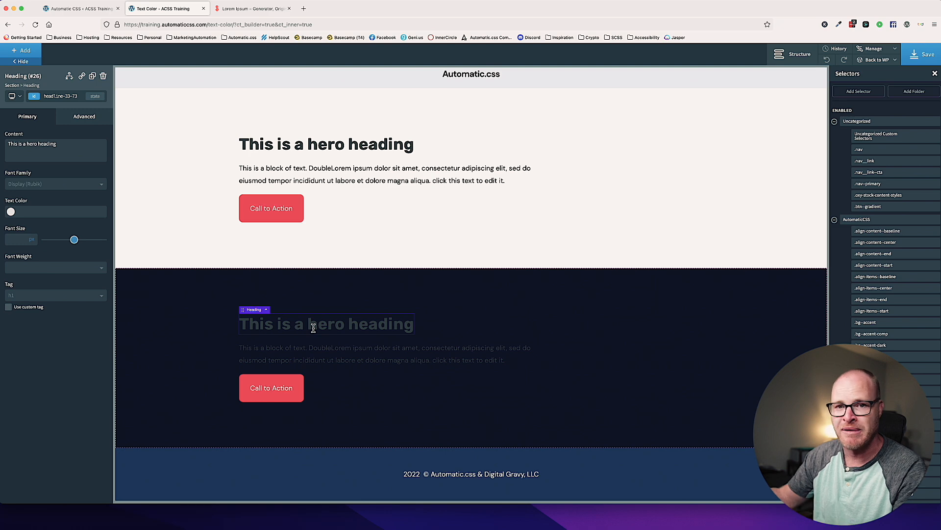
click(78, 8)
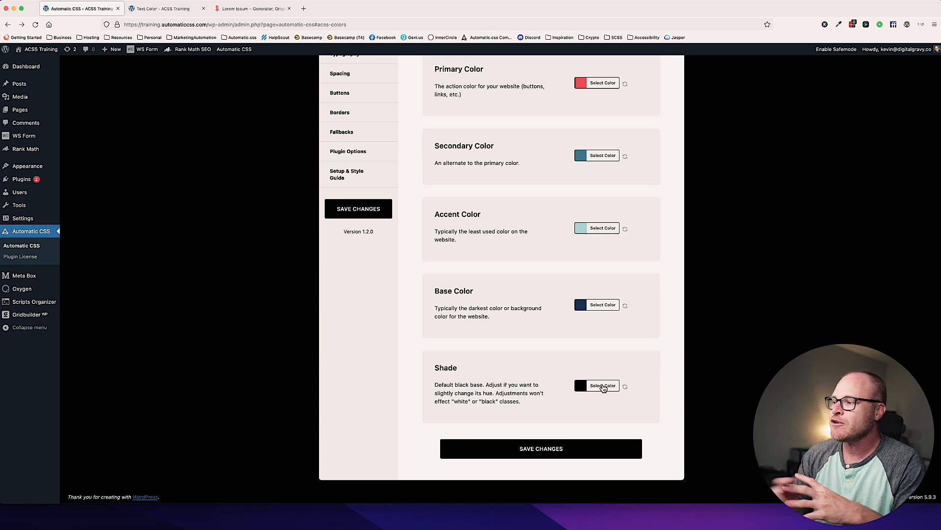
Inspect the Shade colour option, a default black base that can be re-hued.
click(602, 385)
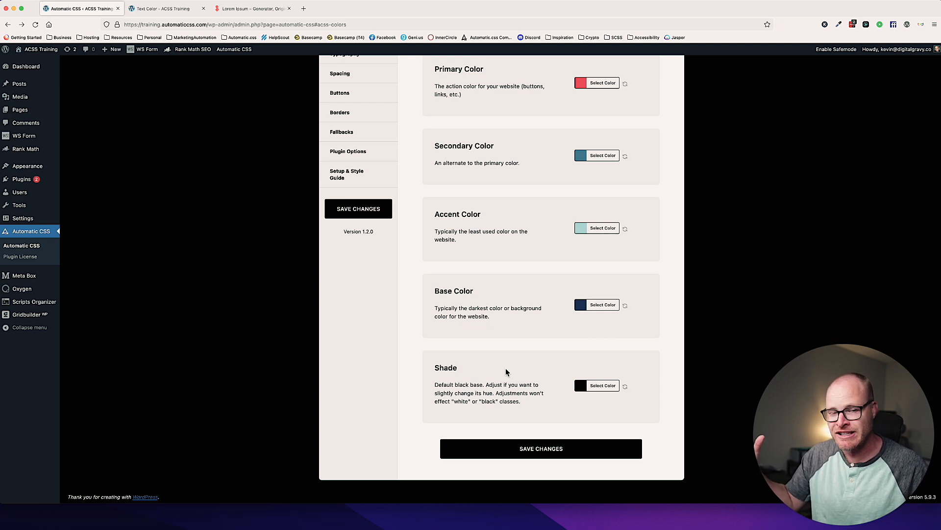
mouse_move(219, 91)
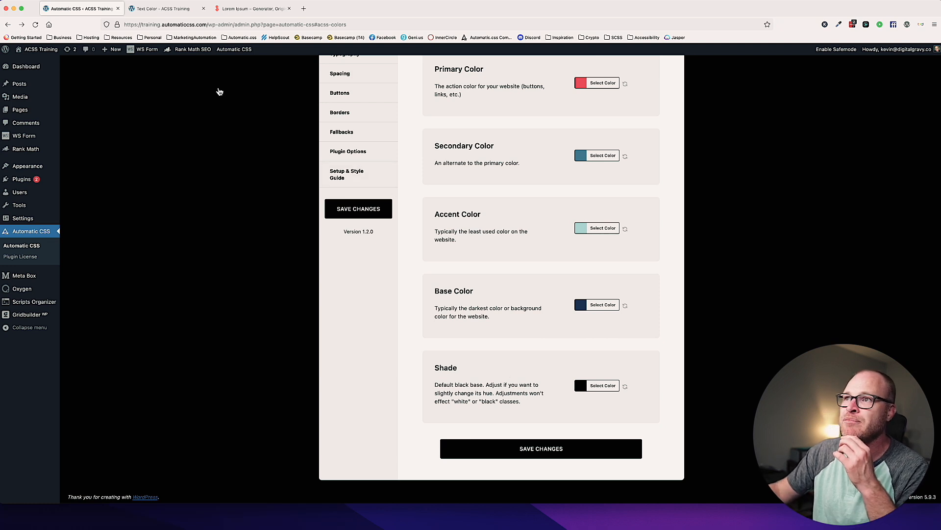
Add the text--white class to the dark section so its heading and paragraph turn white.
click(162, 8)
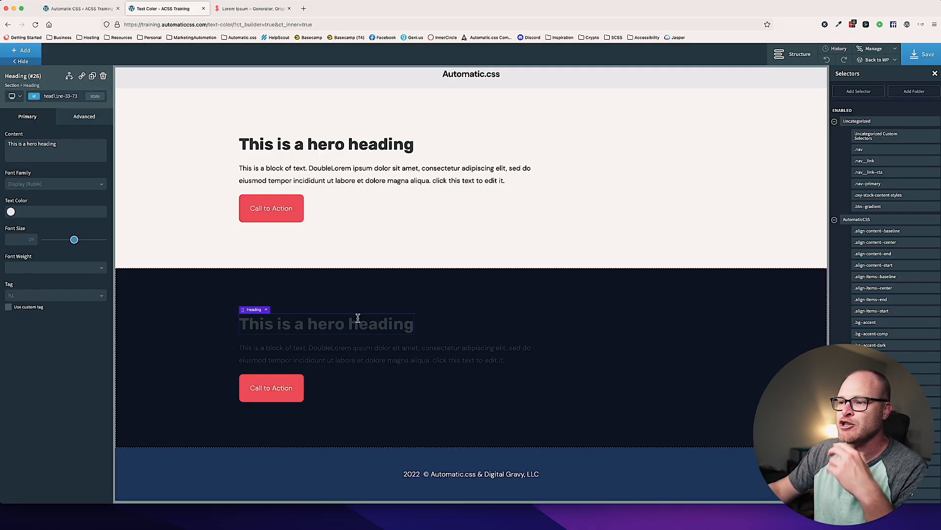
mouse_move(198, 293)
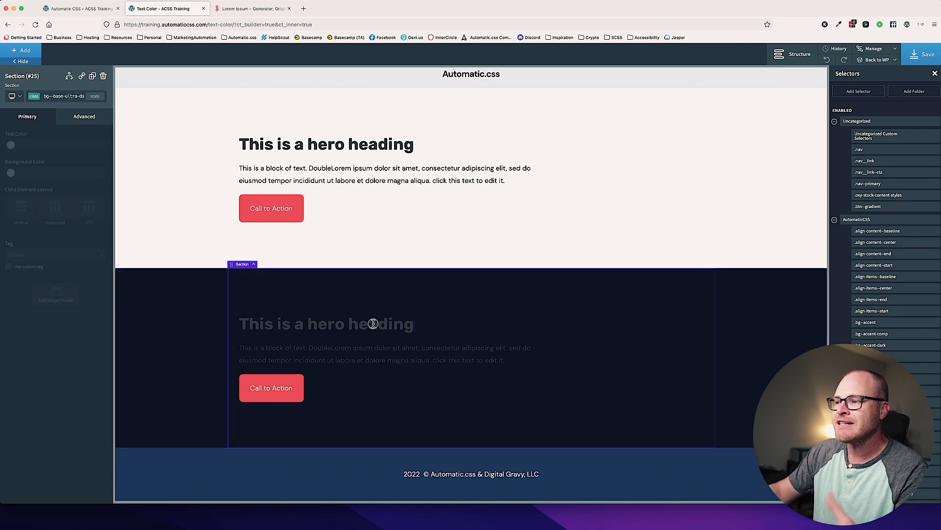
click(326, 323)
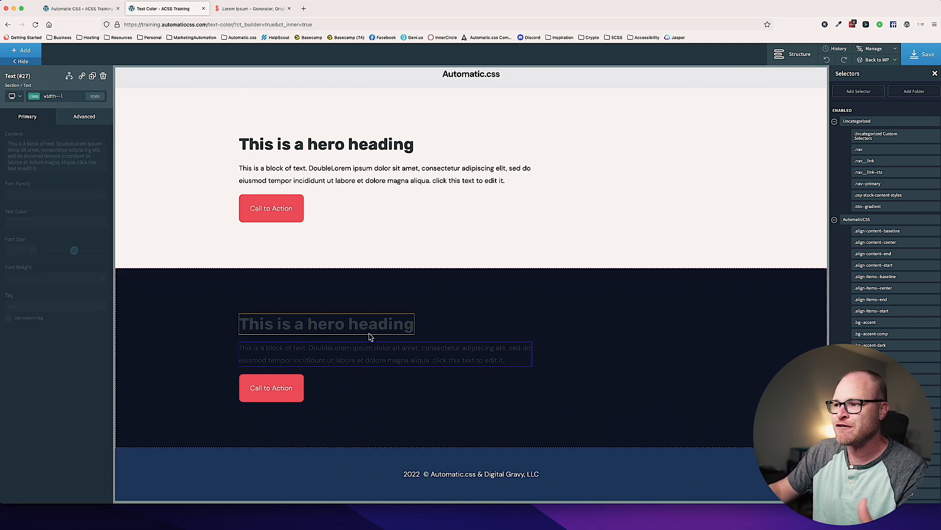
click(326, 324)
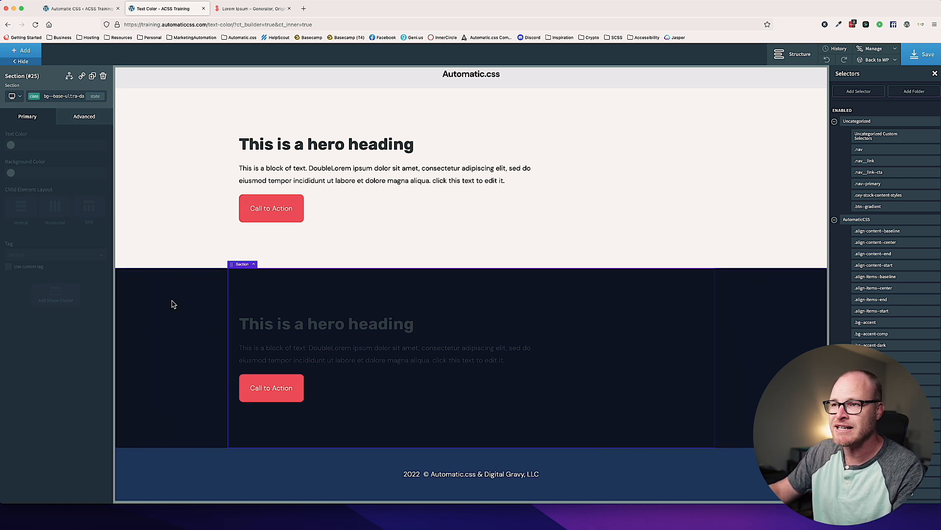
click(63, 96)
text(text--white)
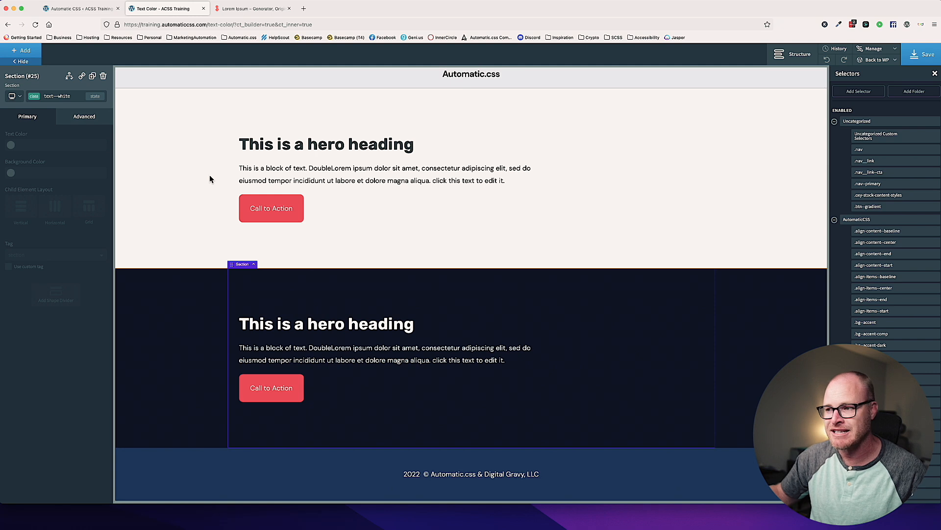
click(384, 353)
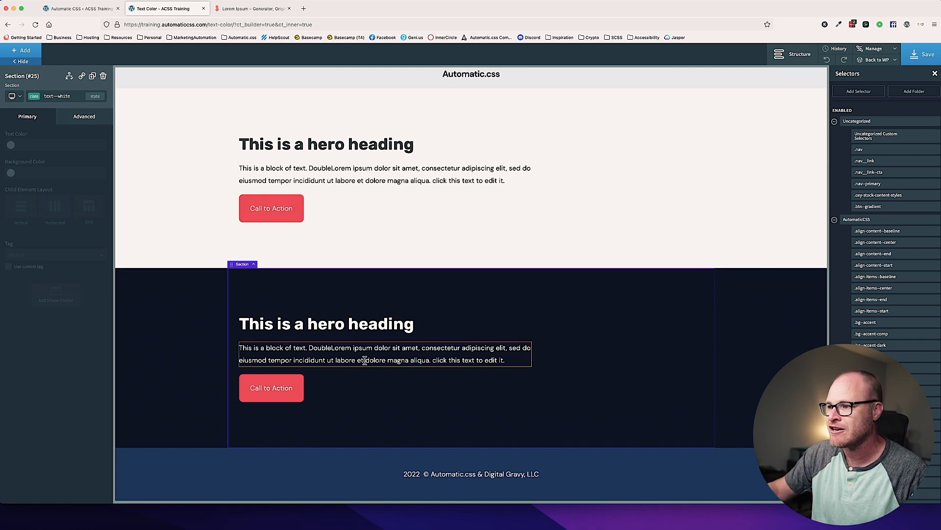
click(22, 51)
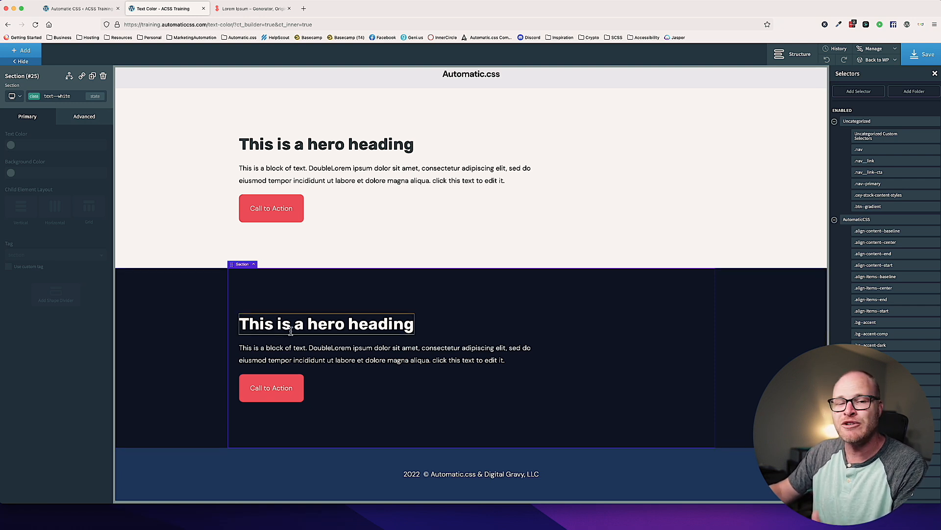
click(326, 324)
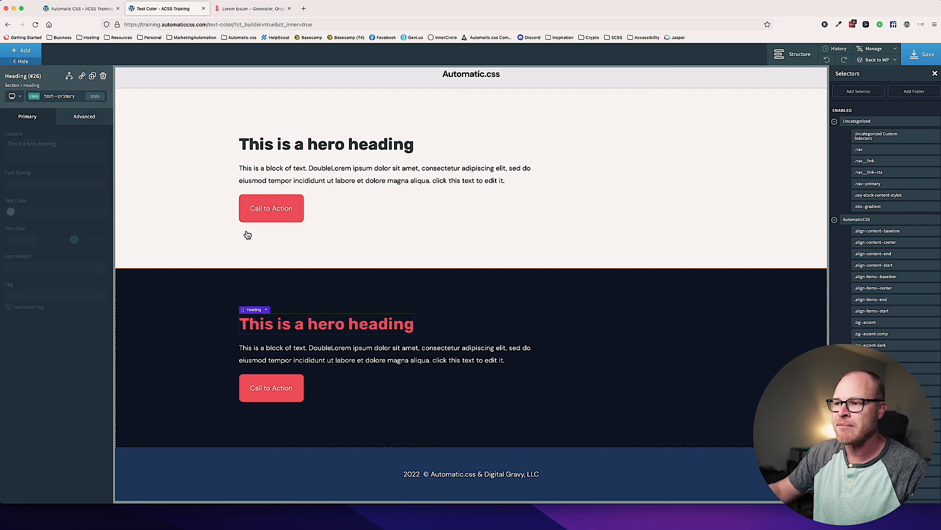
click(59, 96)
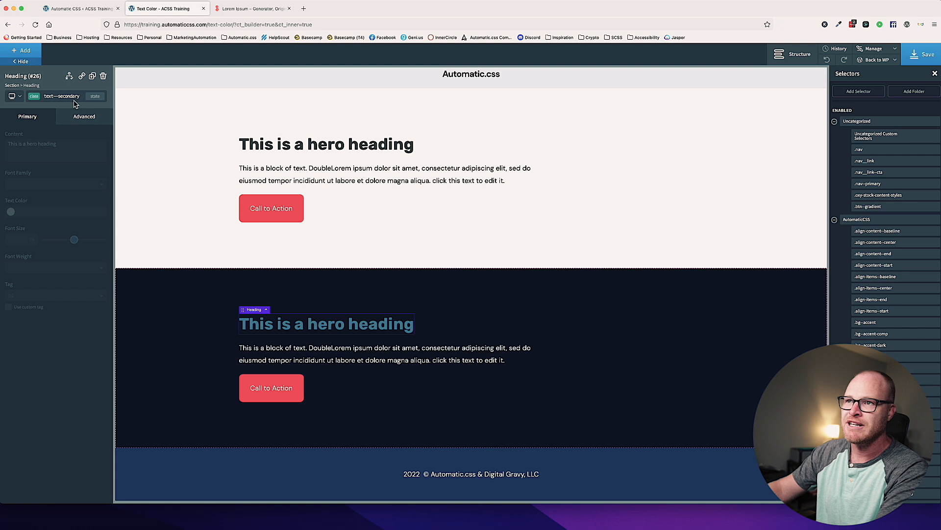
click(60, 96)
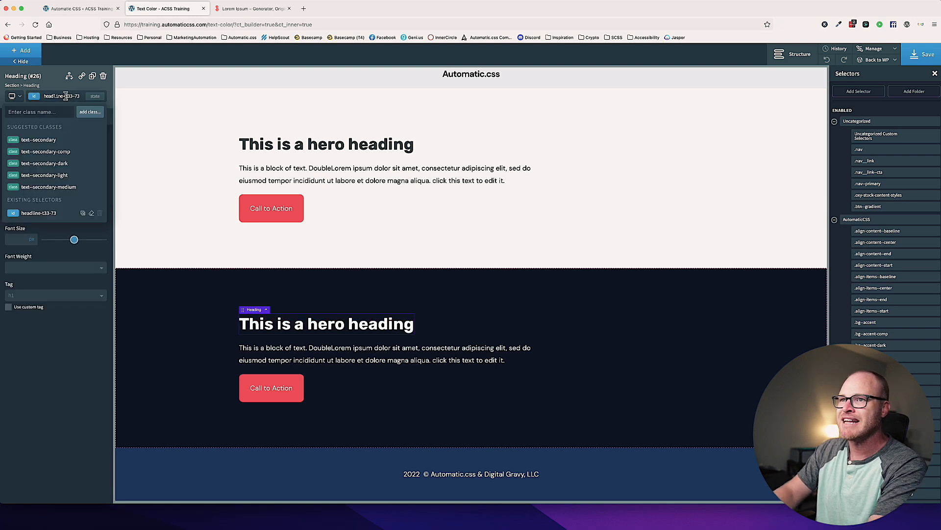
text(text--acc)
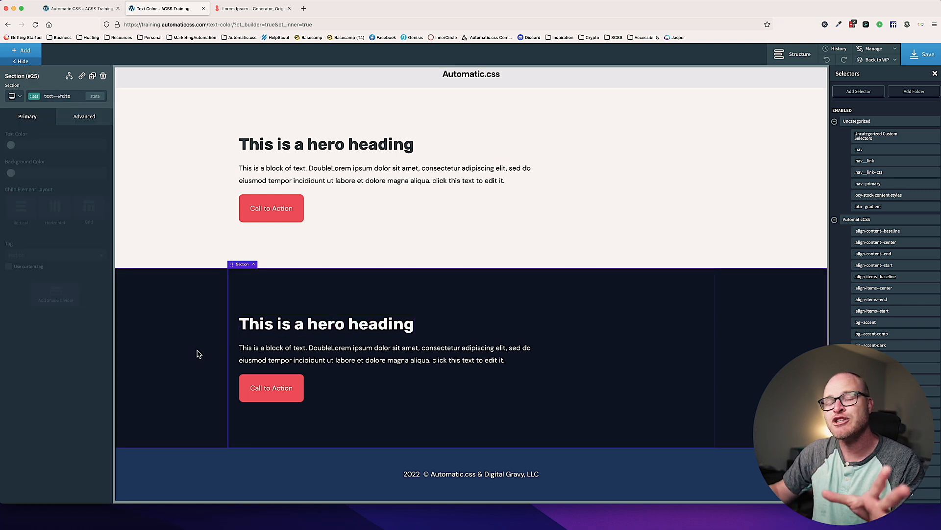
Replace the dark section's text--white class with text--base-light.
click(326, 323)
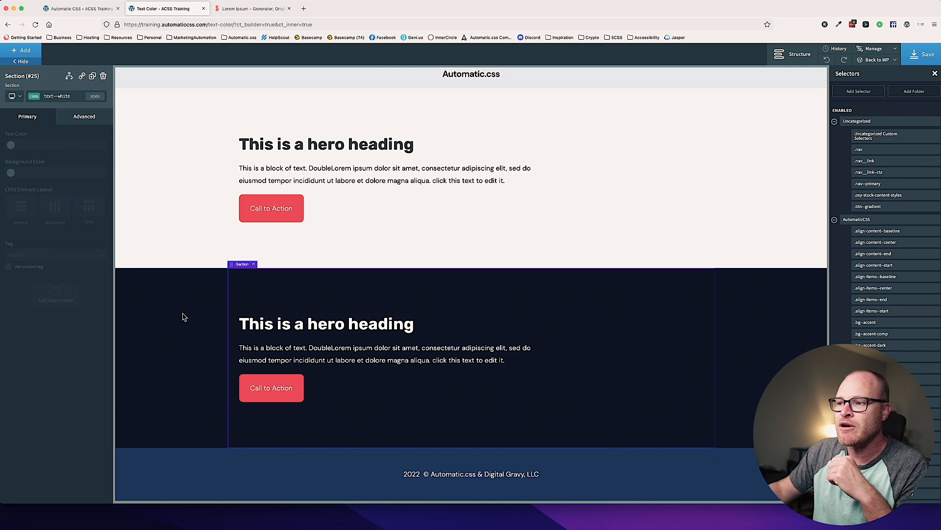
mouse_move(217, 305)
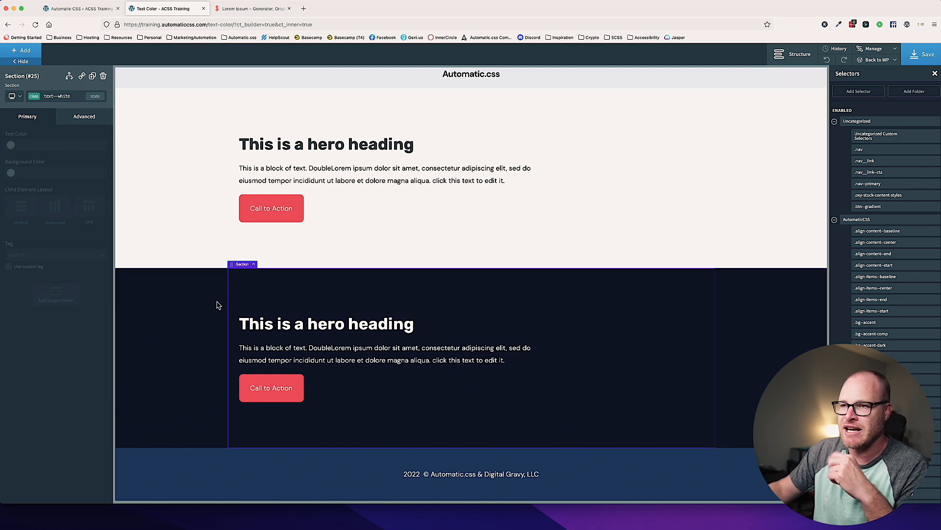
click(55, 97)
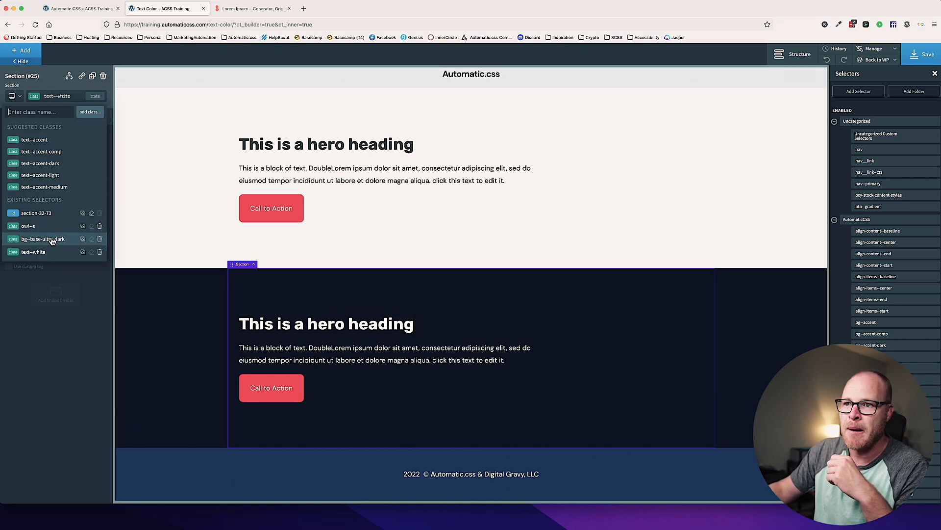
mouse_move(42, 238)
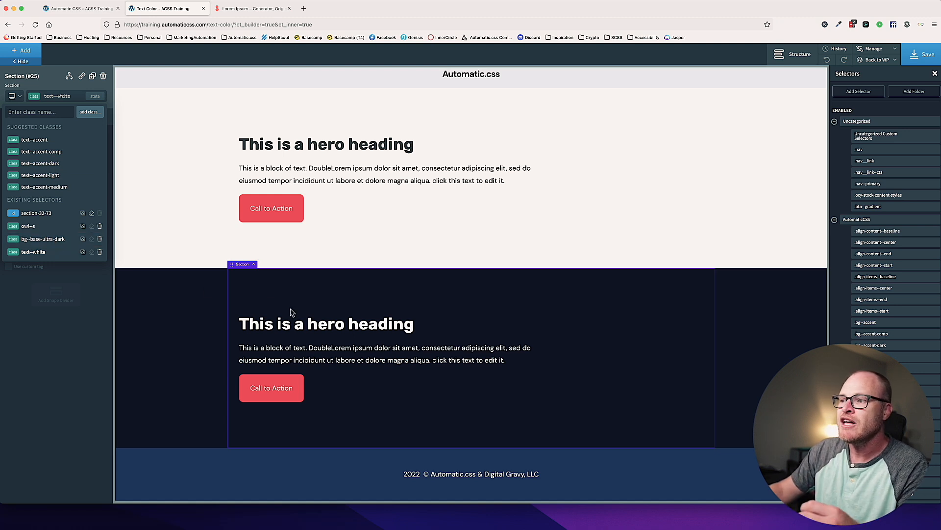
click(326, 323)
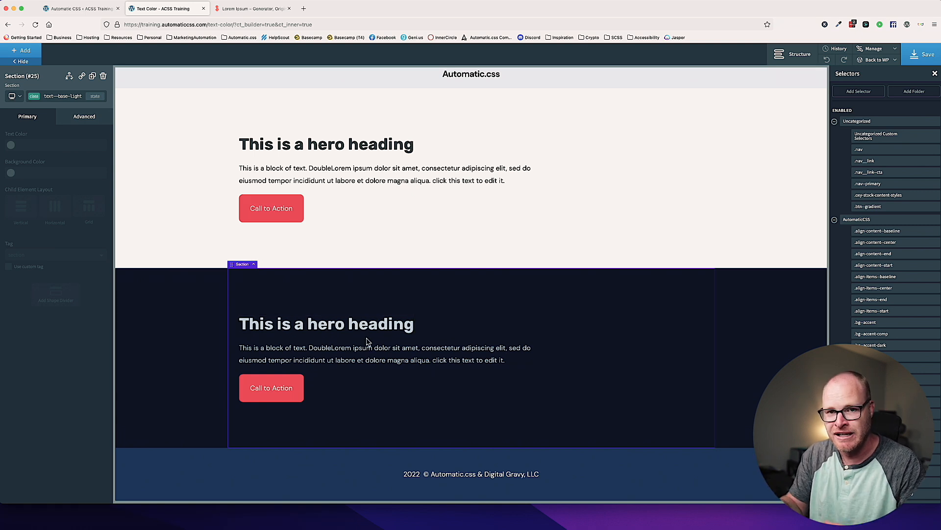
click(326, 324)
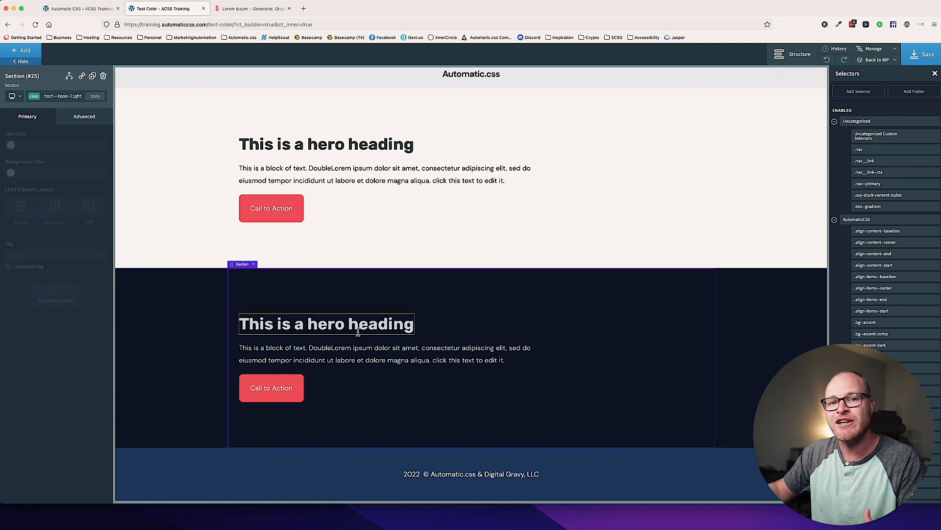
Give the dark section's paragraph its own text--base-ultra-light class.
click(384, 354)
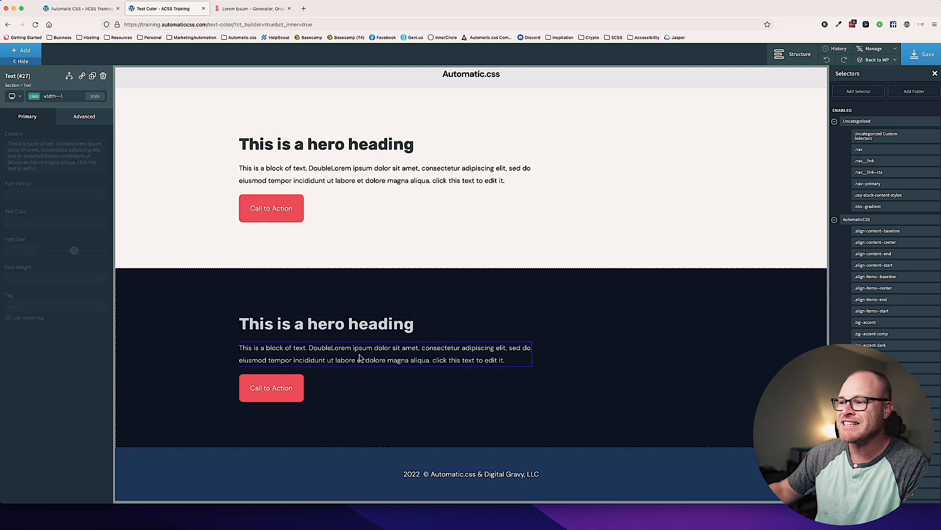
click(326, 323)
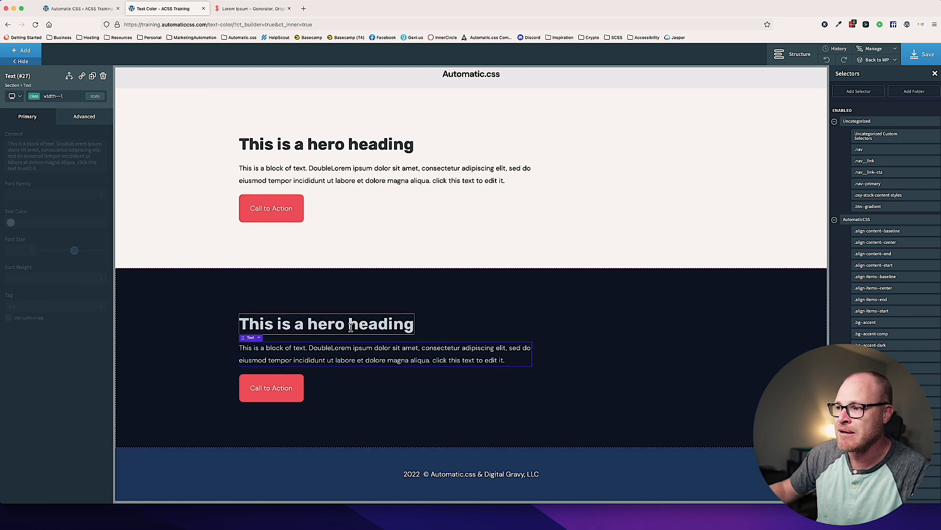
click(326, 324)
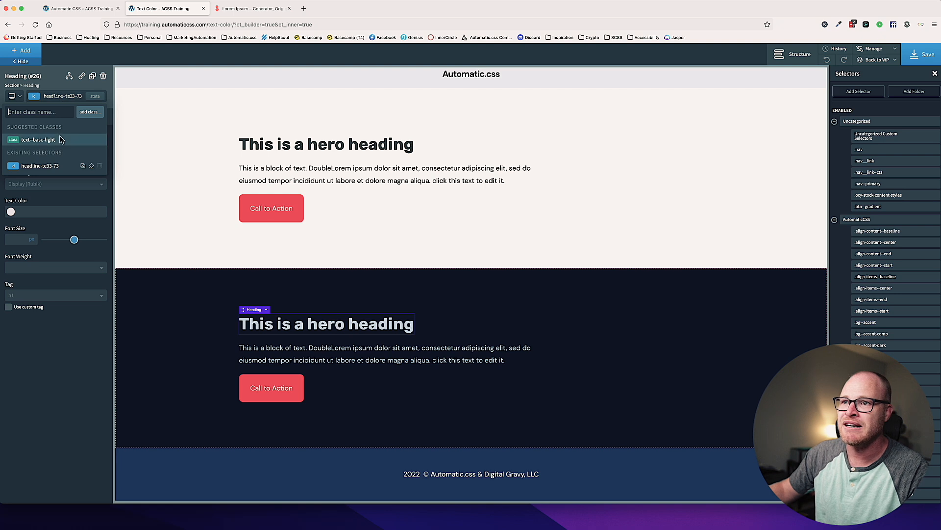
click(384, 353)
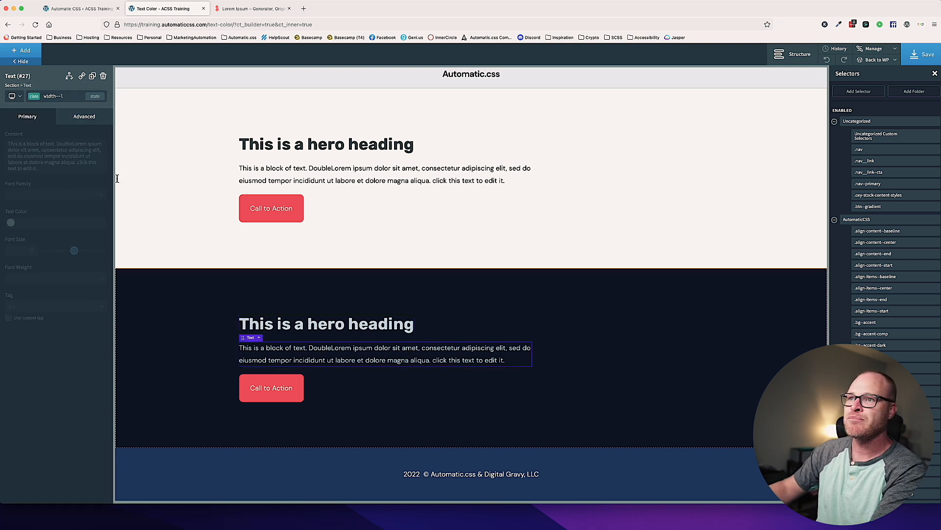
text(text--base-light)
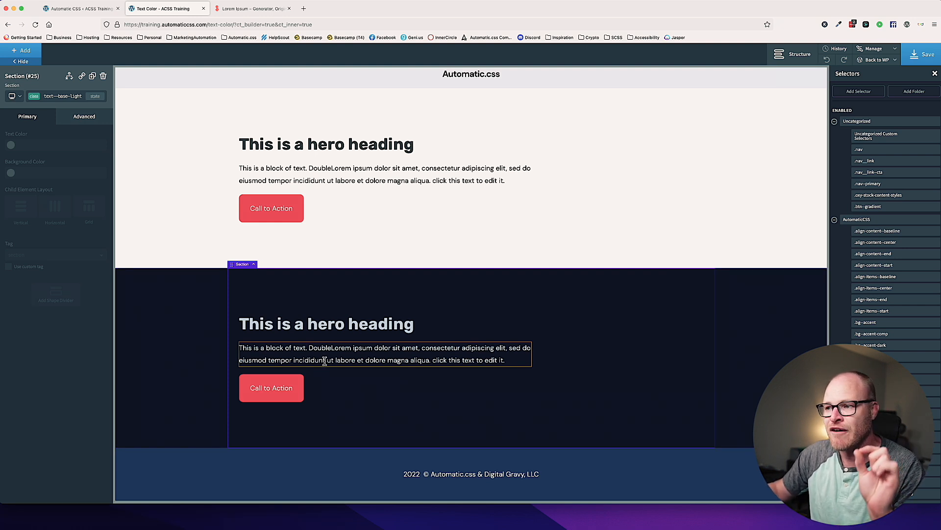
click(429, 418)
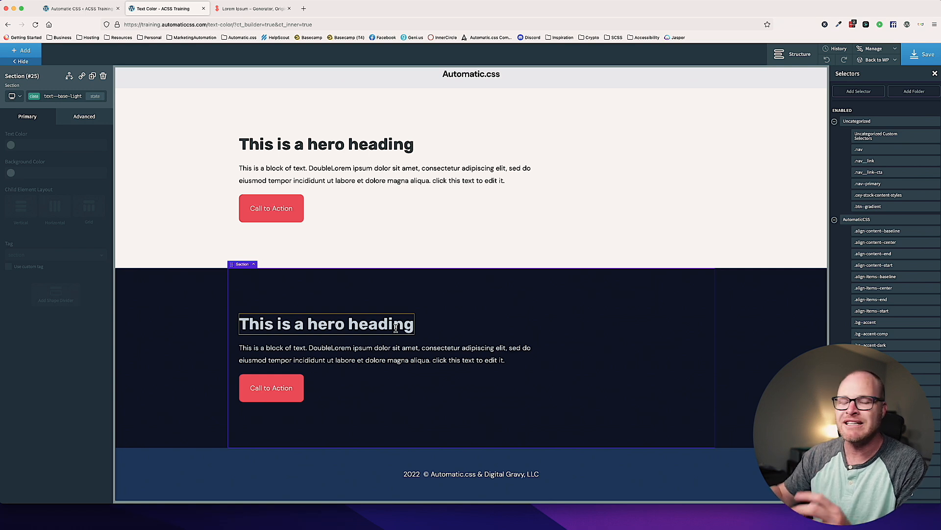
click(414, 235)
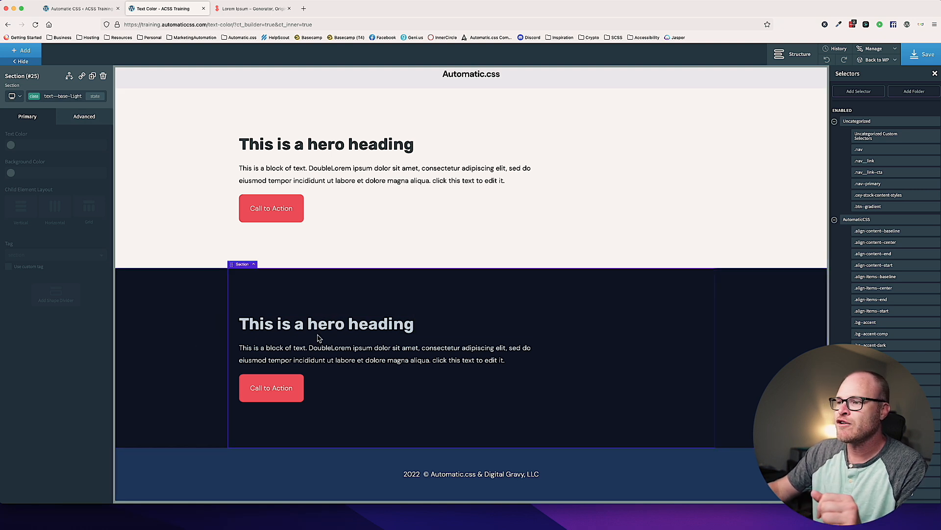
click(384, 354)
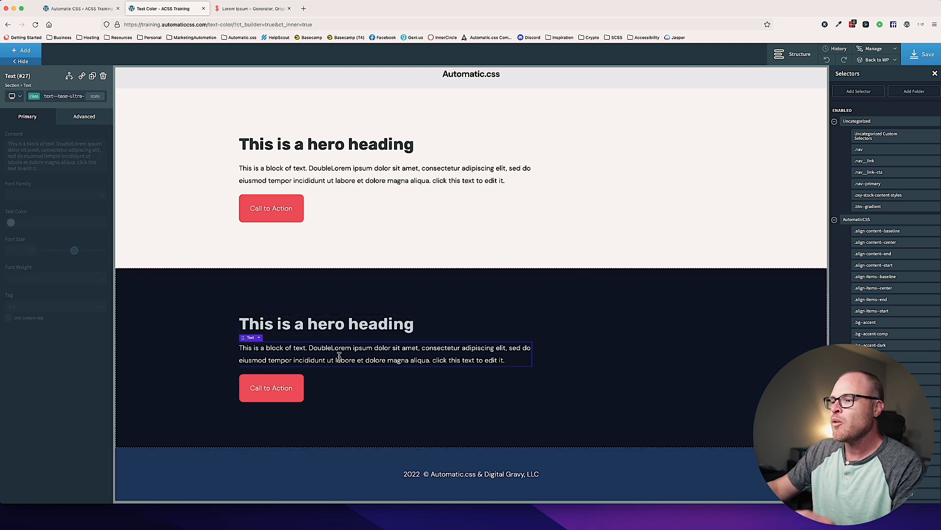
Edit the dark paragraph's text and expand Text #27 in Structure to reveal its span.
double_click(384, 353)
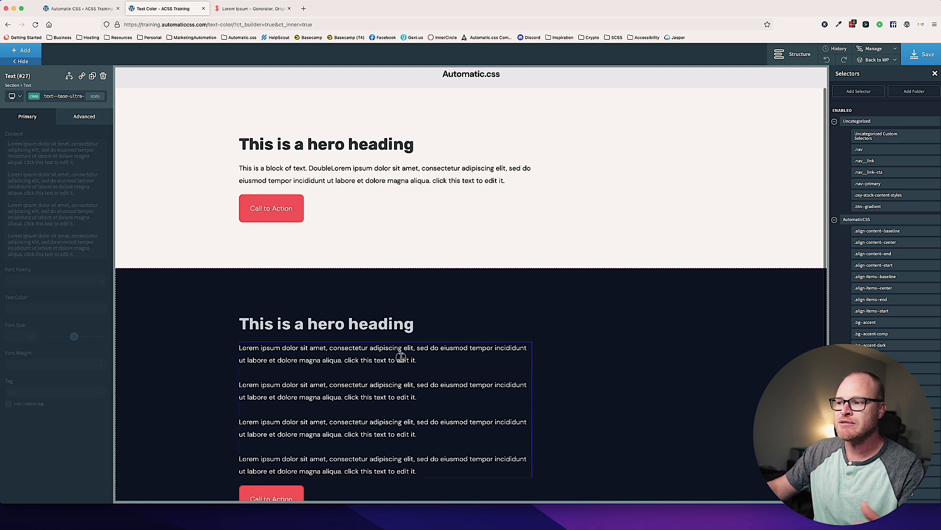
double_click(327, 359)
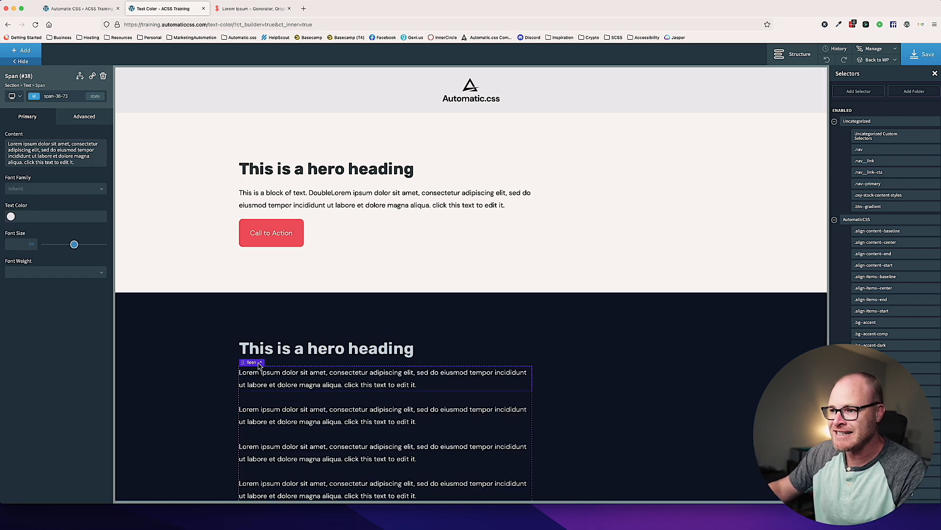
click(800, 54)
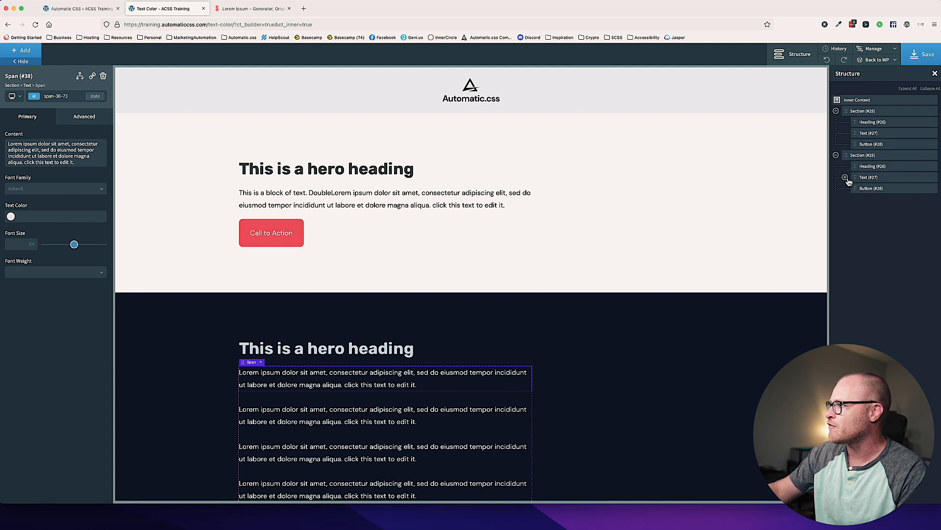
click(846, 177)
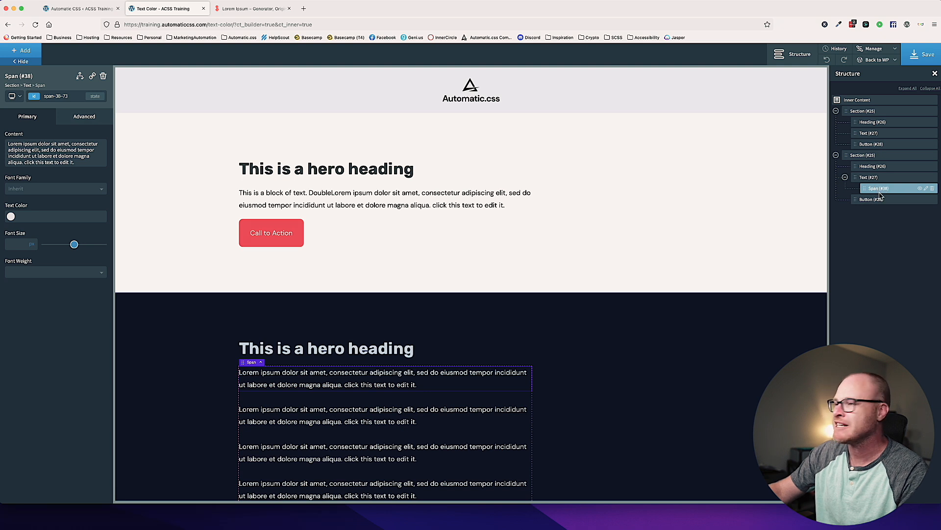
Add the text-accent class to the span and select the dark hero Section #25.
click(34, 97)
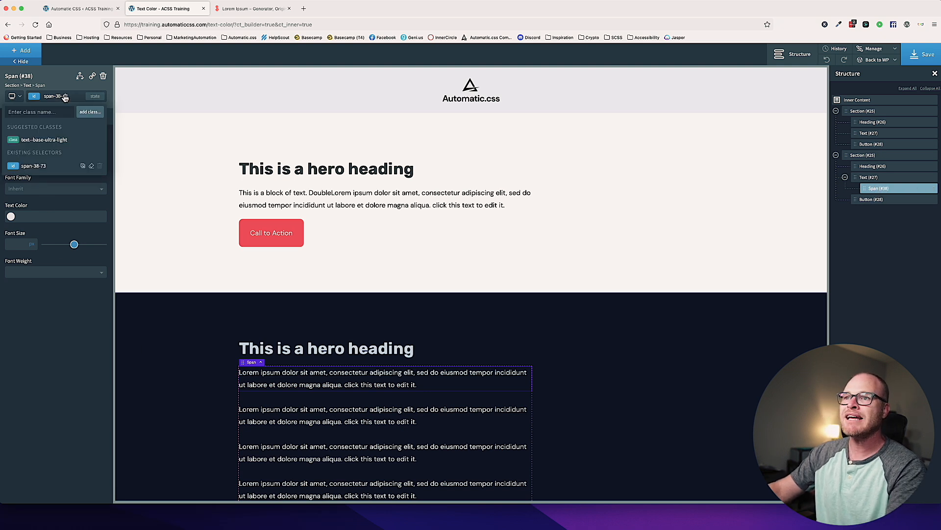
text(text)
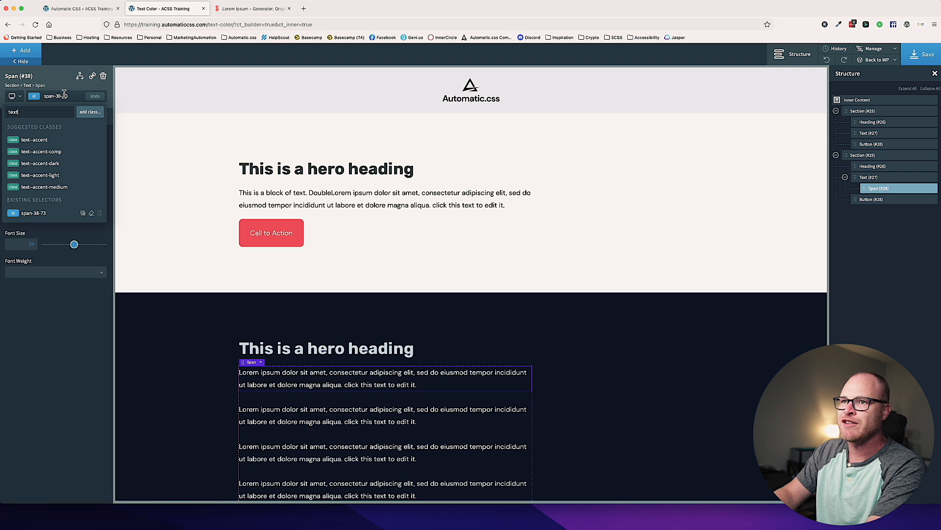
click(34, 140)
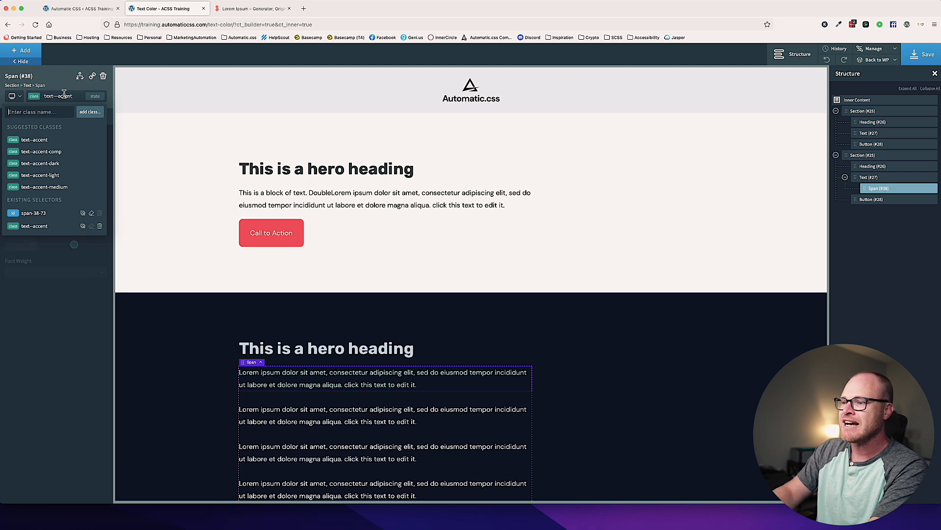
click(872, 155)
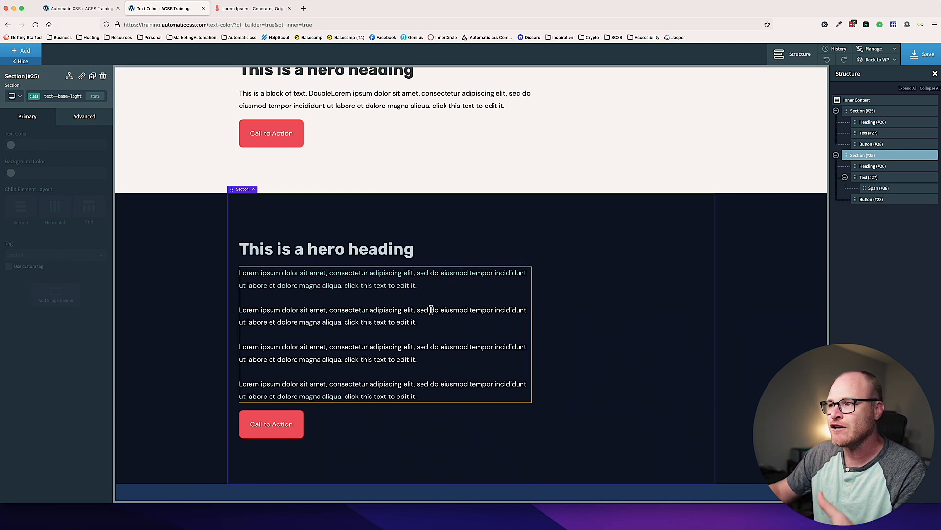
Add a new section below the hero with a div using the grid--l-2 class.
click(384, 278)
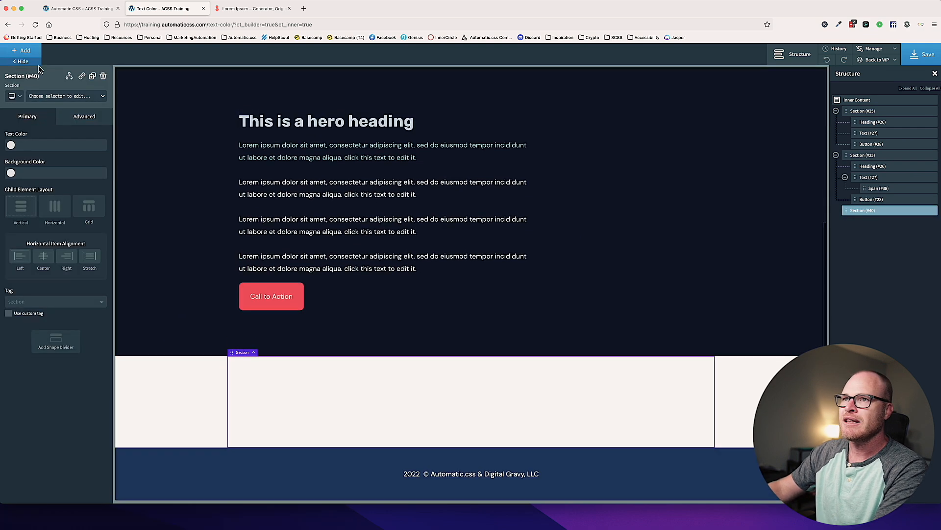
click(21, 51)
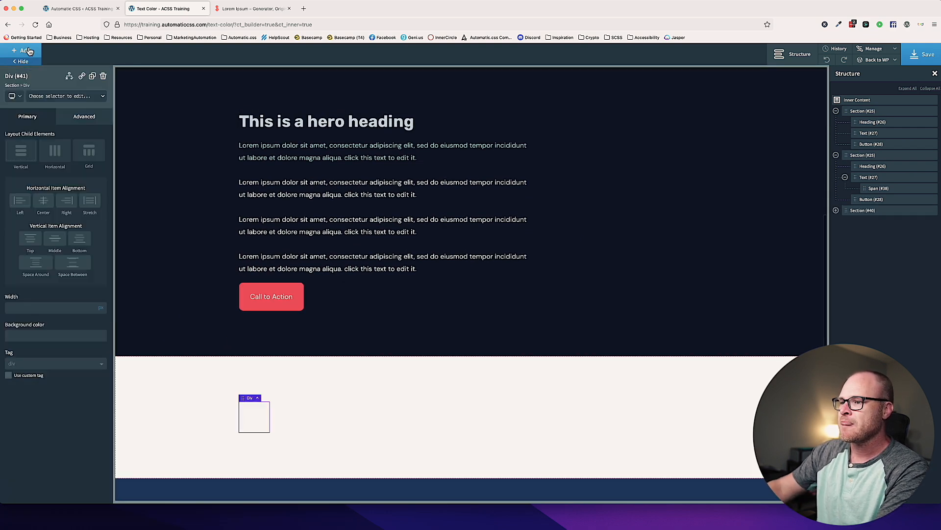
click(57, 96)
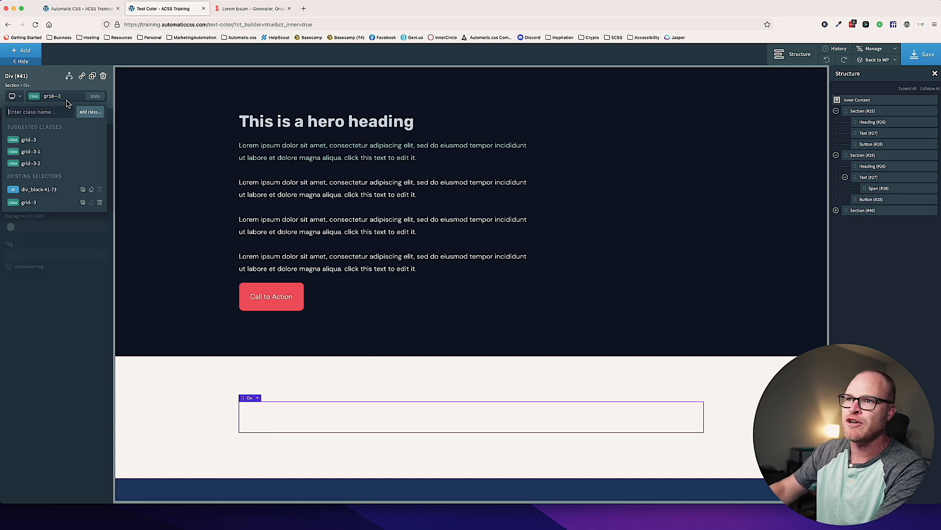
text(grid--l-2)
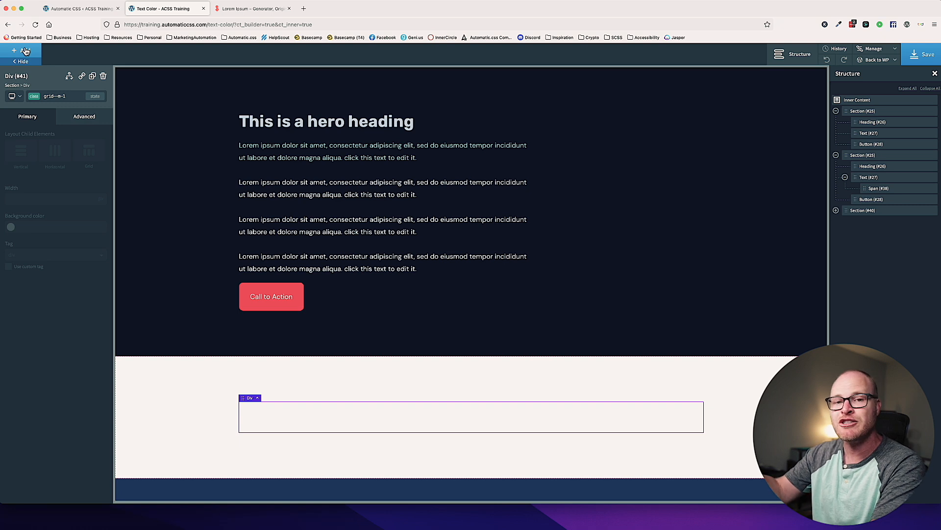
Add a test-card div inside the grid holding a heading, text block and button.
click(19, 51)
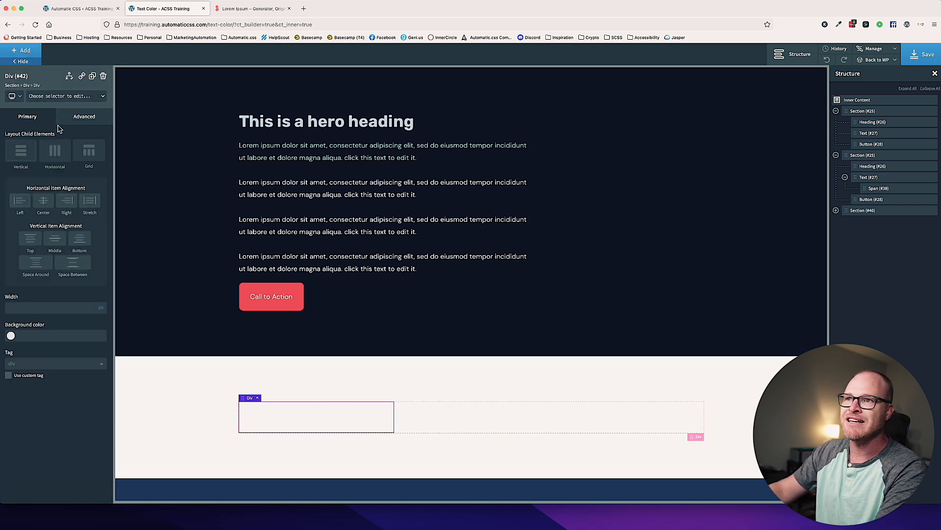
text(test-card)
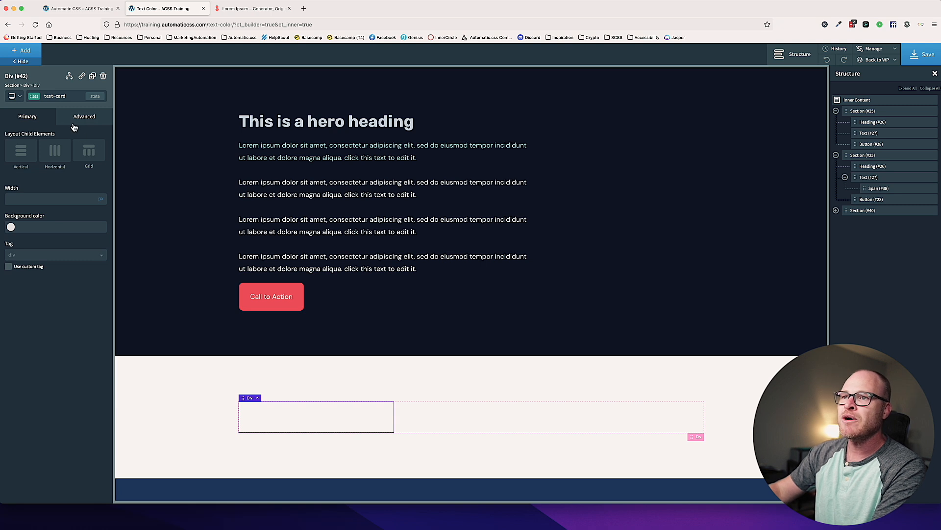
click(22, 51)
text(t)
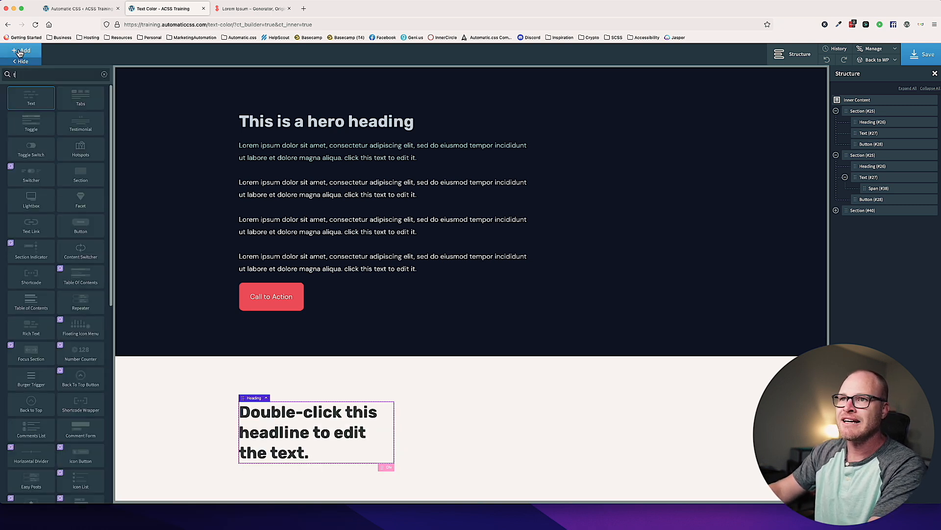
text(butt)
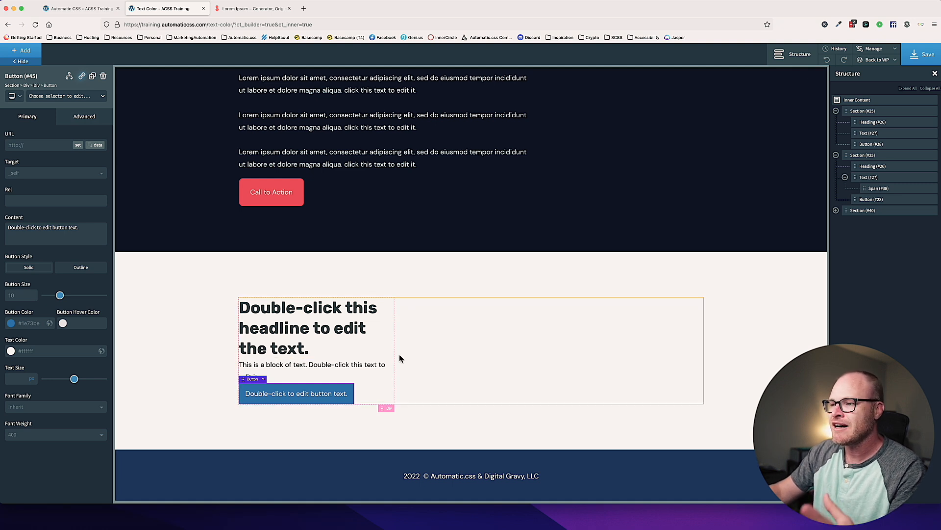
click(308, 327)
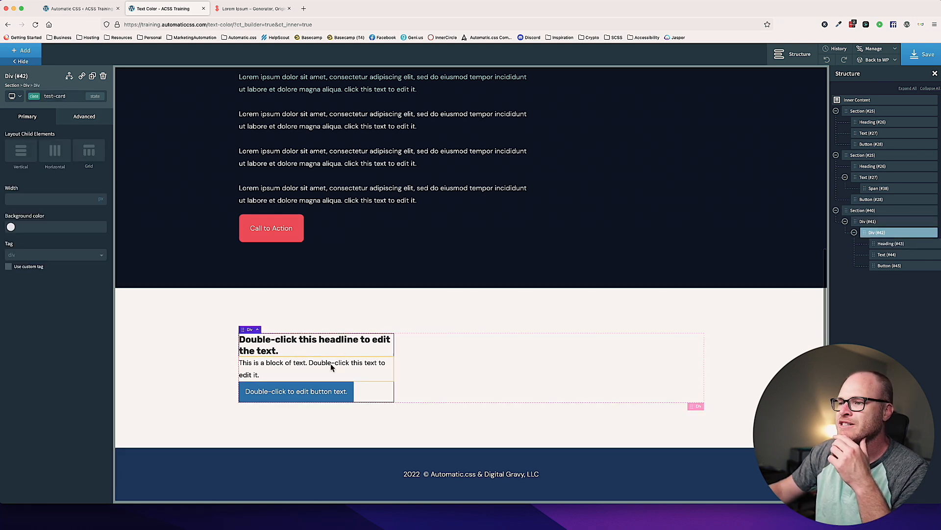
click(83, 116)
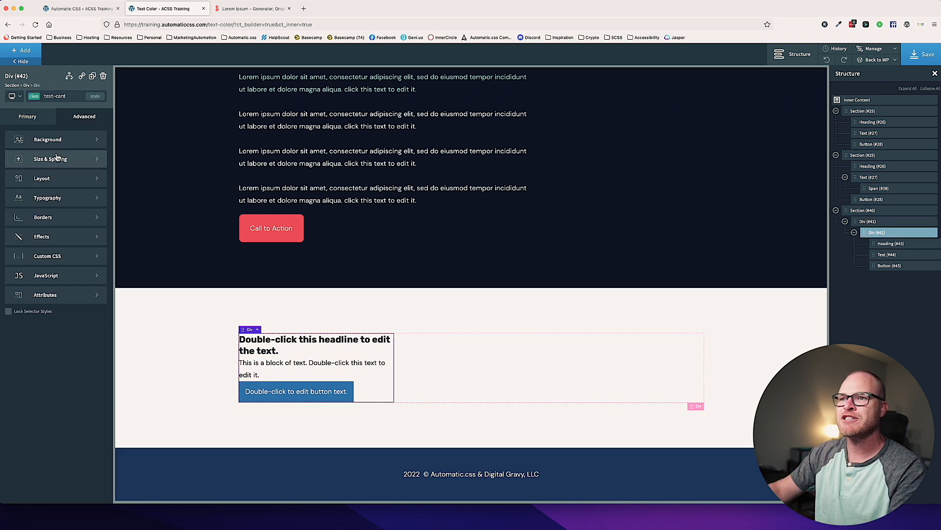
Add inner padding to the test-card div in Size & Spacing.
click(49, 158)
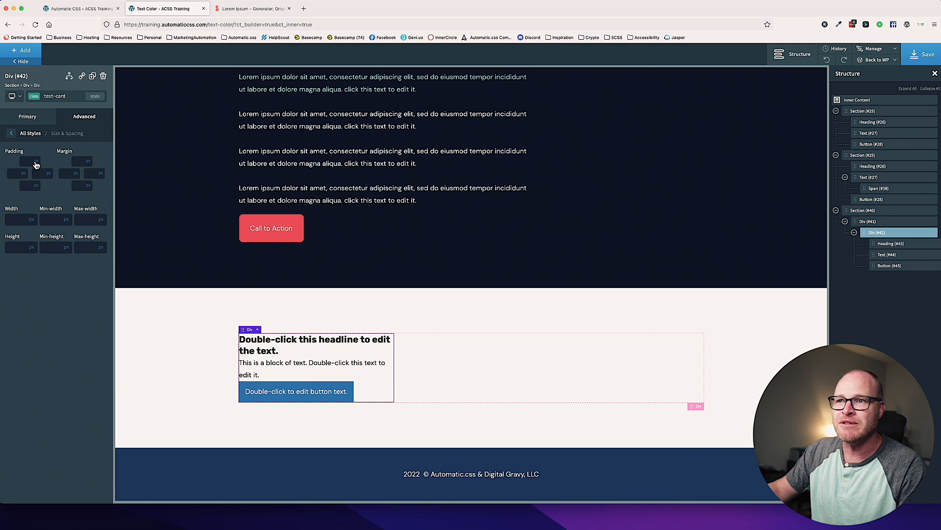
click(21, 161)
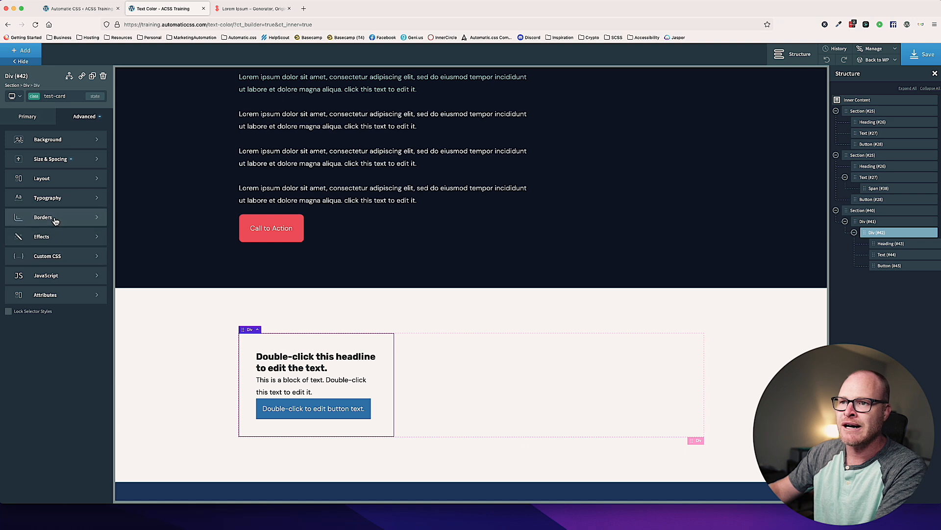
Give the test card a box shadow (rgba 0,0,0,0.15, offsets 2/6, blur 40) and a radius variable.
click(42, 236)
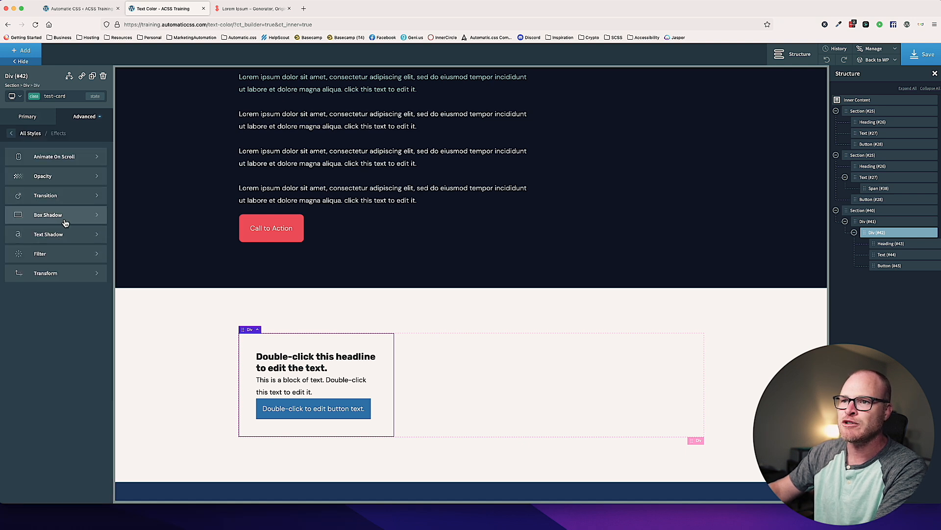
click(55, 214)
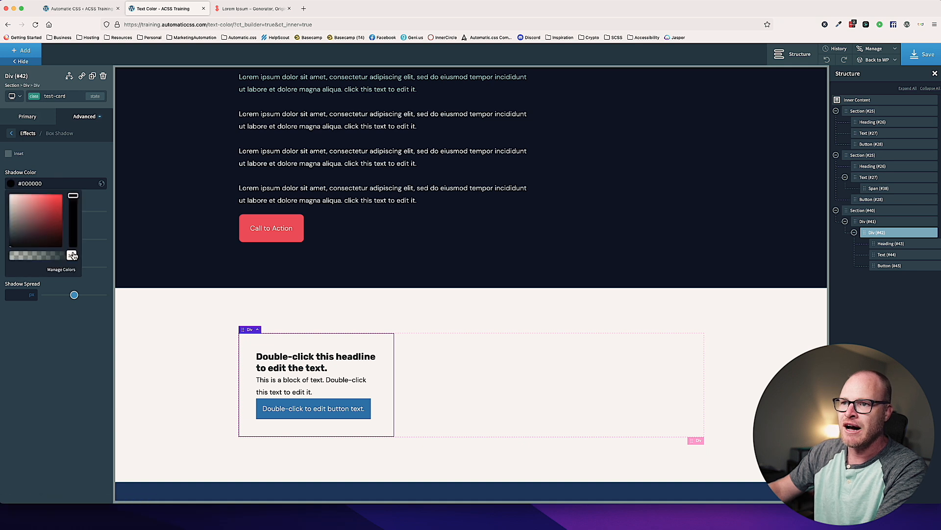
click(26, 264)
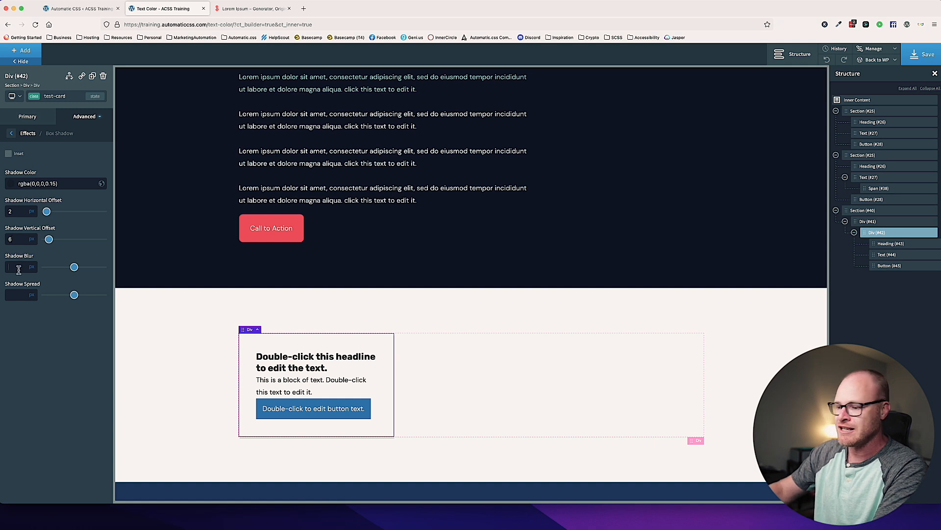
text(40)
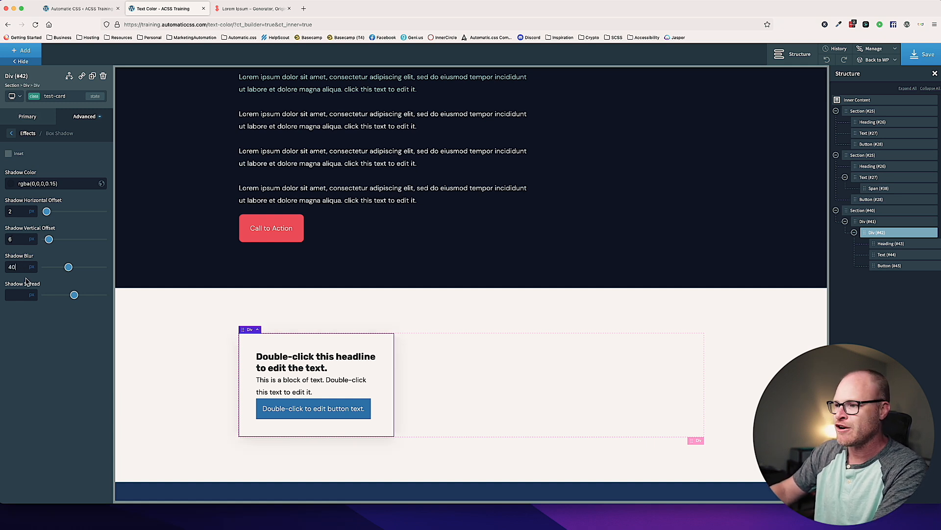
drag(68, 267, 63, 266)
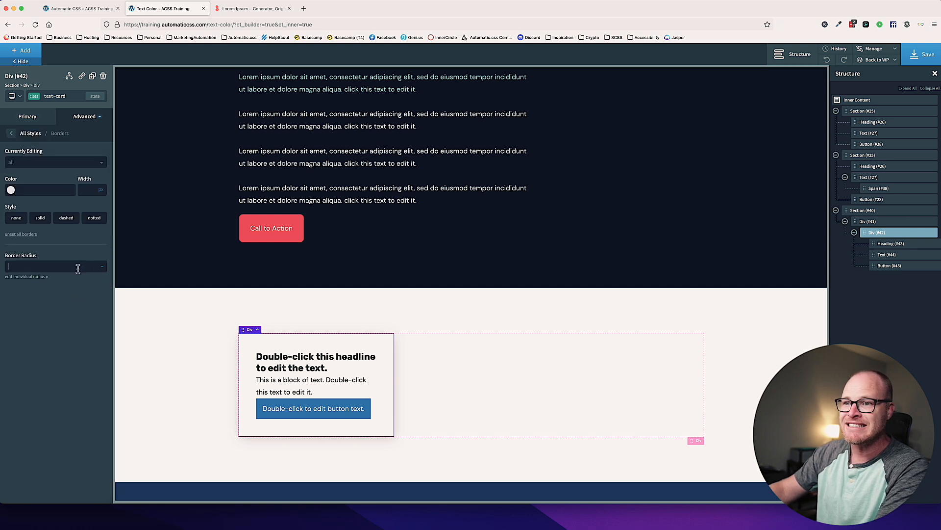
text(var(--)
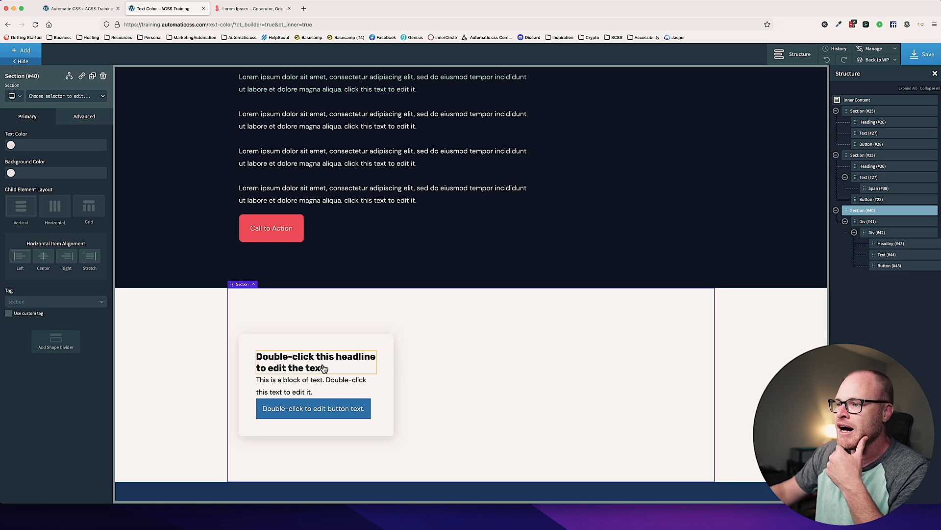
Apply the card heading class to the test card's heading.
click(316, 361)
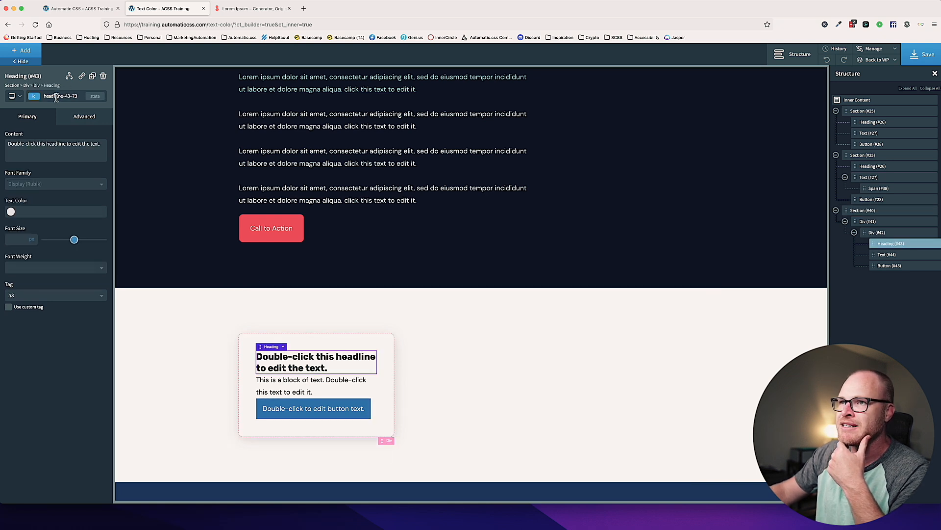
click(34, 96)
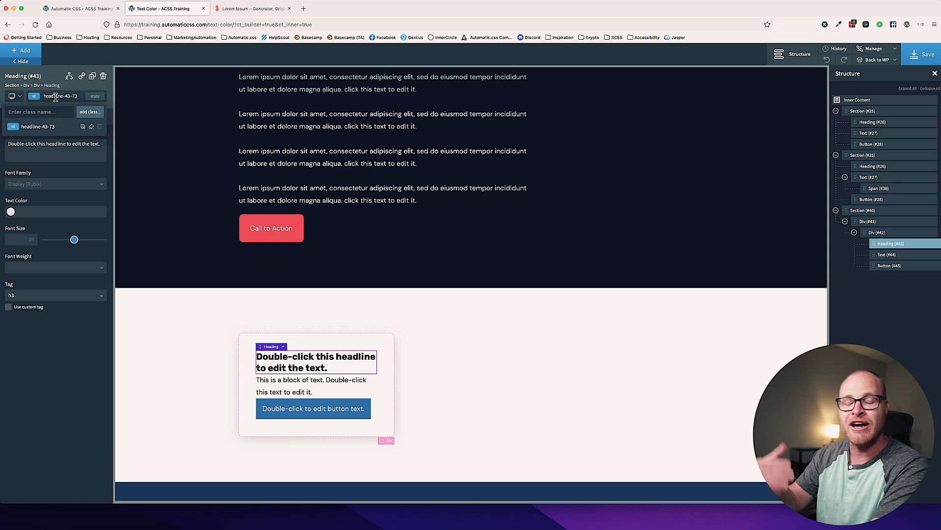
text(test-card__headin)
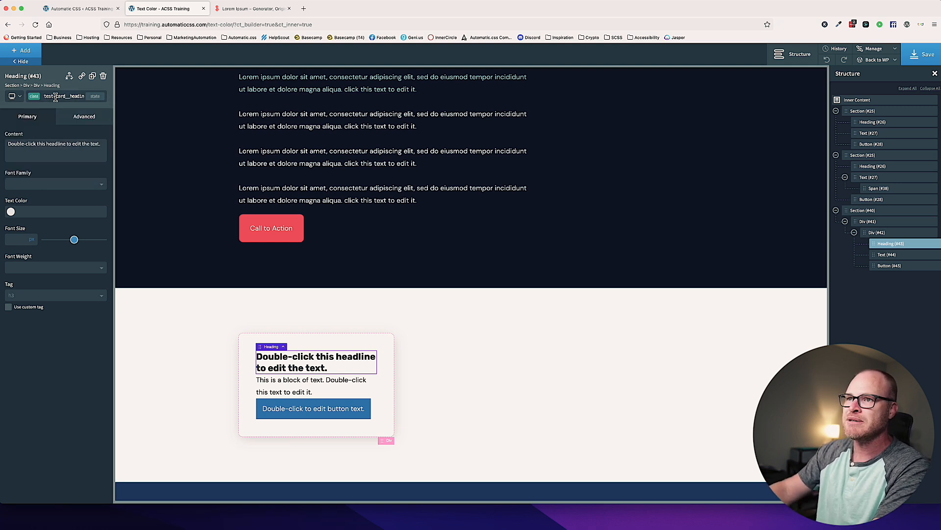
click(292, 385)
text(btn--s)
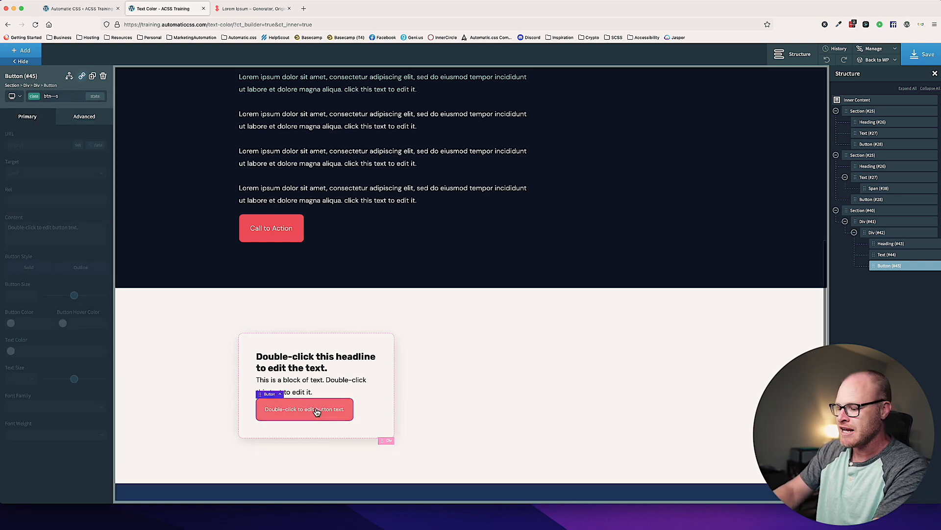
Change the heading text to 'Card Heading'.
double_click(305, 409)
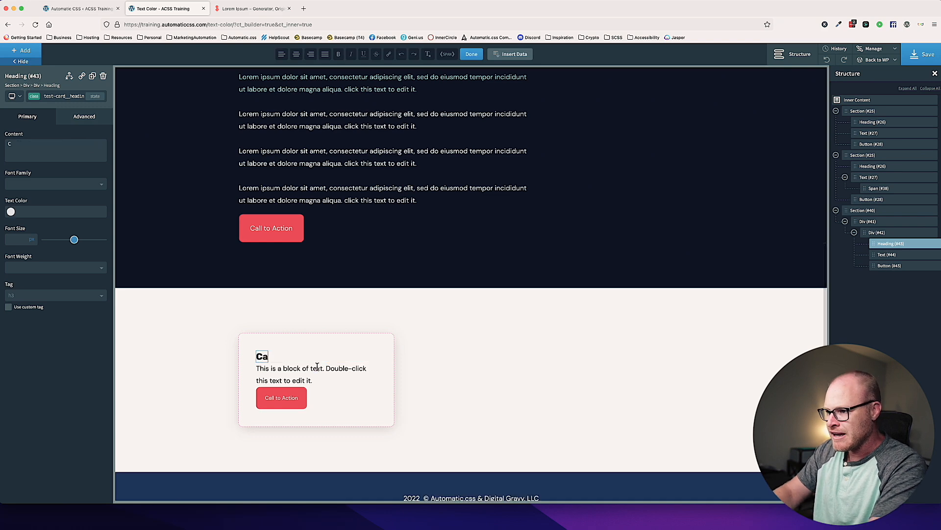
text(Card Heading)
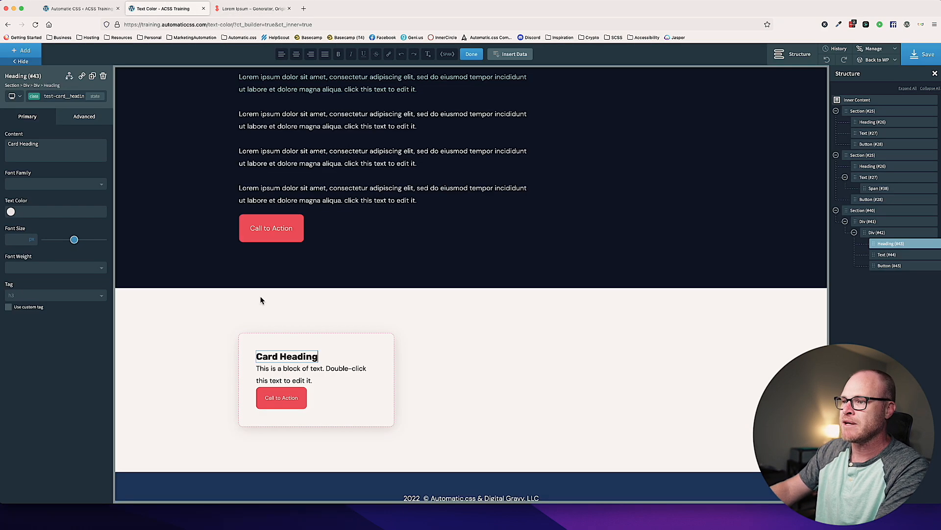
click(311, 372)
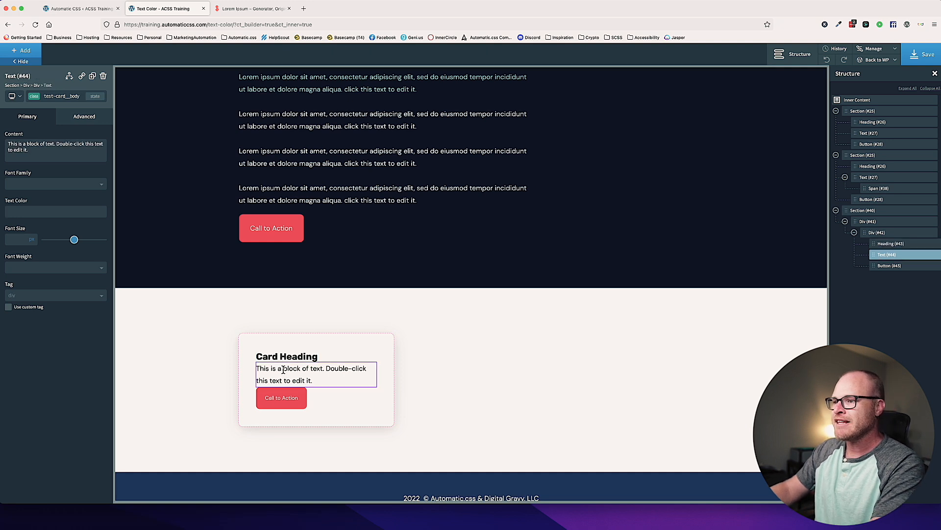
Fill in the card body text and set its margins under Size & Spacing.
double_click(315, 374)
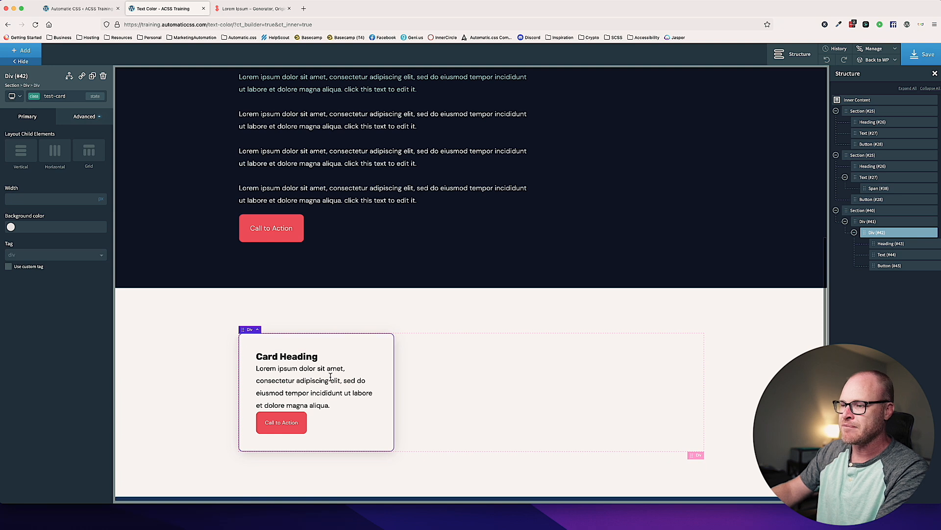
click(310, 386)
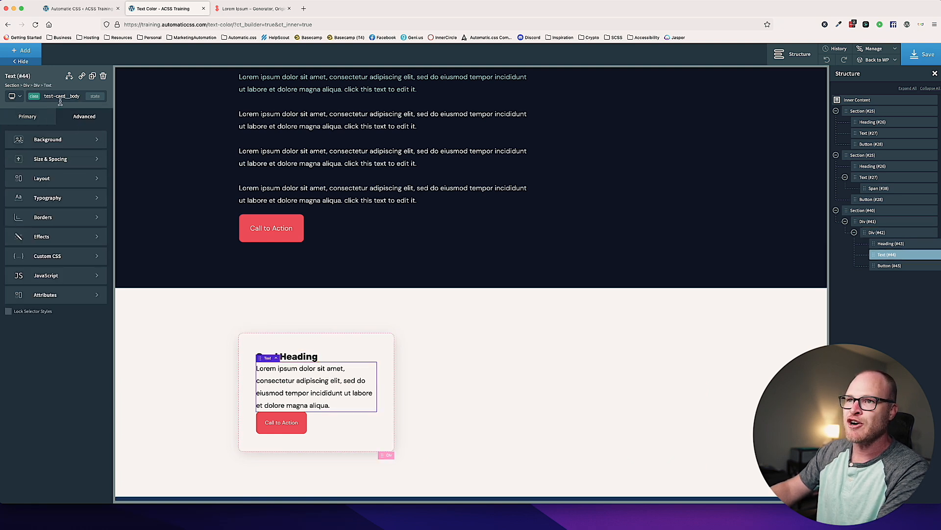
click(50, 159)
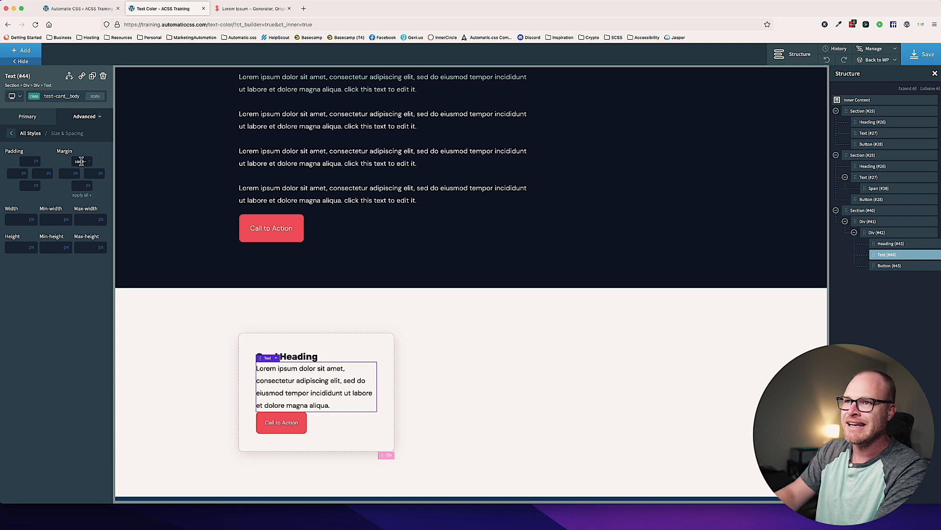
click(89, 174)
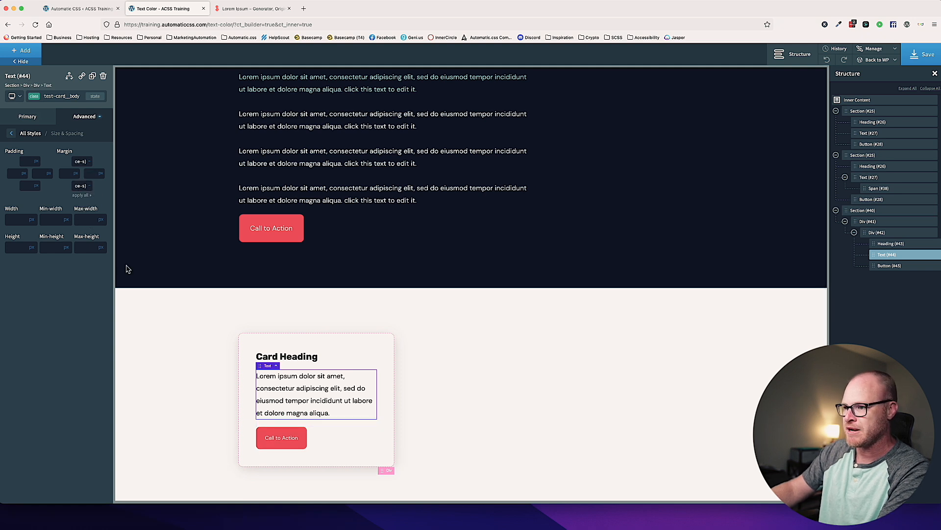
Add grid and gap classes to the card's parent Div.
click(877, 210)
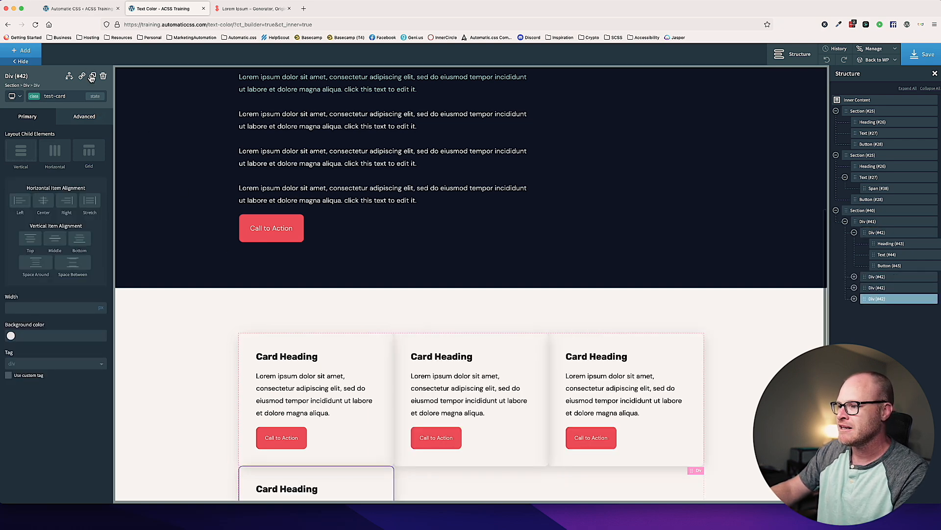
scroll(down, 3)
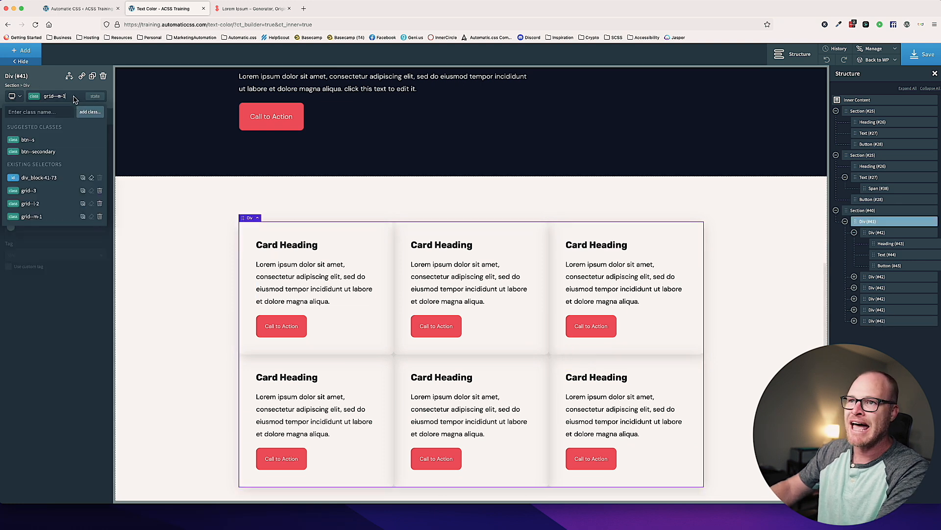
text(gap--)
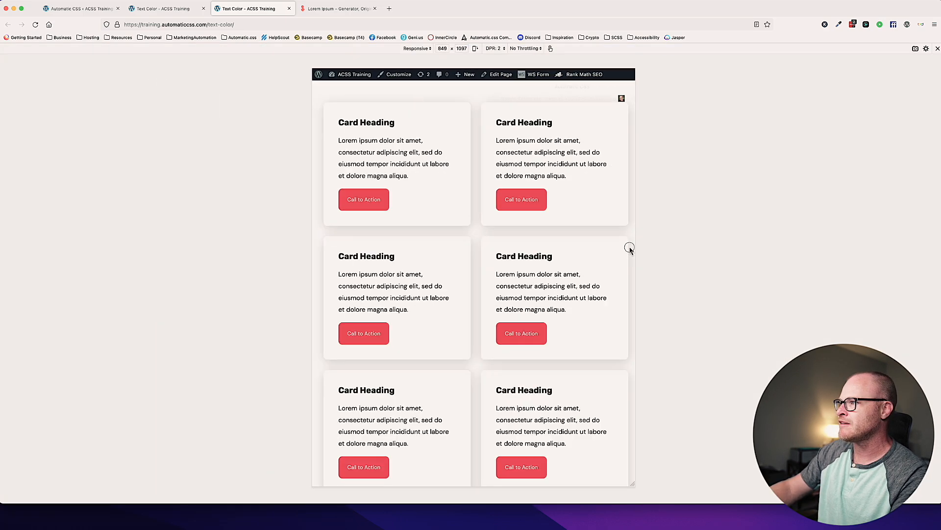
drag(630, 249, 659, 245)
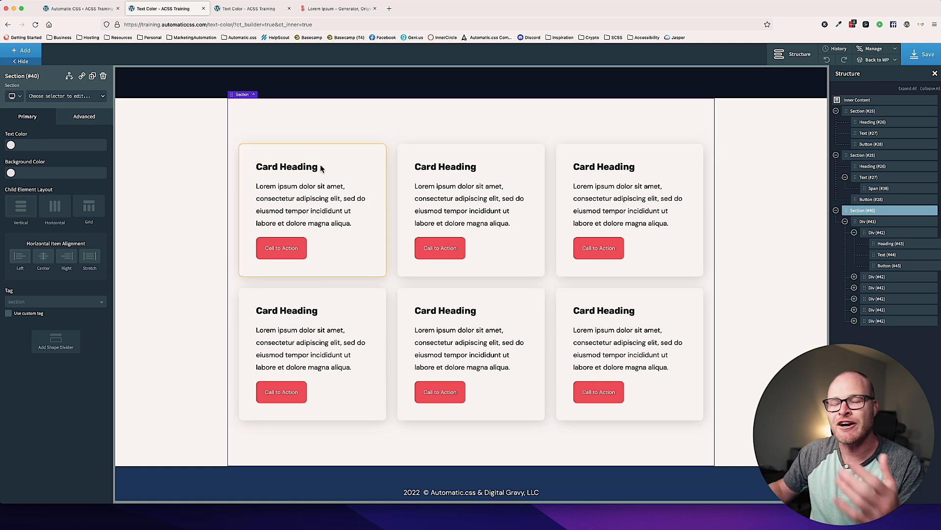
Select the first test card Div and show its Advanced typography settings.
click(310, 204)
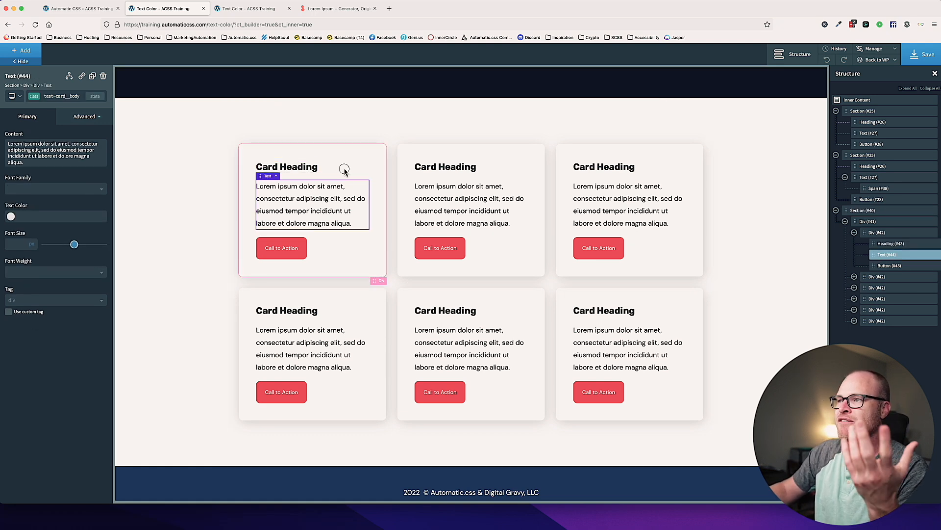
click(287, 167)
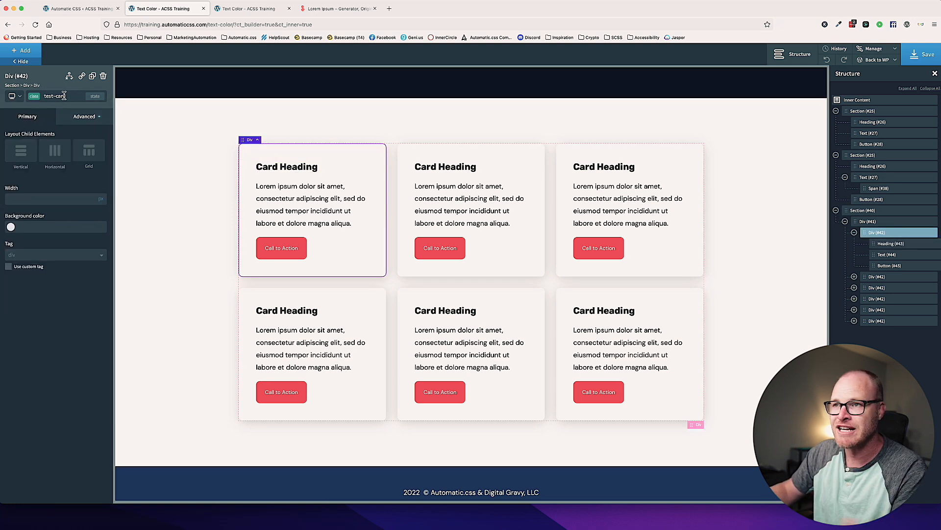
click(310, 204)
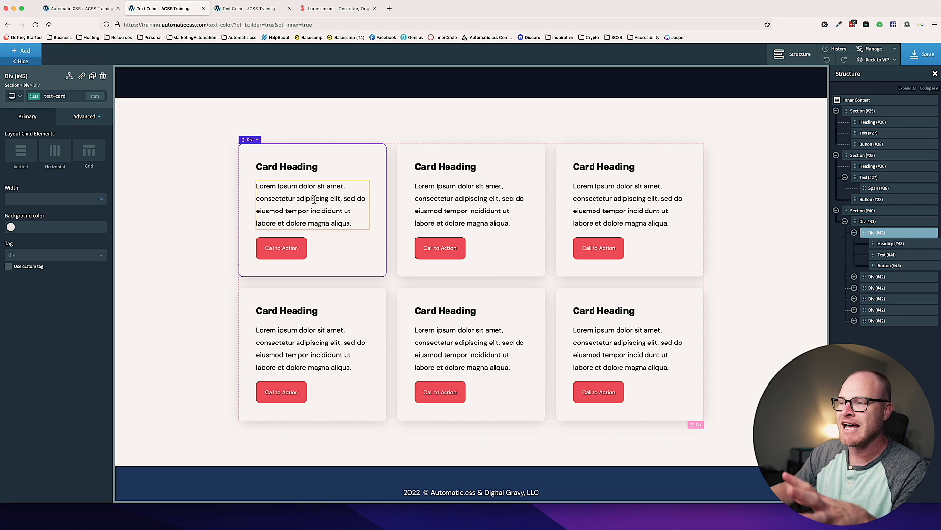
click(84, 116)
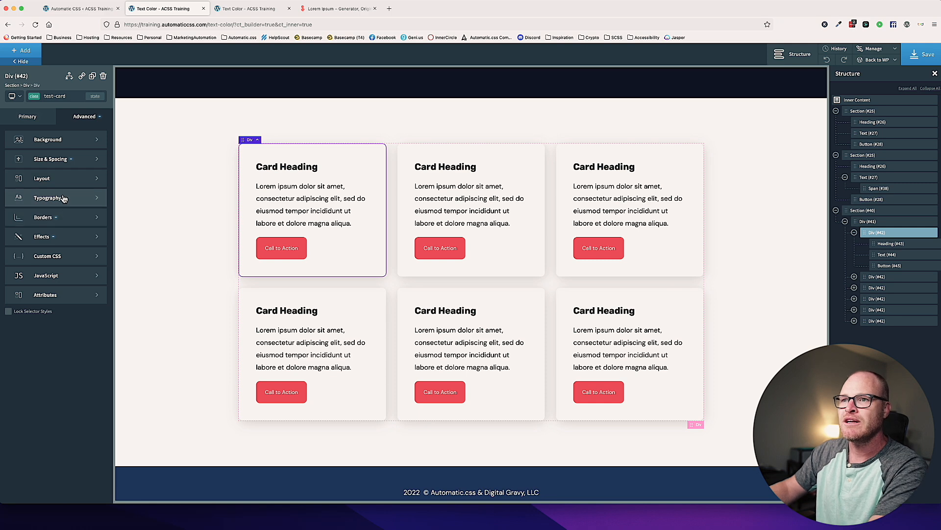
click(46, 198)
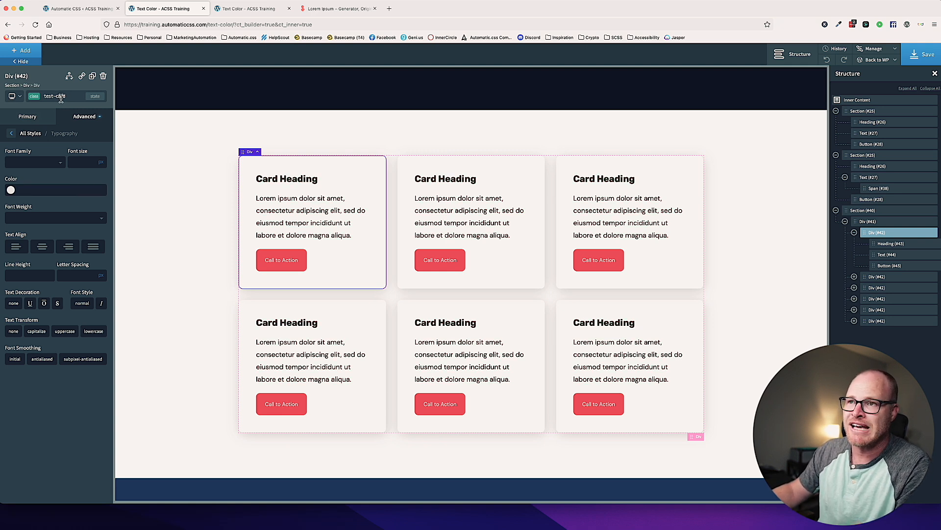
Colour the card heading with var(--secondary-dark), then select the body text's typography.
click(287, 178)
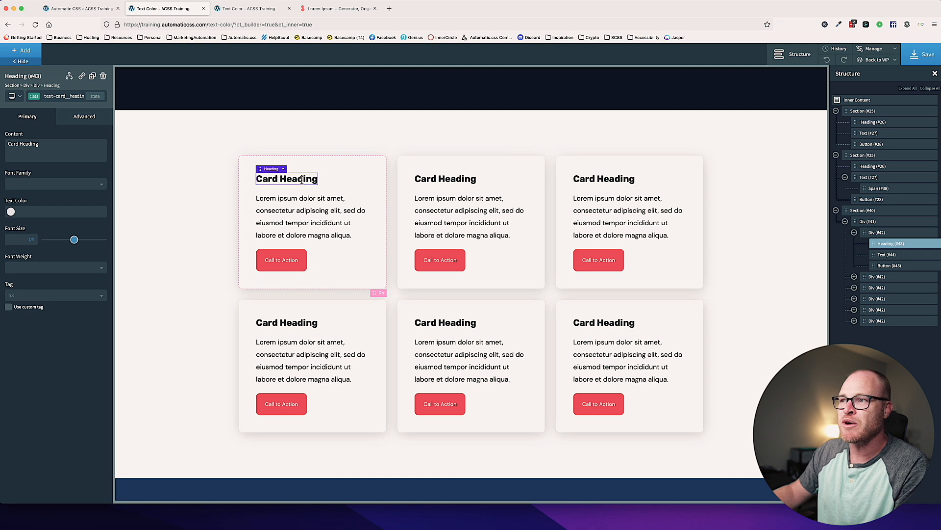
text(var(--secondary-dark)
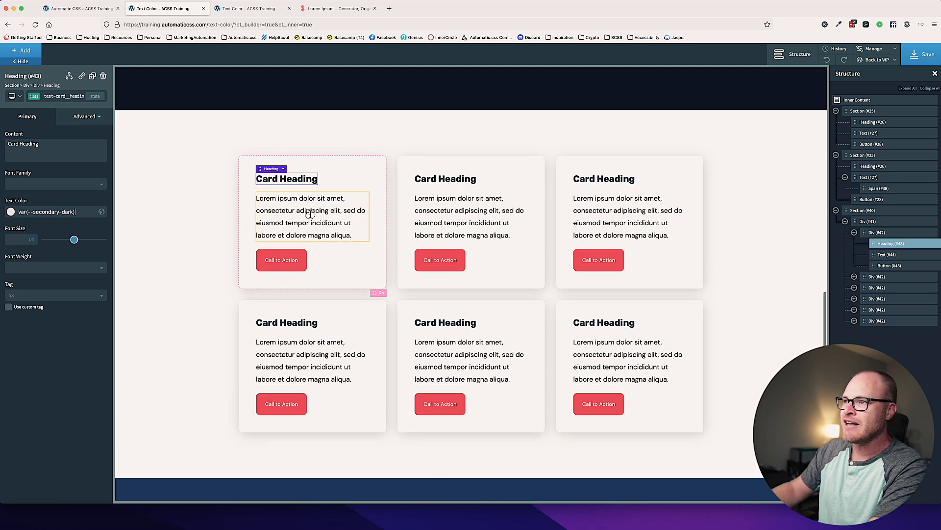
click(310, 216)
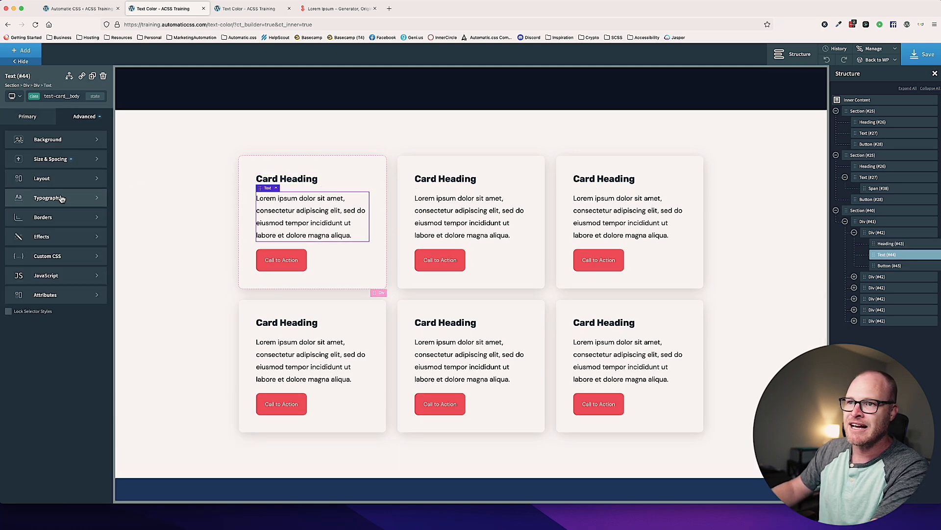
click(48, 198)
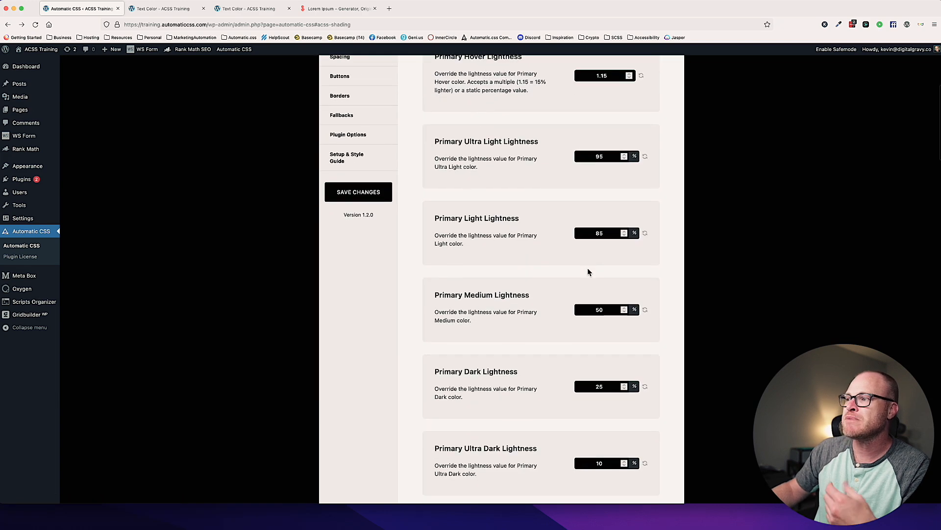
click(163, 8)
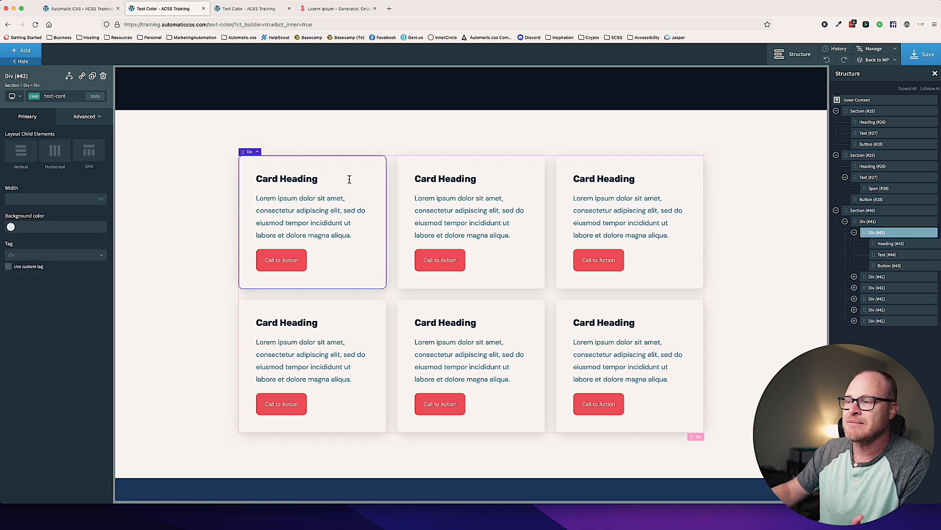
Set the heading text colour to var(--base-medium) after trying var(--accent-dark).
double_click(287, 178)
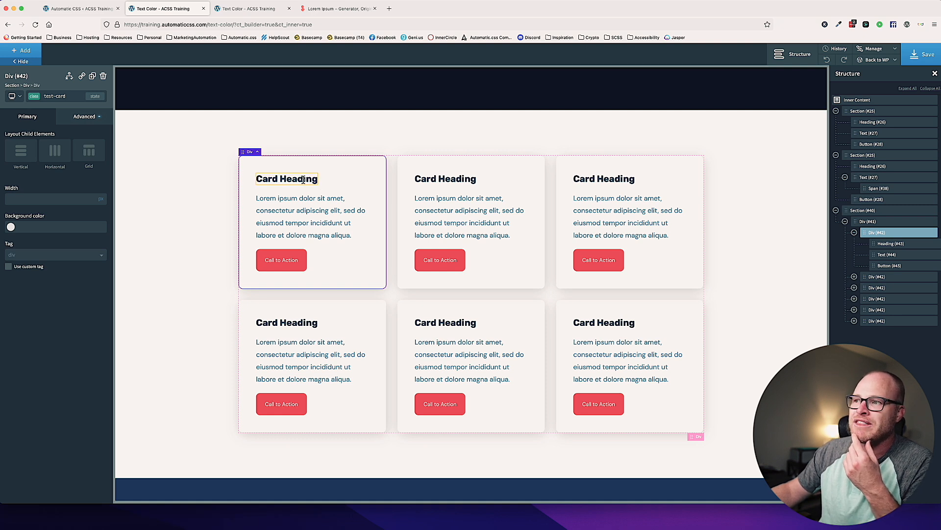
click(287, 178)
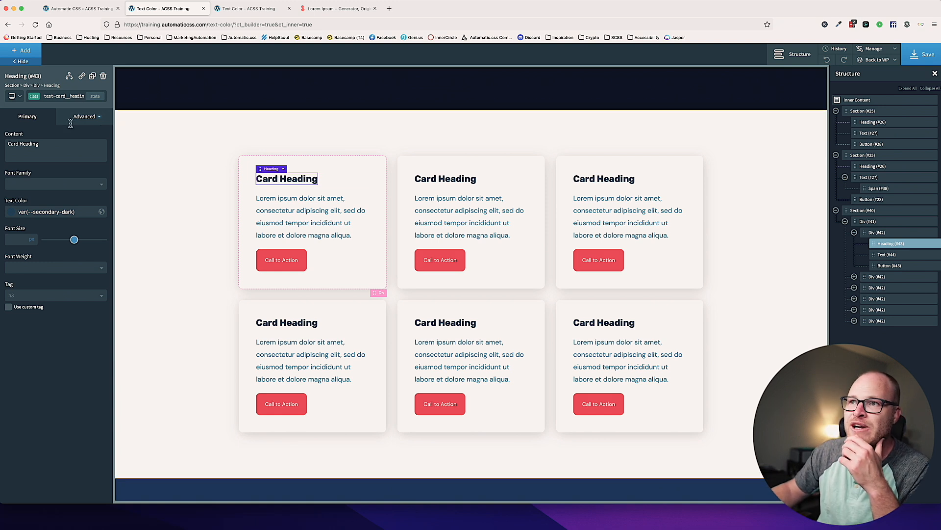
click(83, 116)
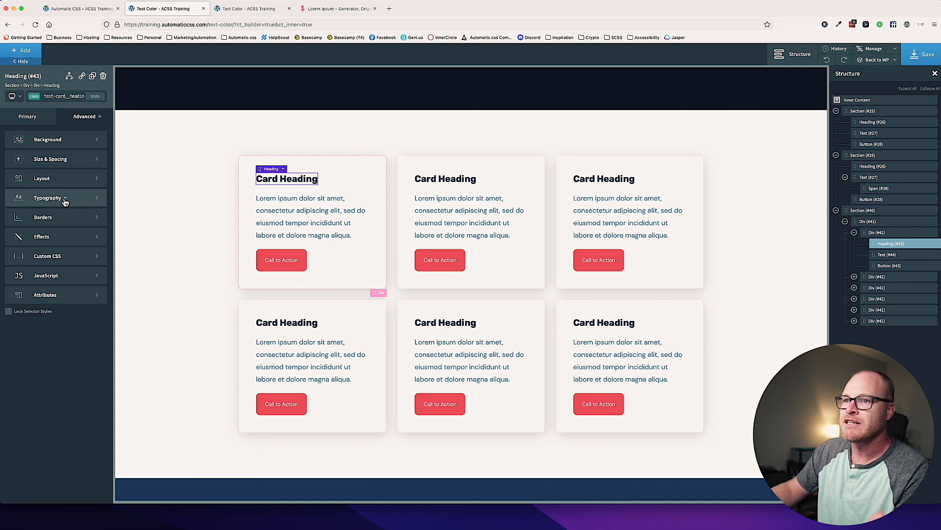
click(46, 197)
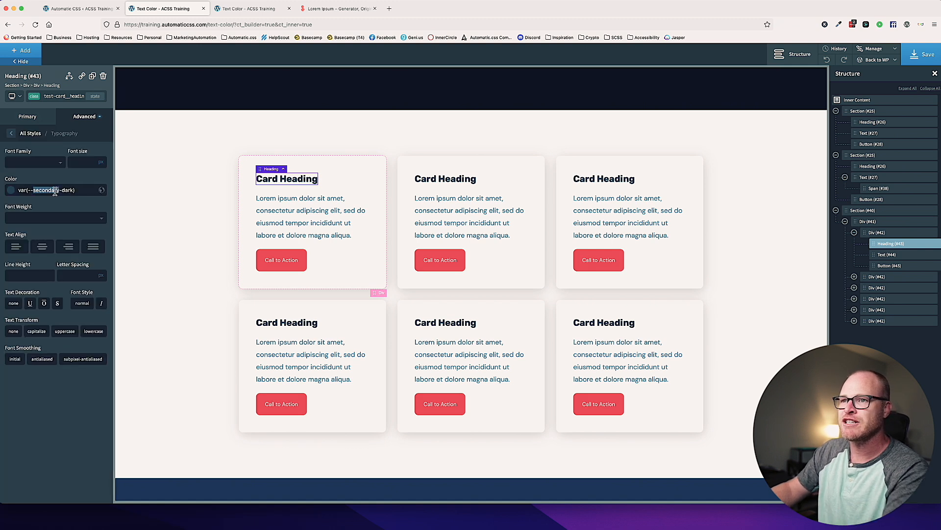
text(var(--accent-dark))
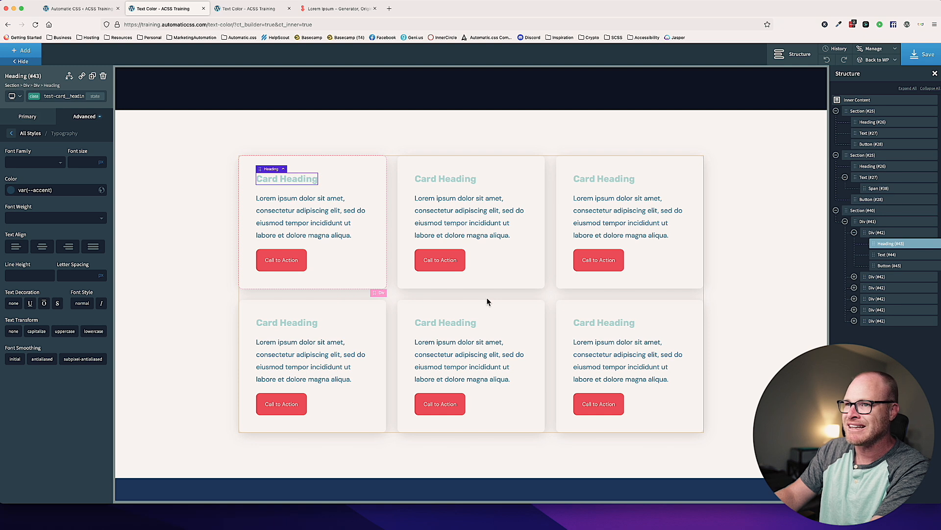
click(51, 190)
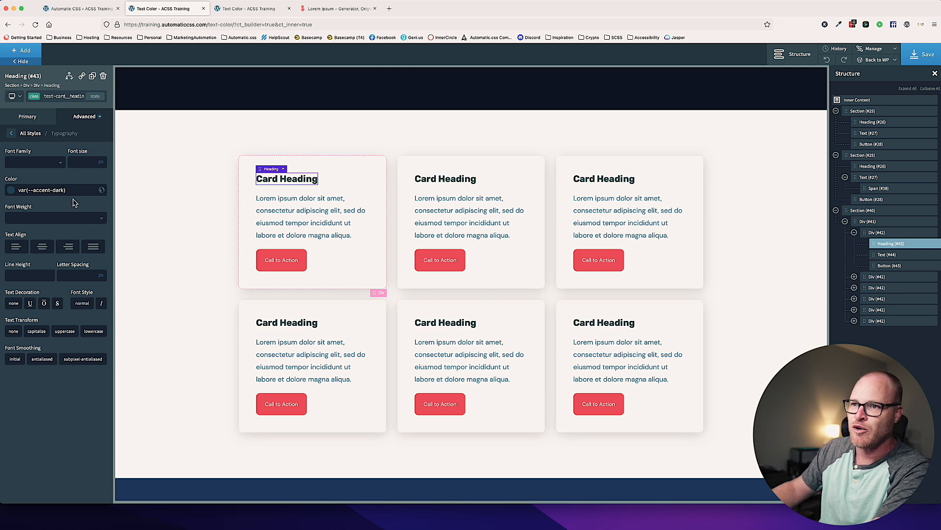
click(54, 190)
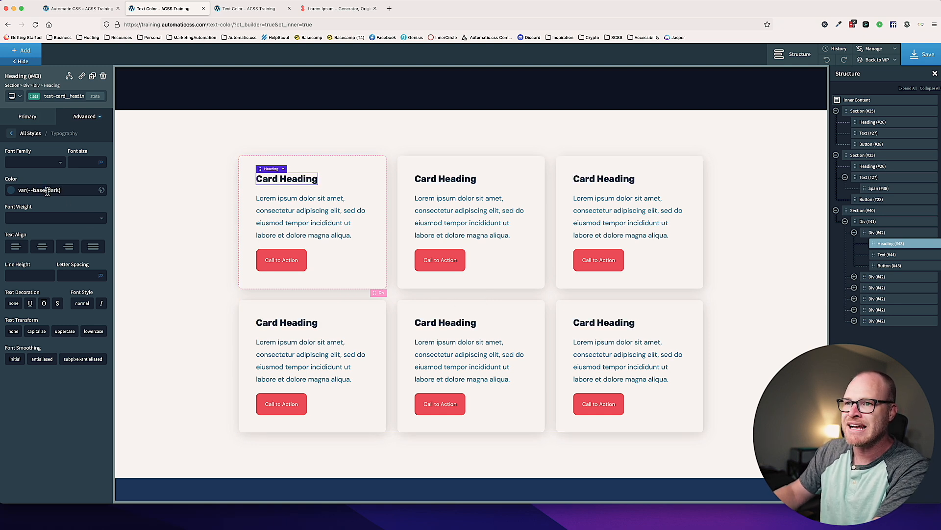
text(var(--base-medium))
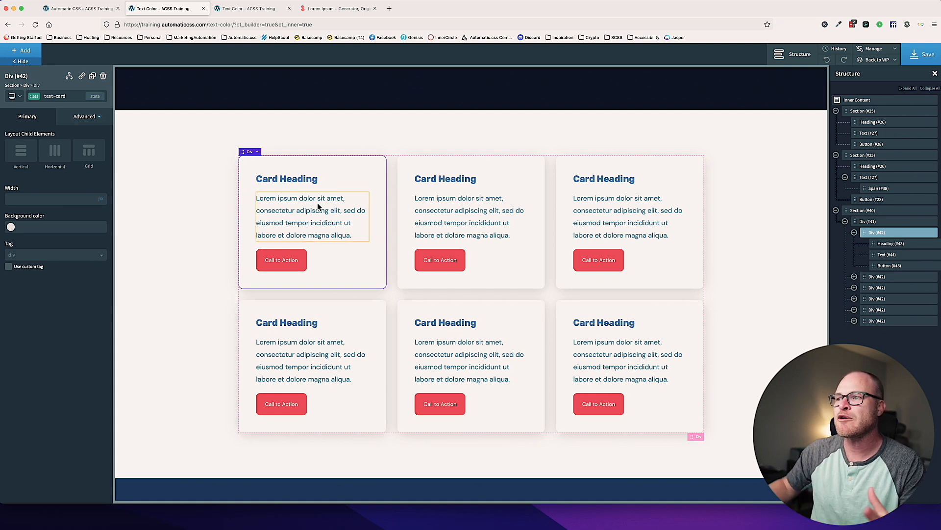
click(310, 217)
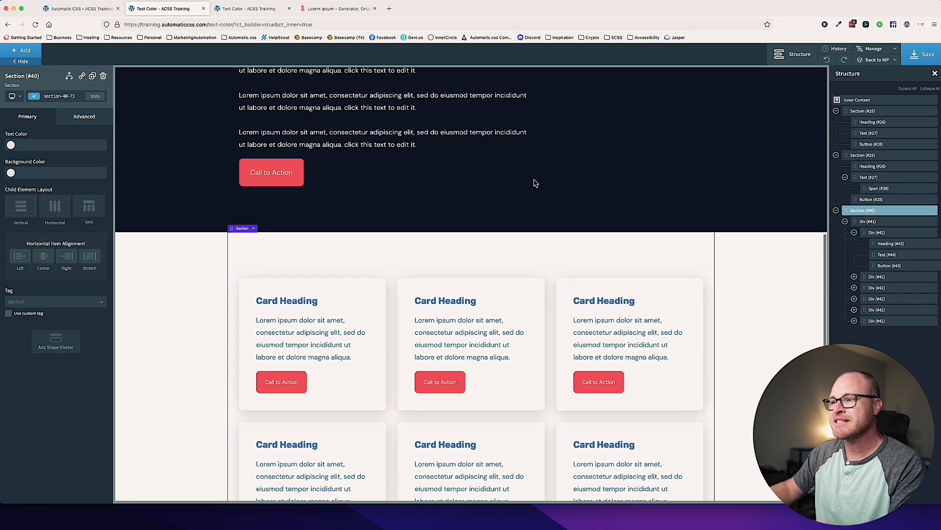
Clear the heading and body text colours and bring up the stylesheets list.
click(286, 301)
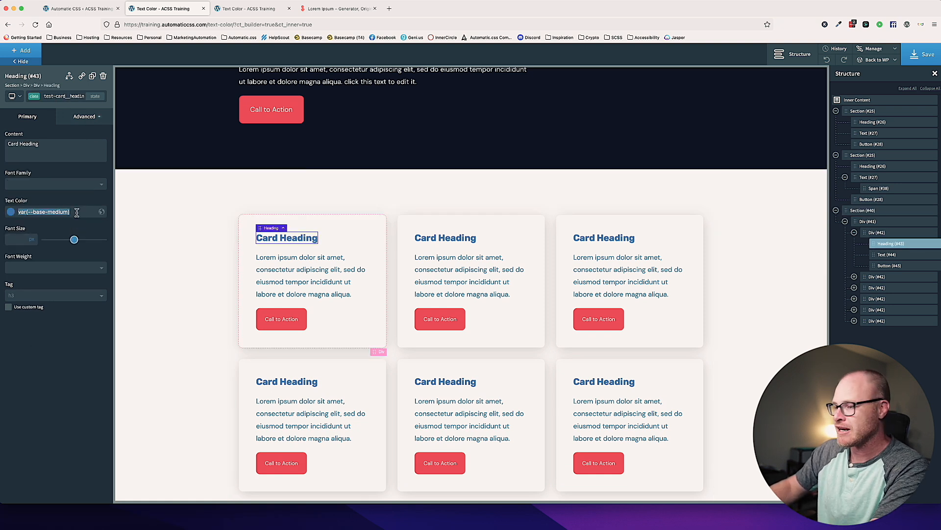
click(310, 275)
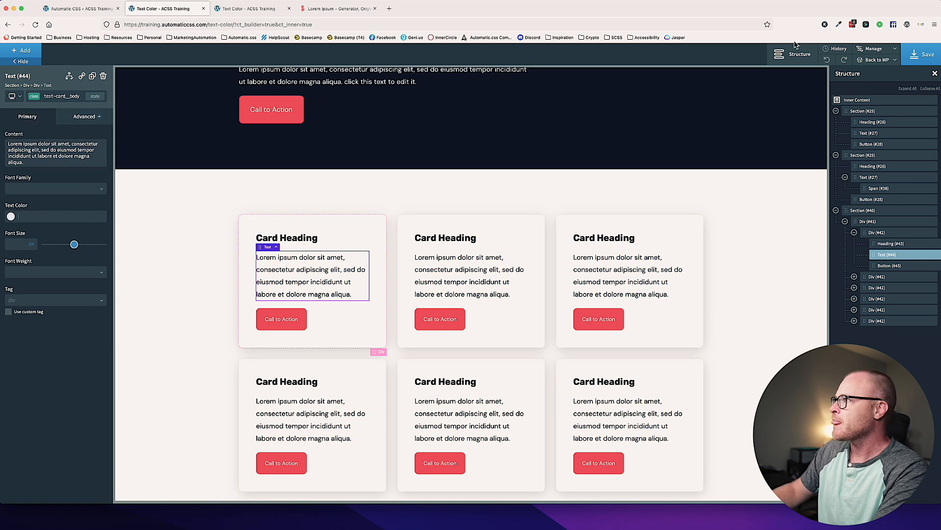
click(848, 48)
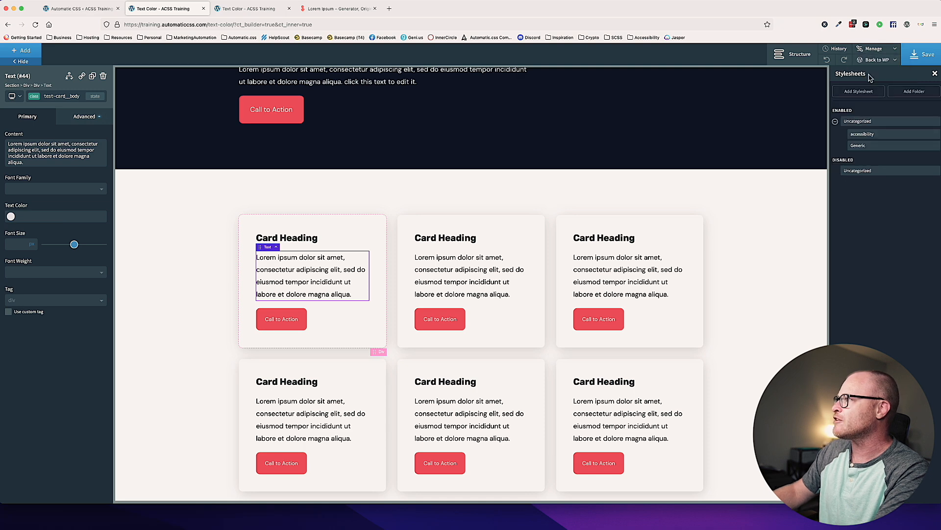
Start a .test-card rule in the empty Generic stylesheet.
click(860, 145)
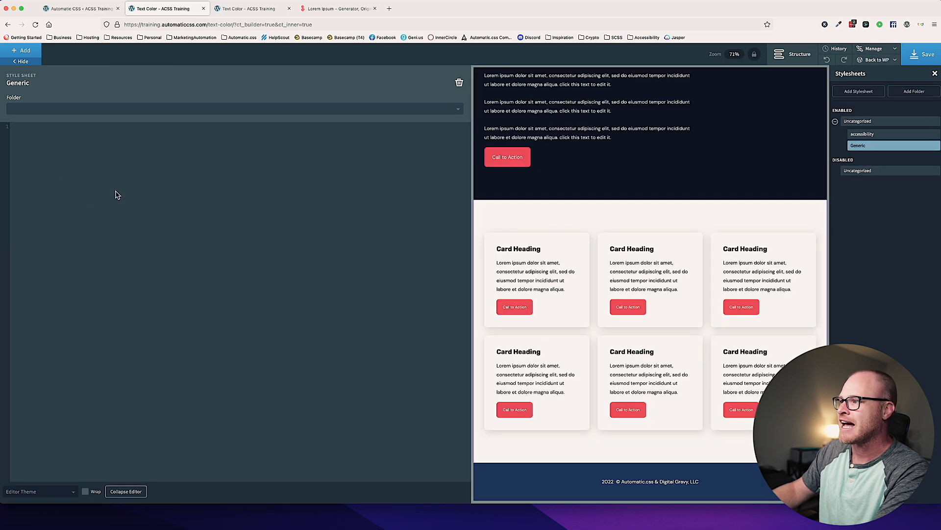
text(.test-)
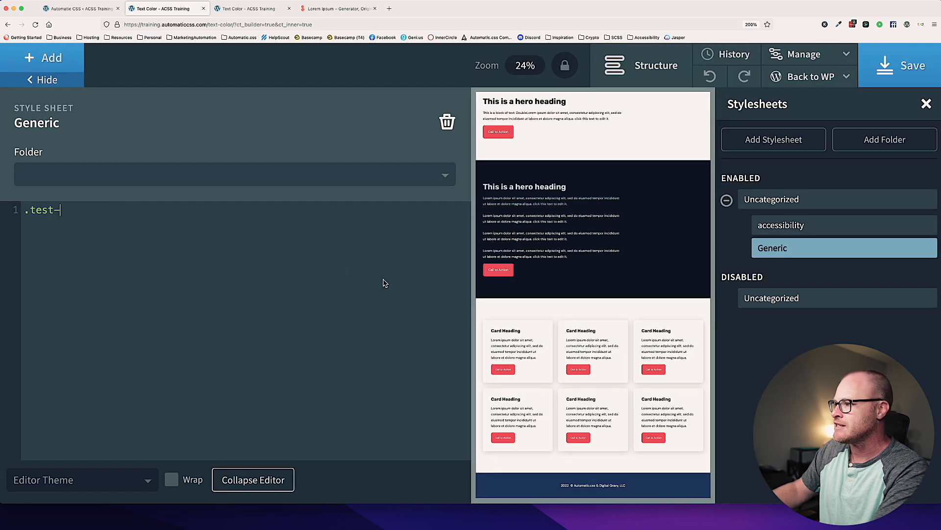
text(c)
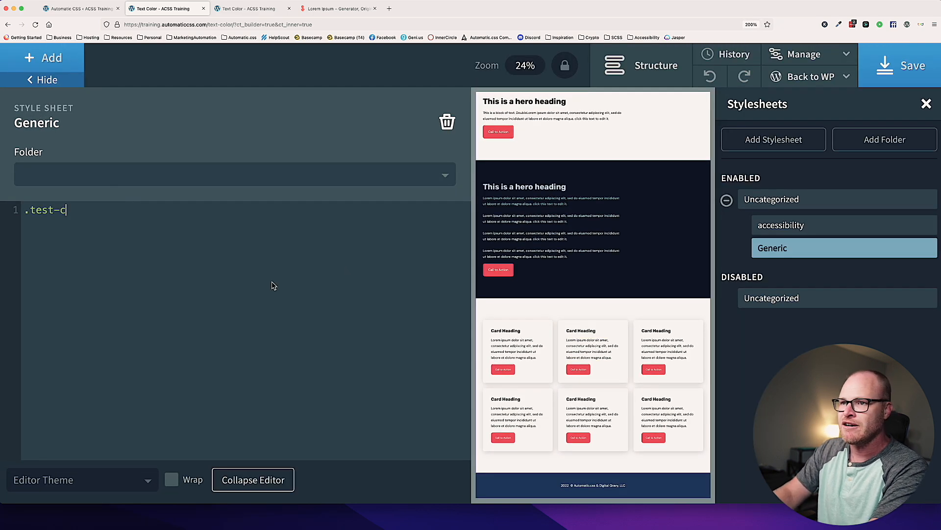
text(ard)
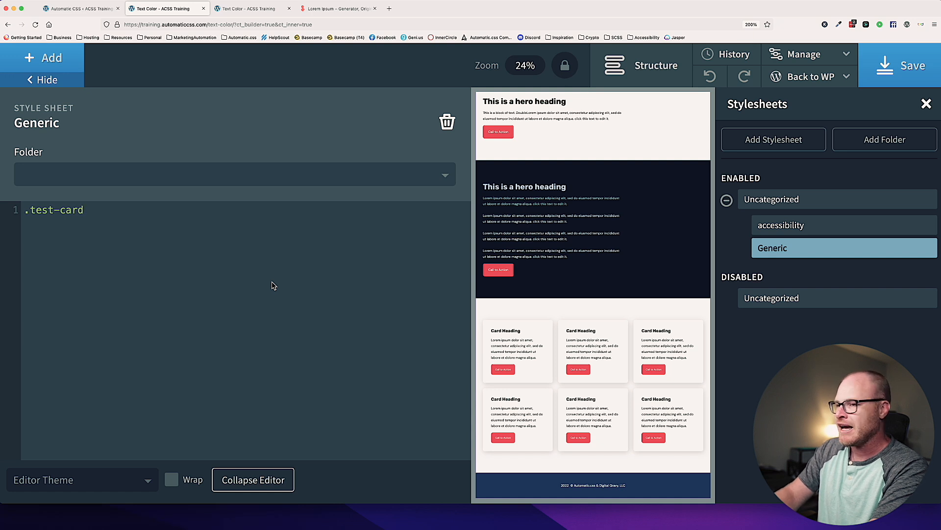
text({)
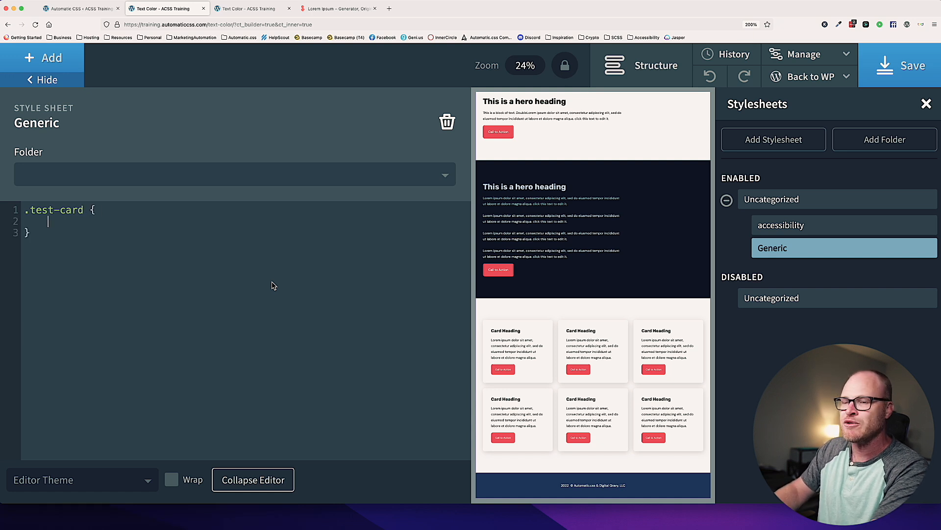
Try color and background declarations in .test-card, then delete them.
text(c)
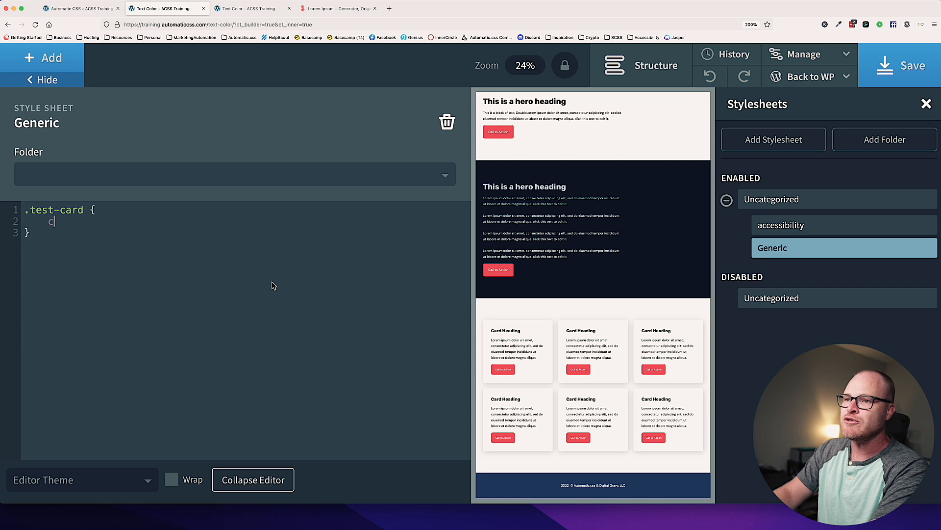
text(olor: var)
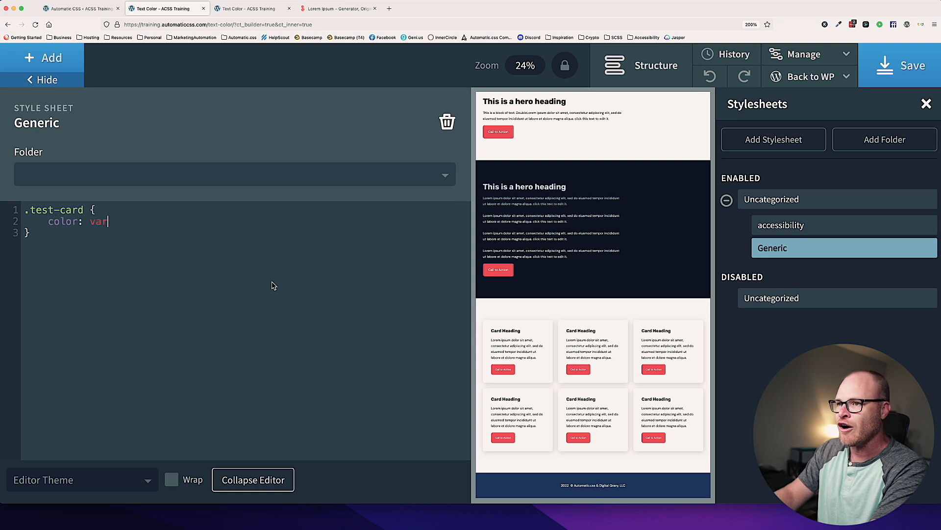
text((--))
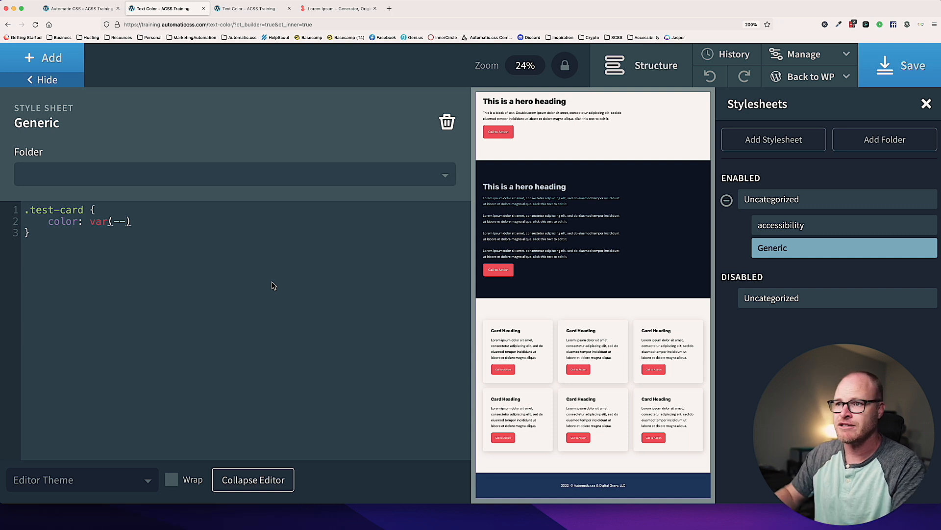
text(color())
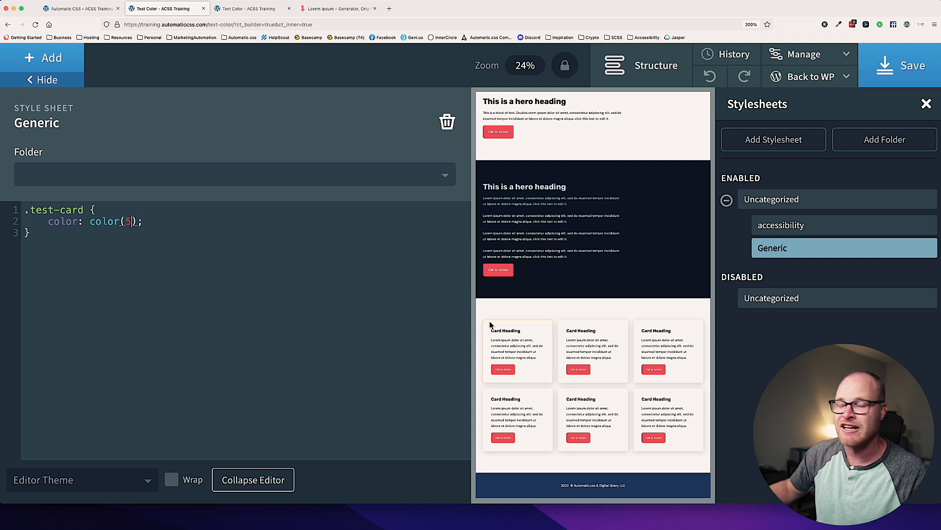
text(5)
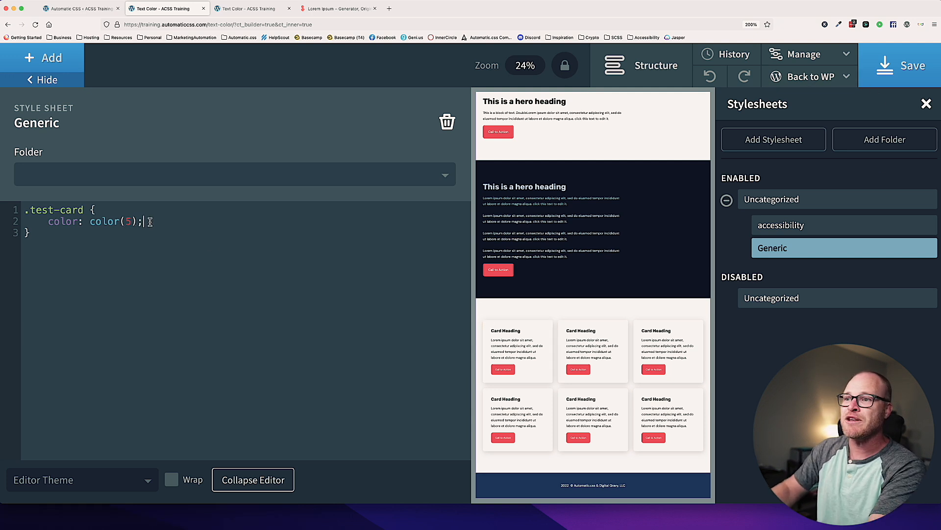
text(background:)
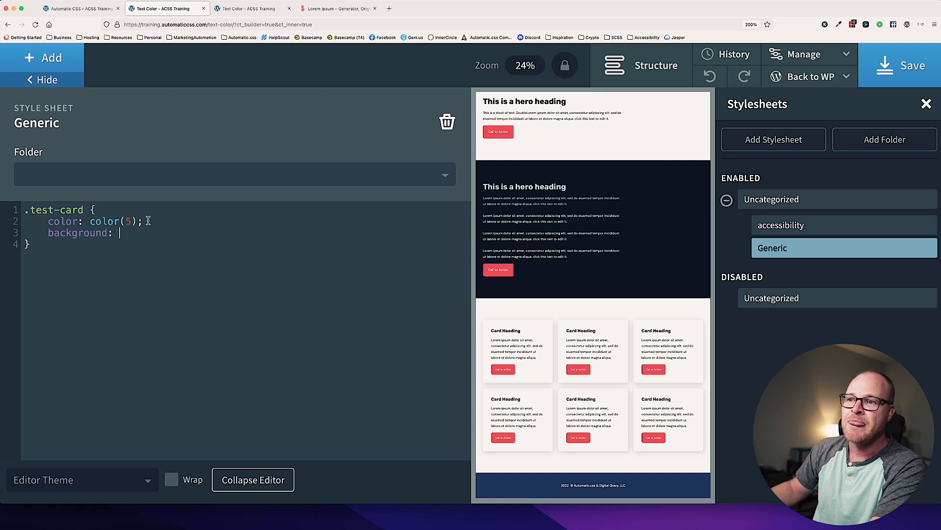
drag(48, 221, 112, 233)
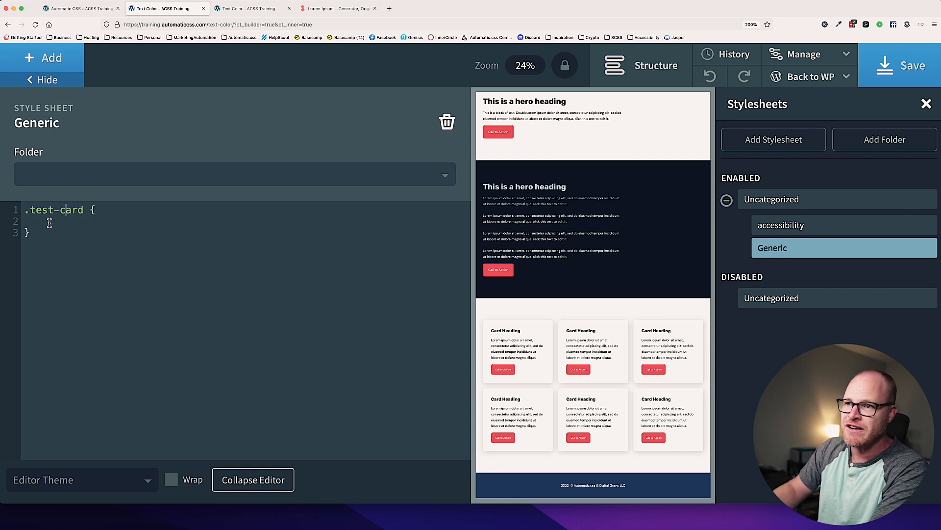
Add empty .test-card__heading and .test-card__body rules, and begin a background-color in .test-card.
text(__heading)
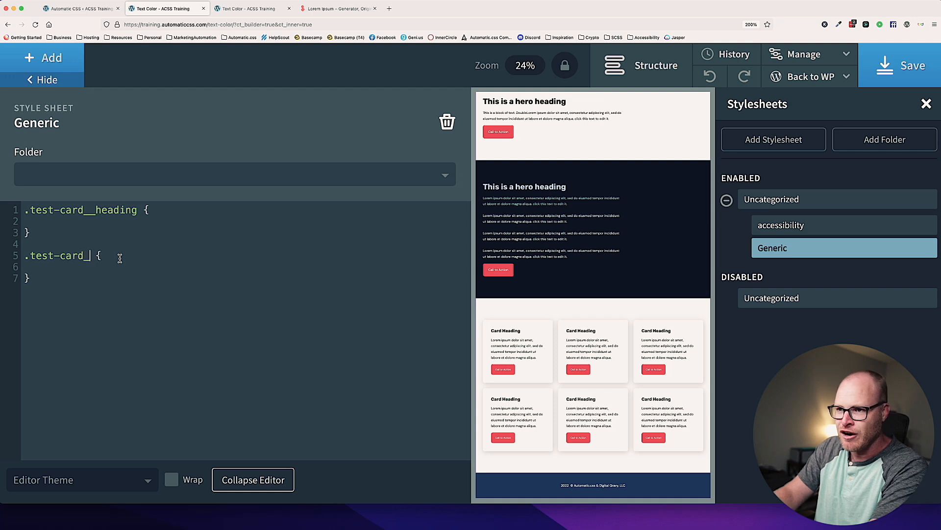
text(body)
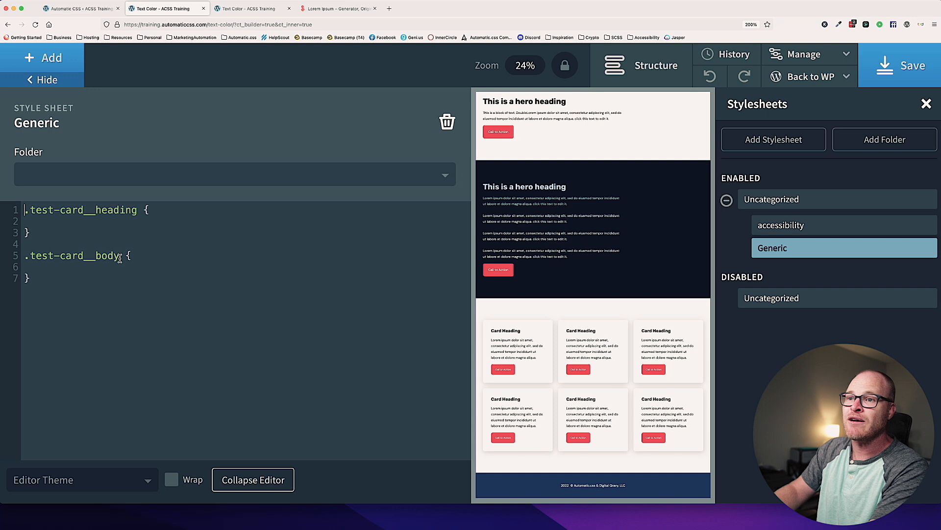
text(.test-card)
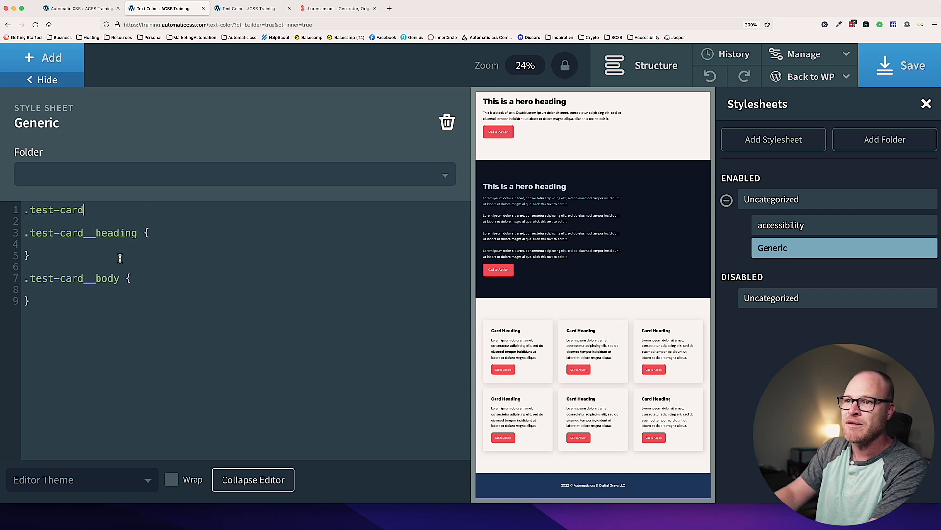
text({)
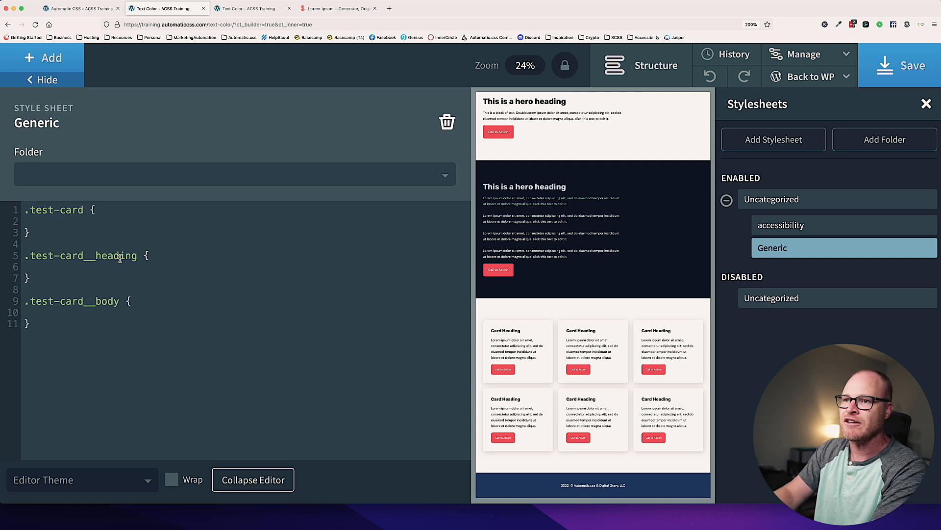
text(background-colr)
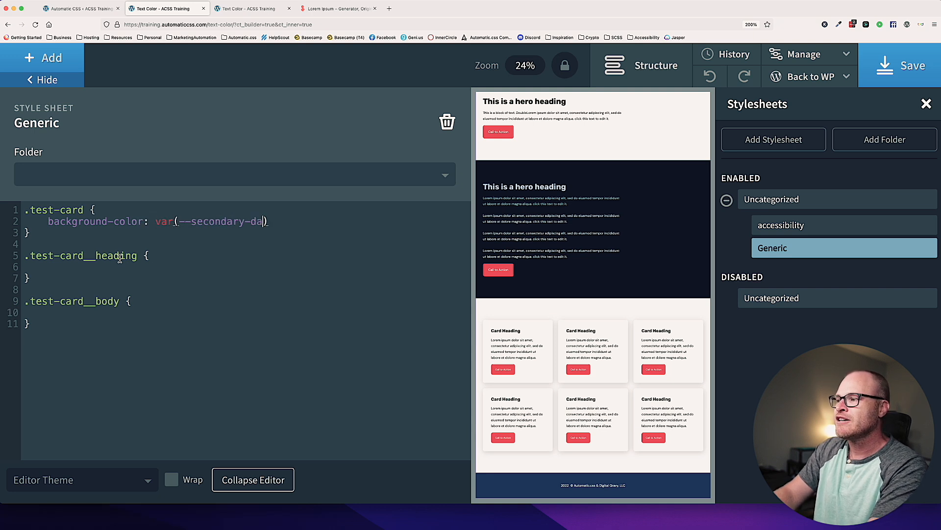
Give cards a var(--secondary-dark) background, secondary-light headings and secondary-ultra-light body text.
text(rk);)
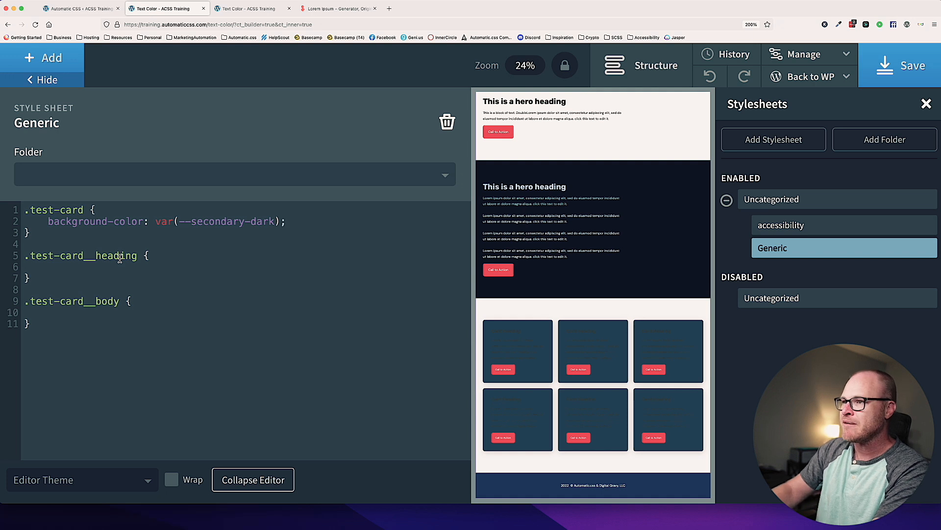
click(48, 267)
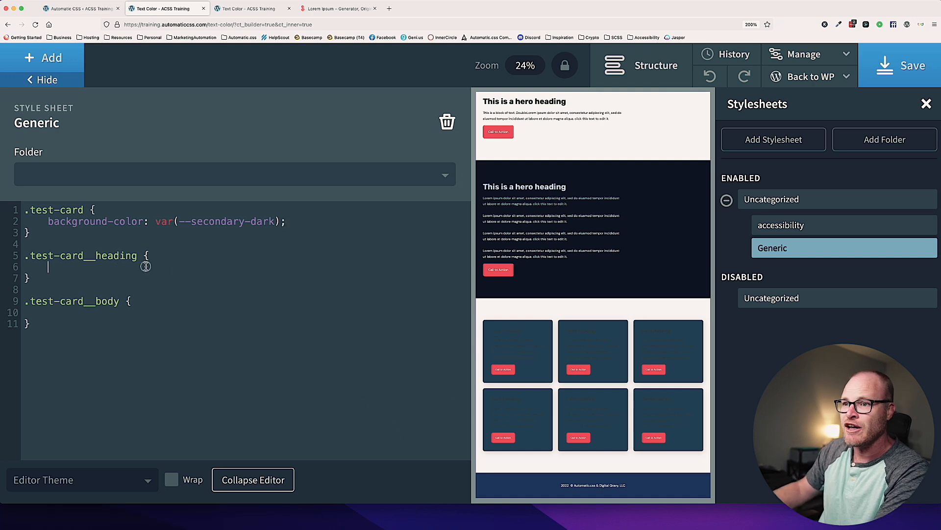
text(color: var(--secondary);)
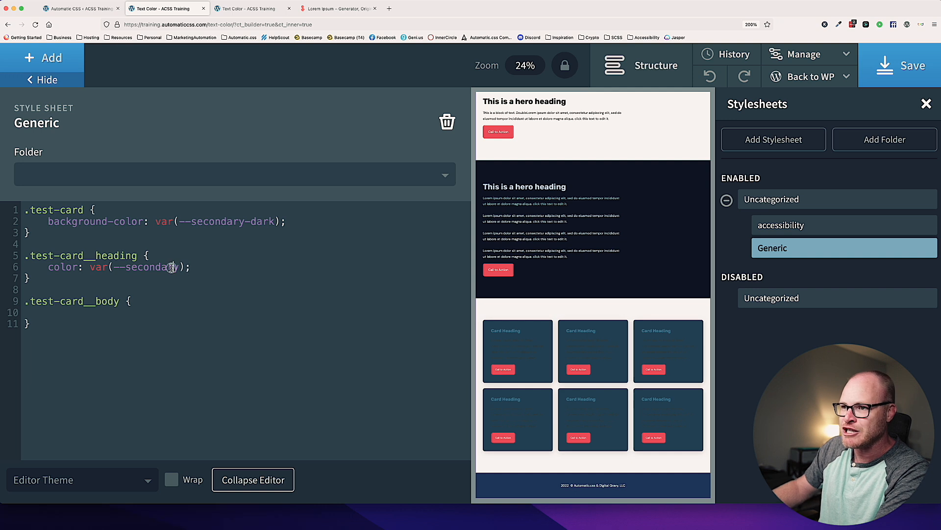
text(-light)
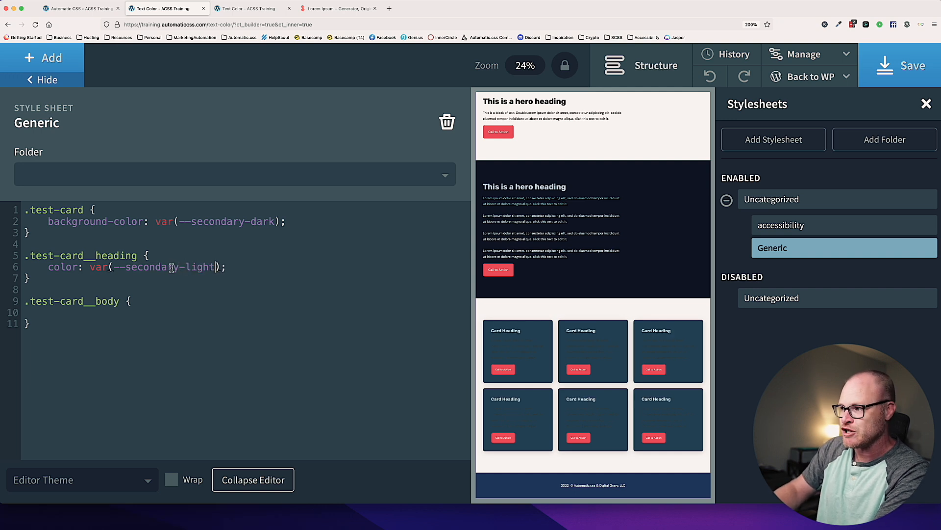
double_click(153, 267)
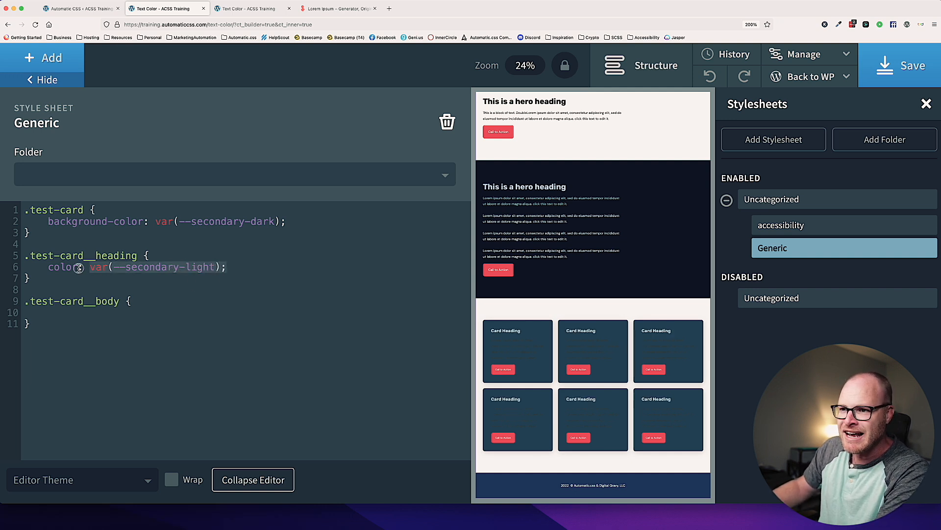
text(color: var(--secondary-light);)
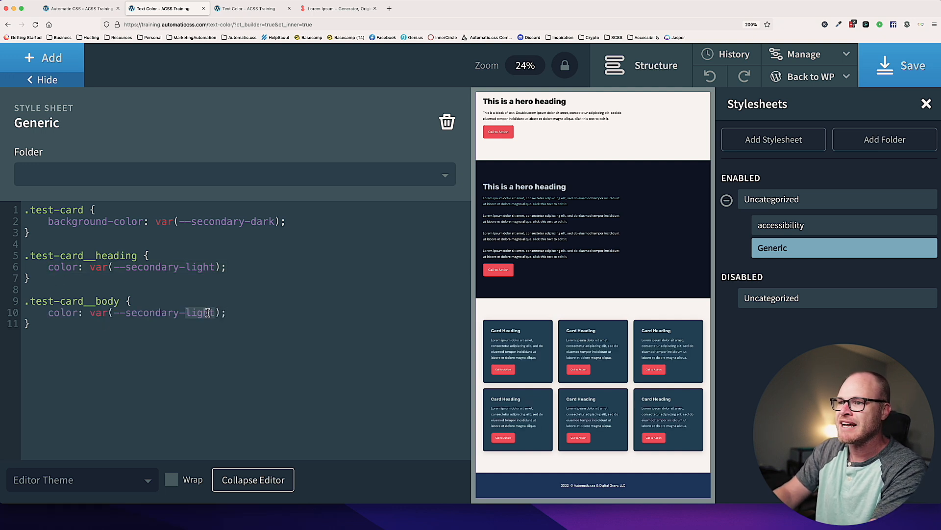
text(ultra-)
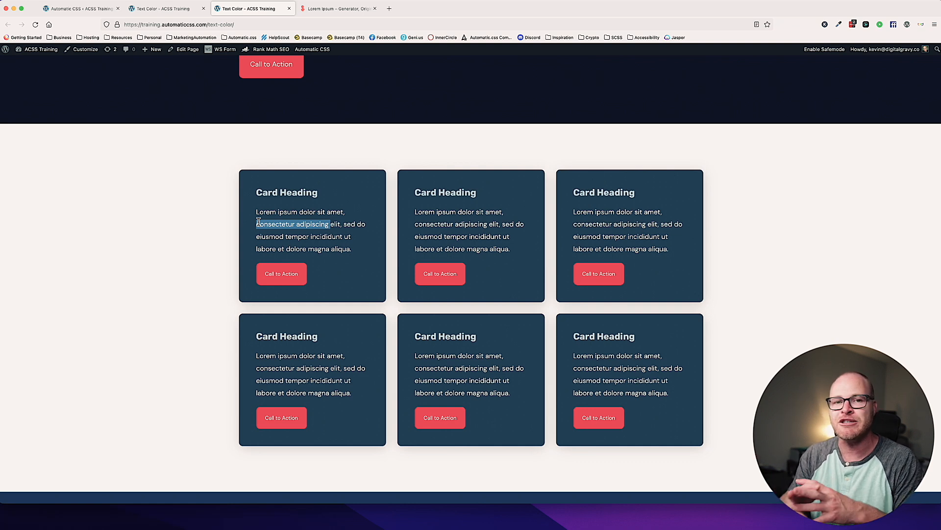
Switch to the Automatic CSS settings showing primary shade lightness overrides.
click(340, 236)
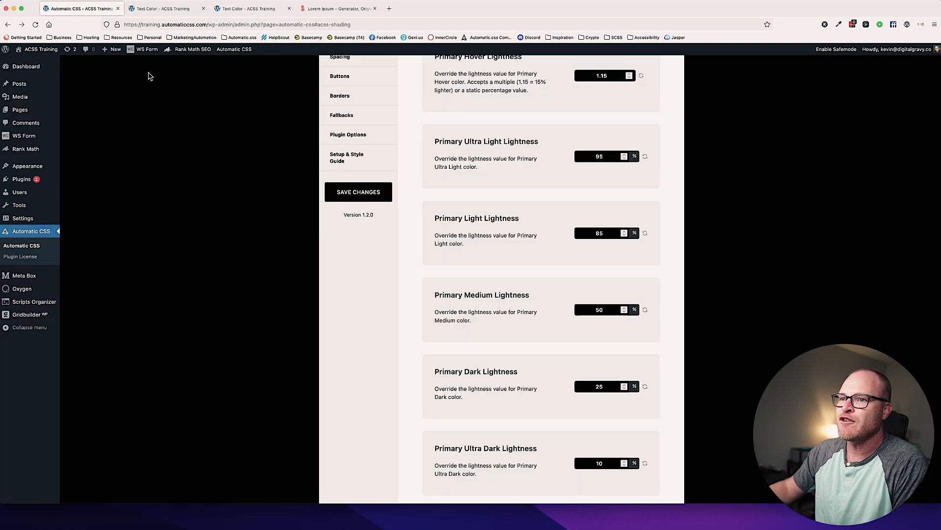
Return to the Oxygen Builder tab with the Generic card stylesheet.
click(163, 8)
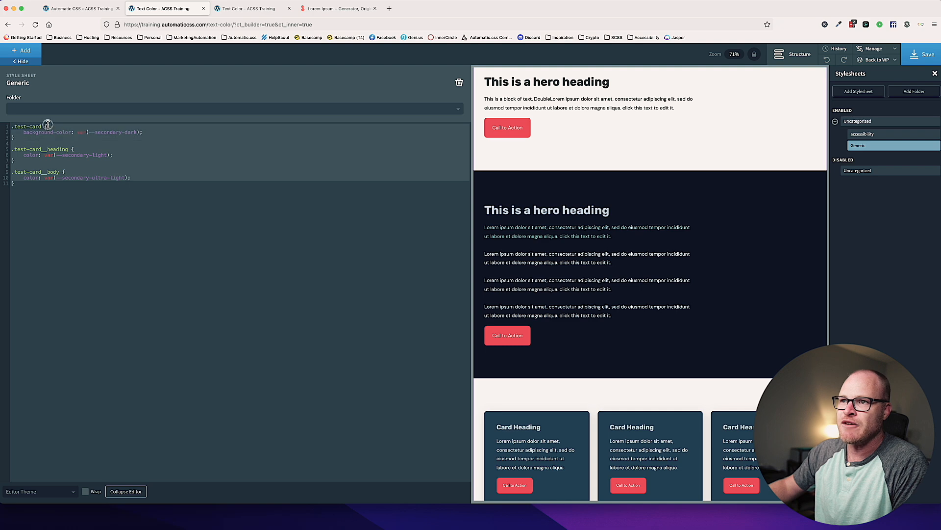
mouse_move(675, 153)
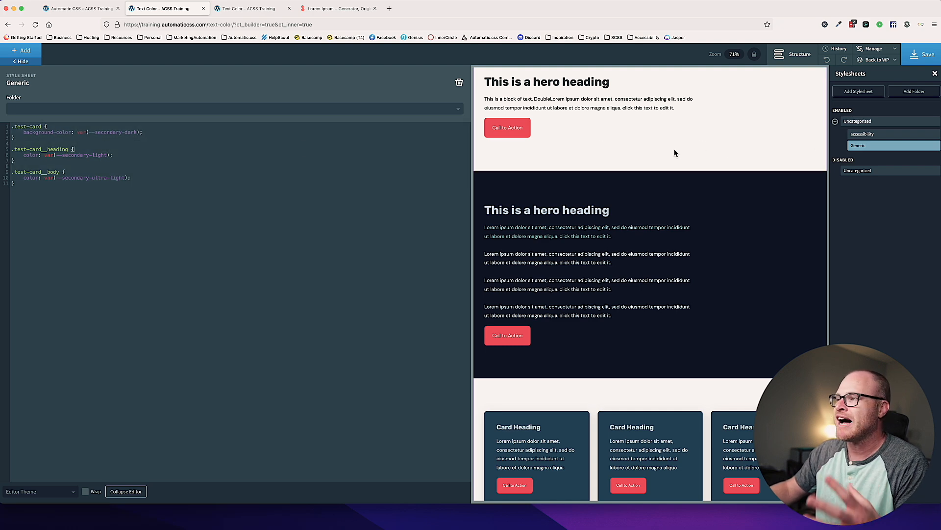